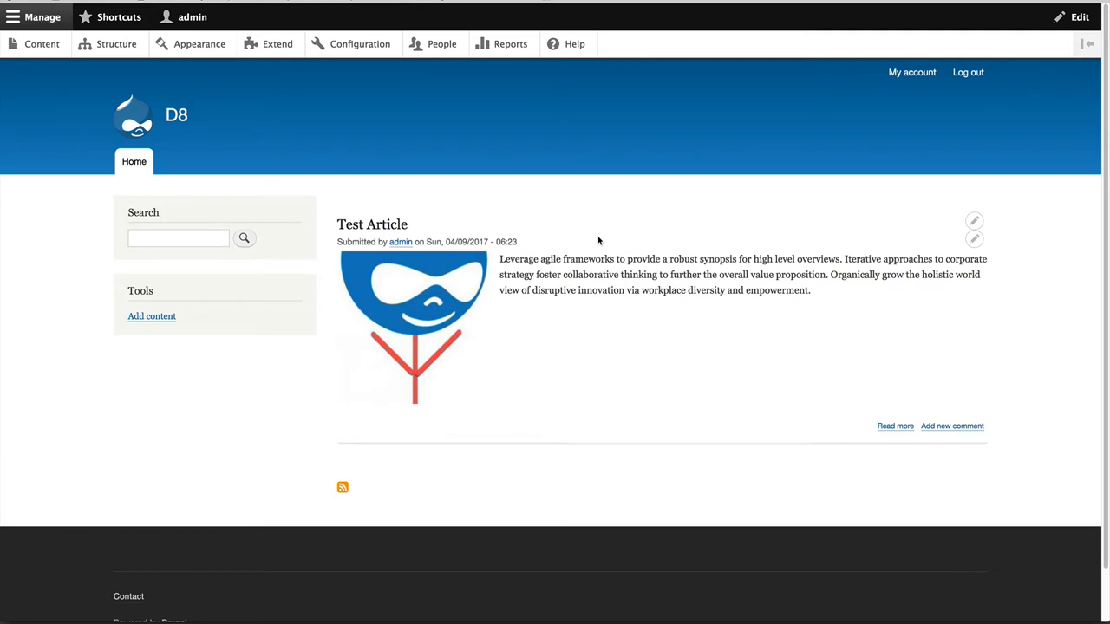
{"action": "mouse_move", "coordinate": [371, 224]}
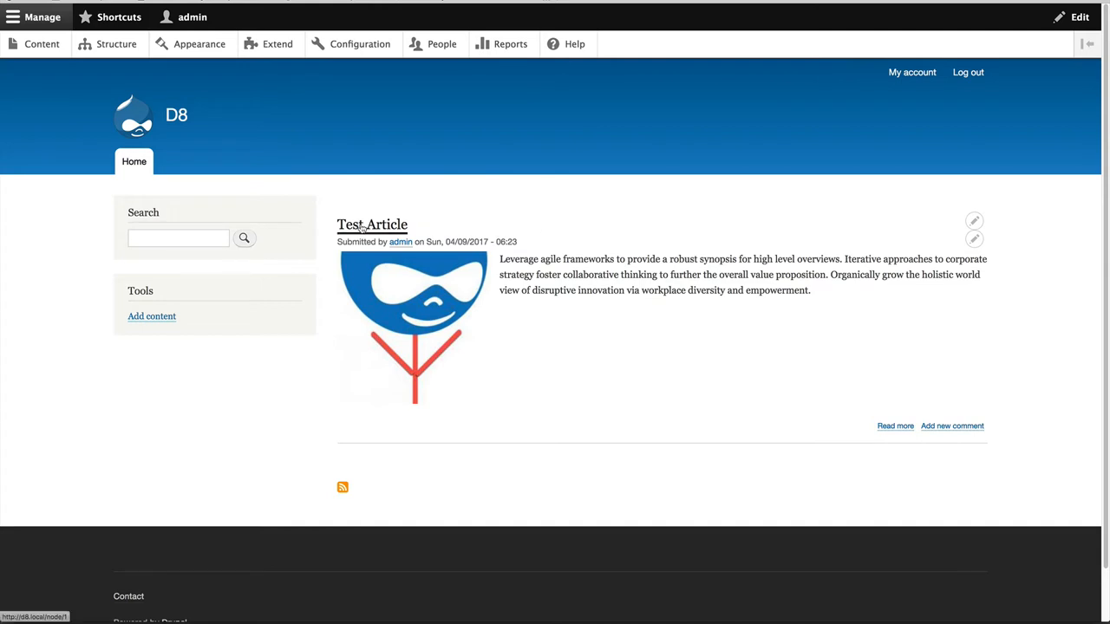
- Open the full Test Article node from the front page and scroll to its uncropped image
{"action": "left_click", "coordinate": [371, 224]}
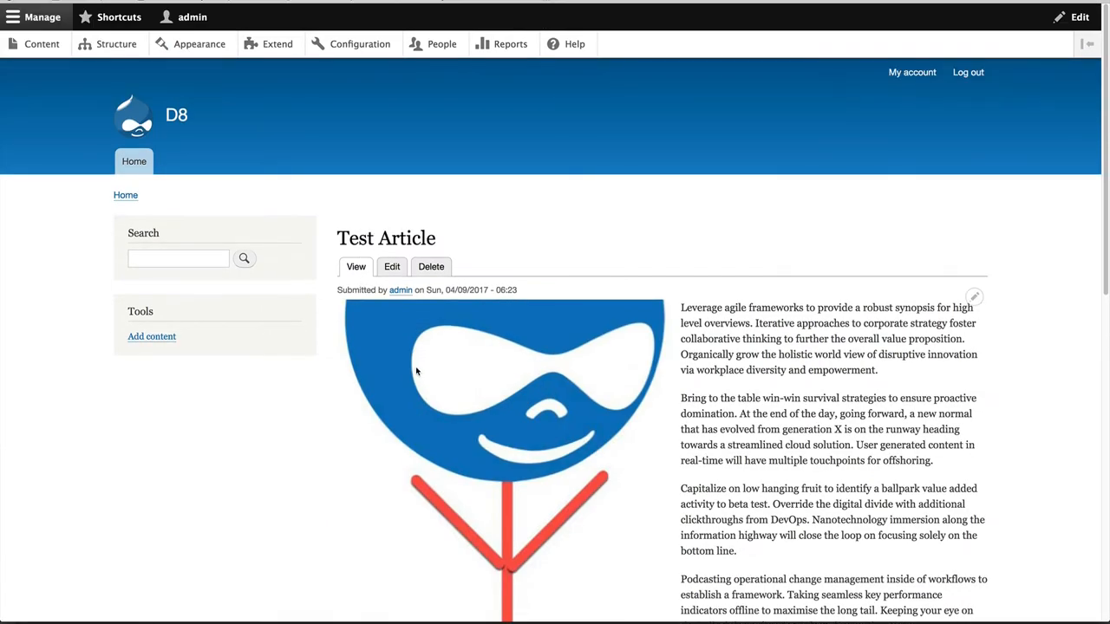
{"action": "scroll", "scroll_direction": "down", "scroll_amount": 3}
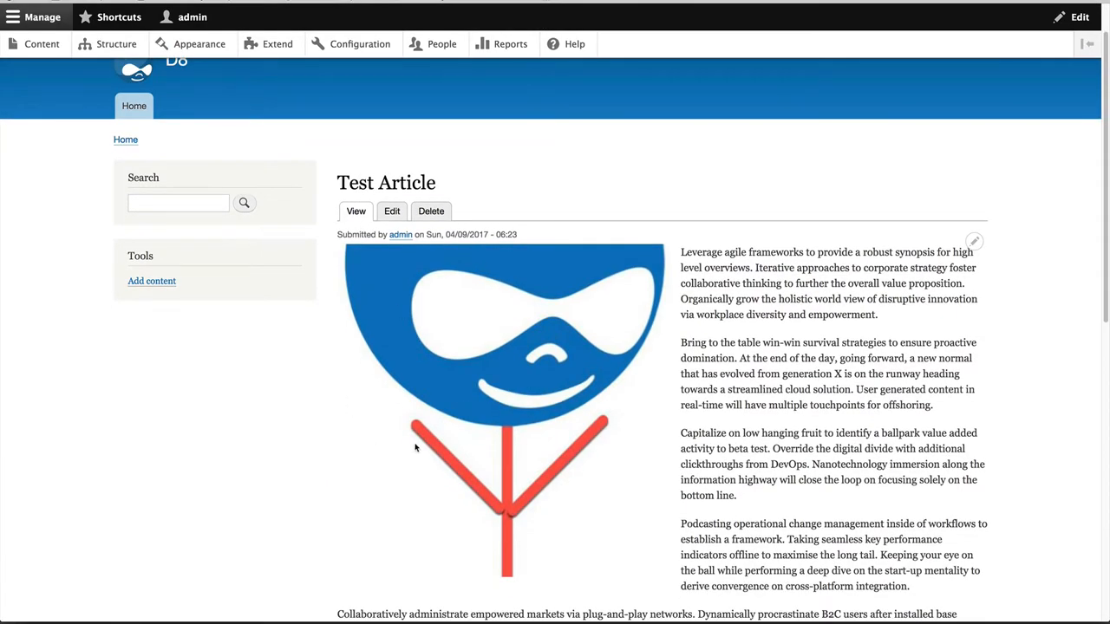
{"action": "mouse_move", "coordinate": [520, 254]}
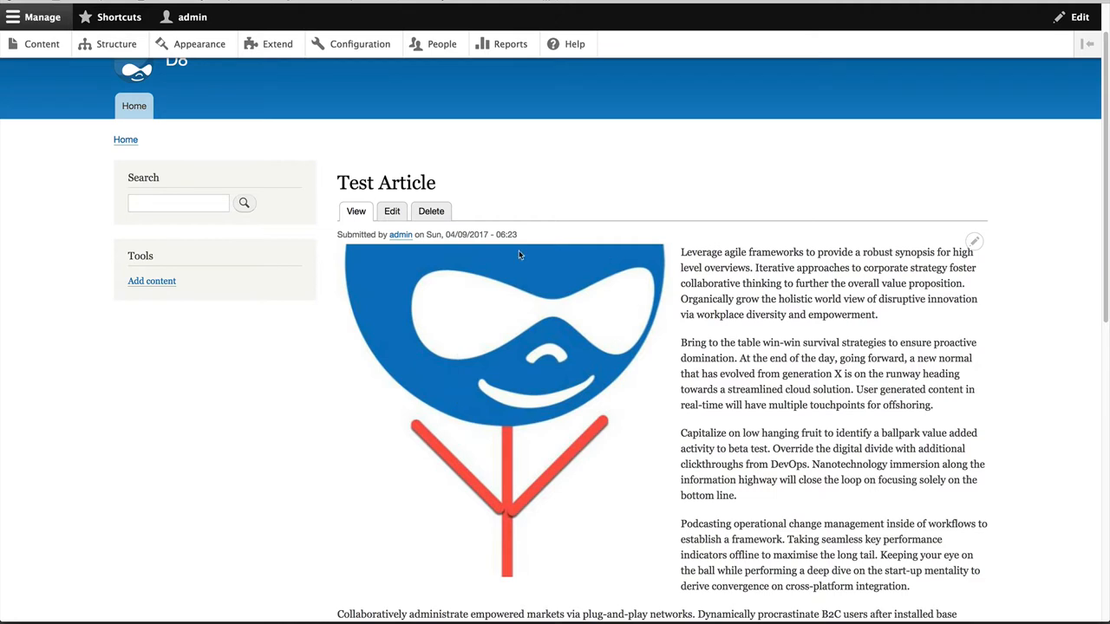
{"action": "mouse_move", "coordinate": [551, 281]}
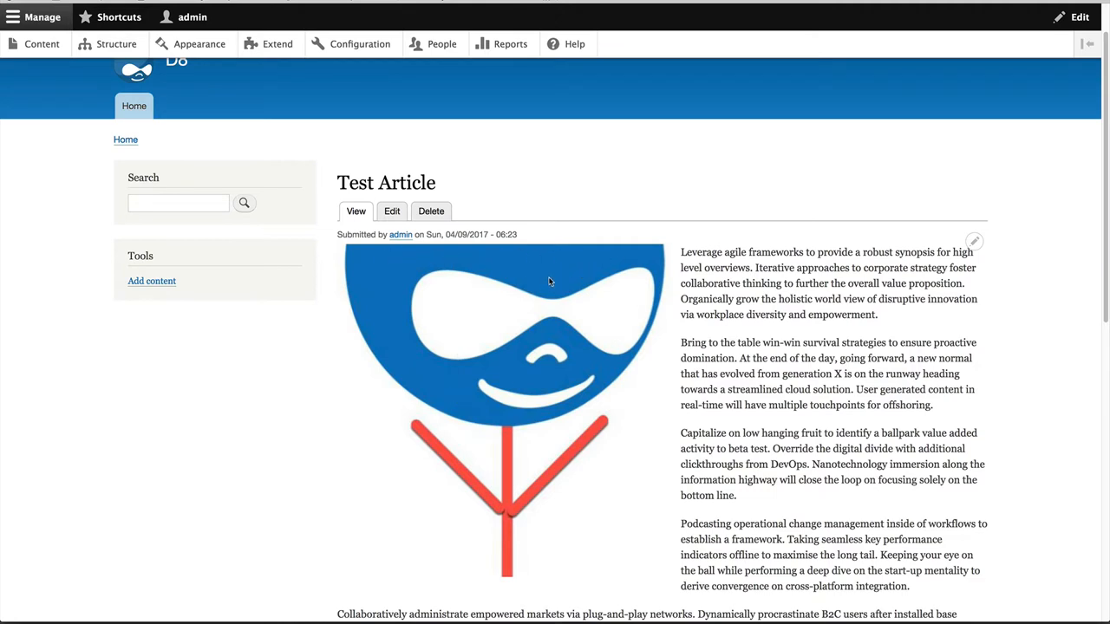
{"action": "mouse_move", "coordinate": [489, 367]}
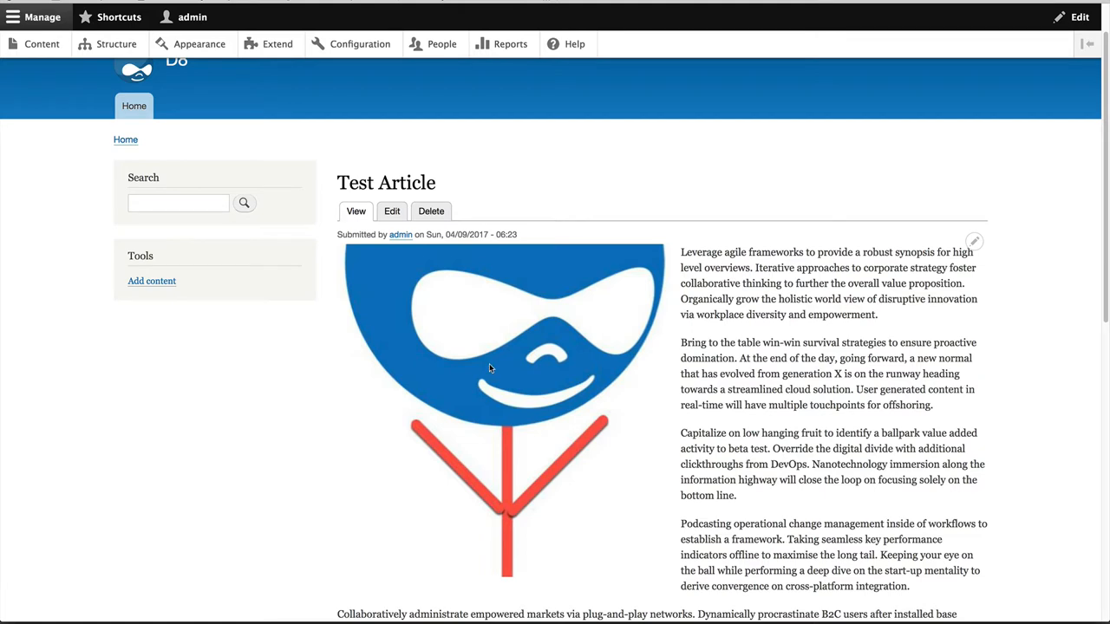
{"action": "mouse_move", "coordinate": [350, 399]}
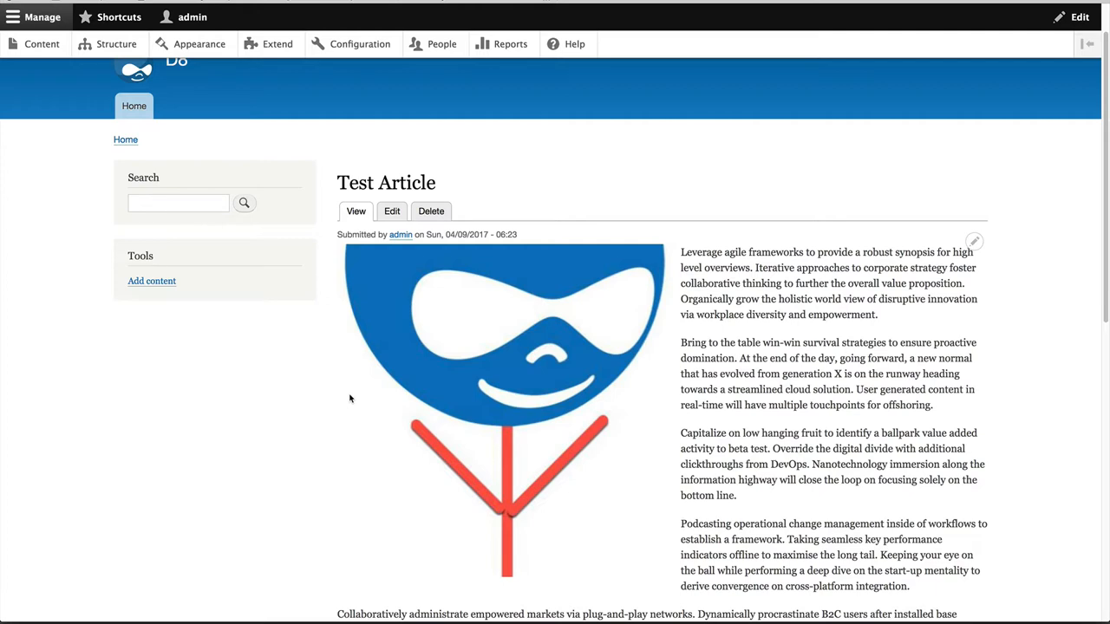
{"action": "mouse_move", "coordinate": [278, 43]}
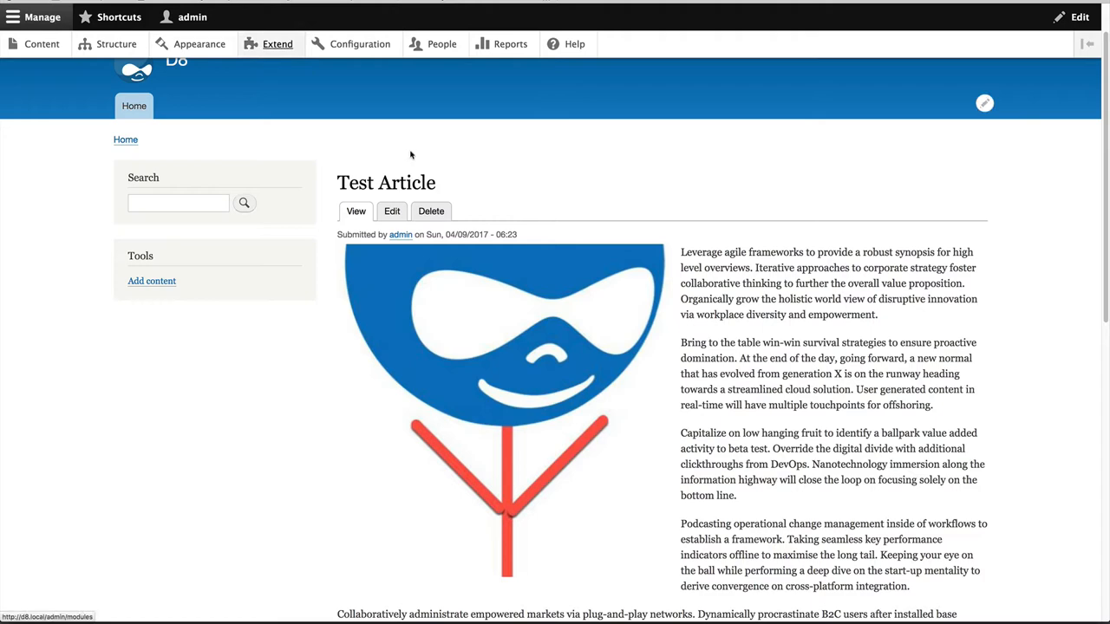
- Enable the ImageWidgetCrop module (filtered by 'imagewi') together with its Crop API dependency
{"action": "left_click", "coordinate": [277, 44]}
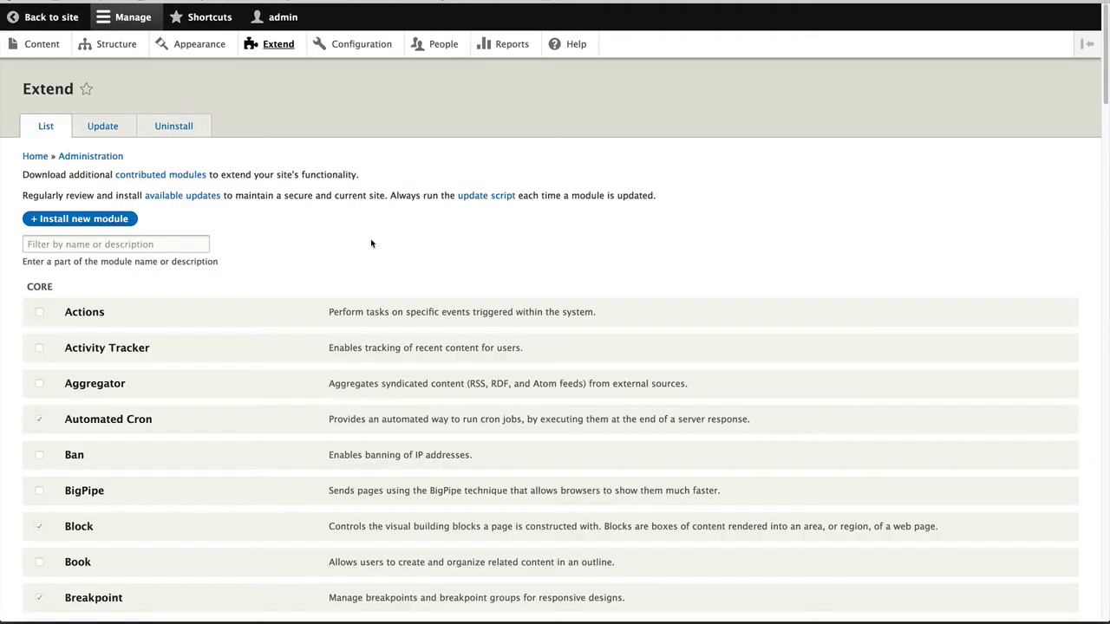
{"action": "left_click", "coordinate": [114, 243]}
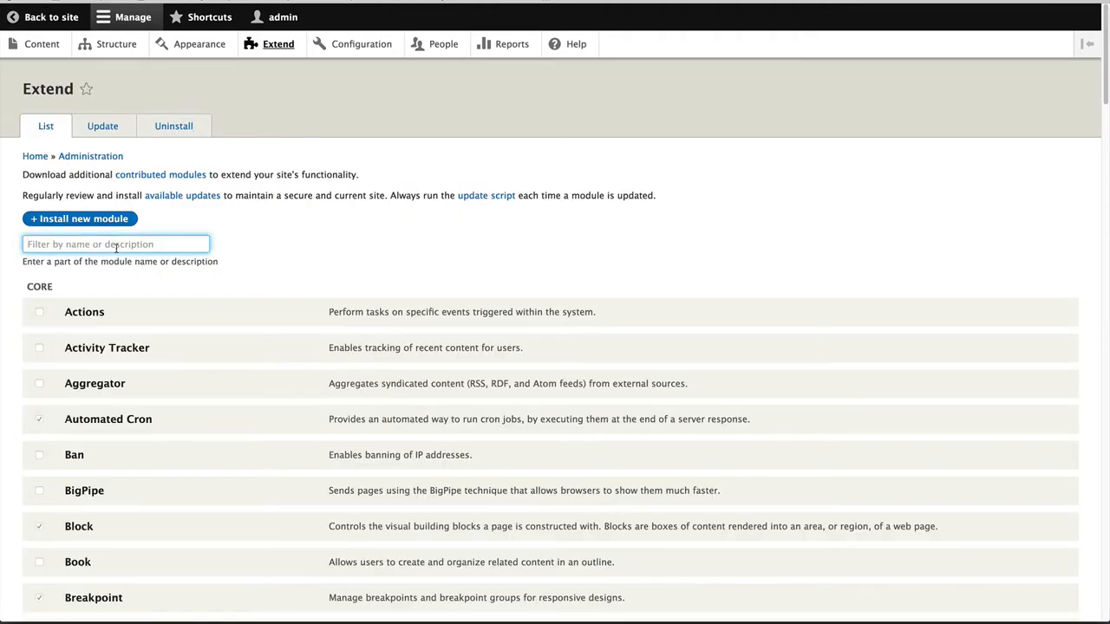
{"action": "type", "text": "imagewi"}
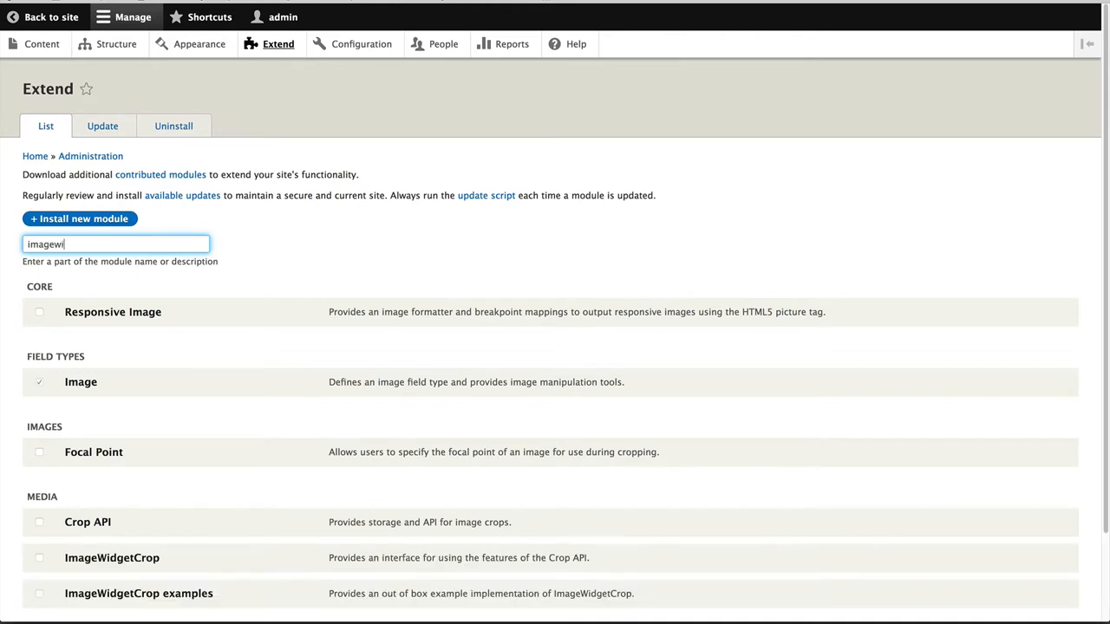
{"action": "left_click", "coordinate": [38, 312]}
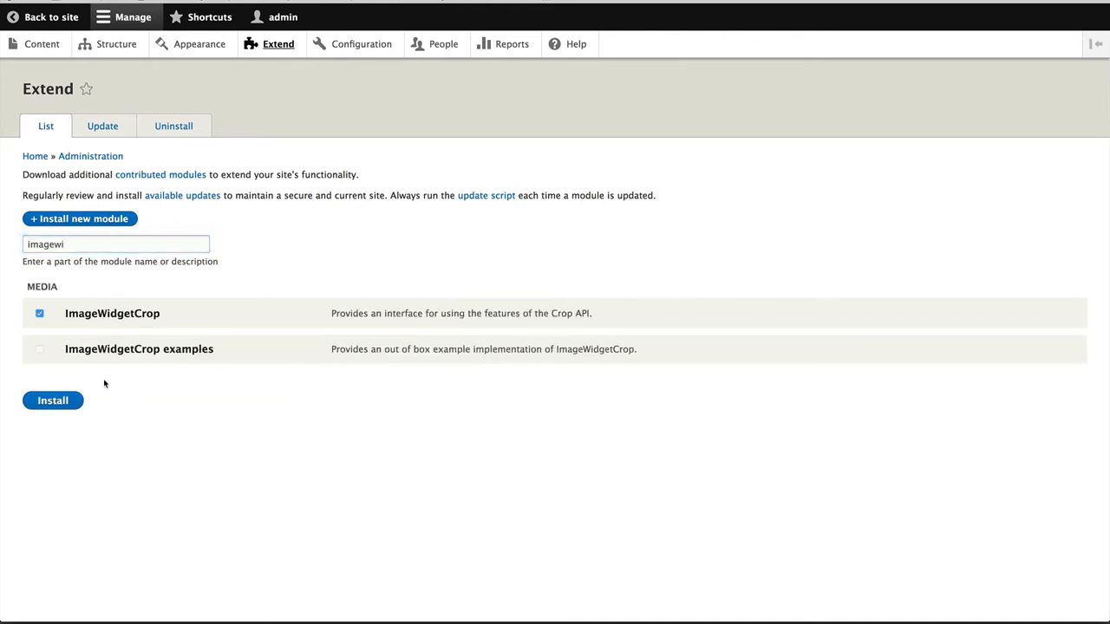
{"action": "left_click", "coordinate": [52, 399]}
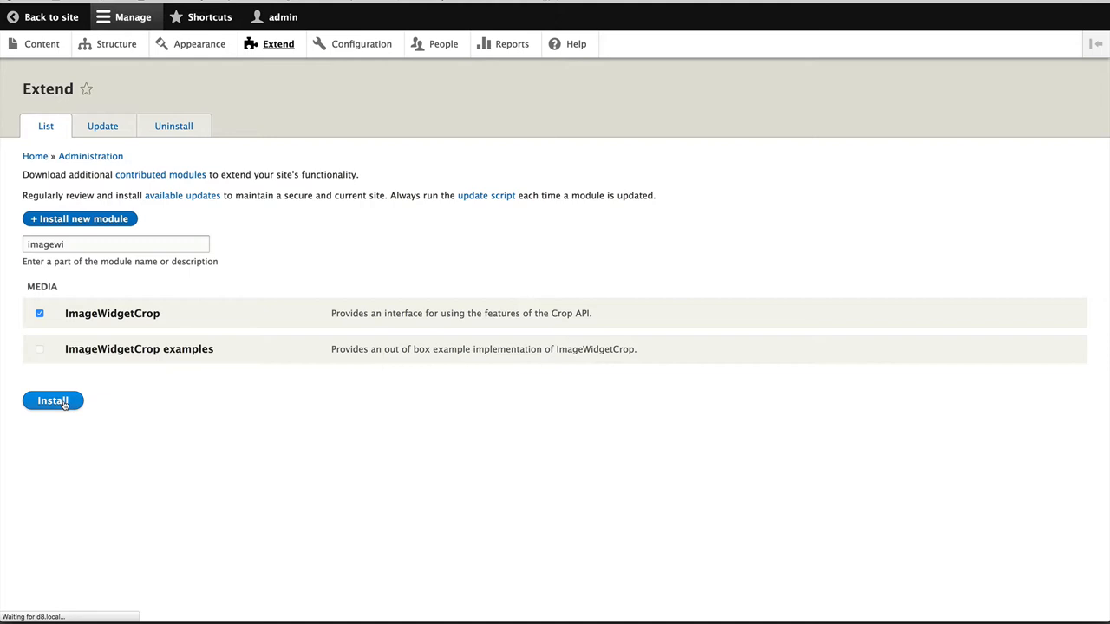
{"action": "left_click", "coordinate": [52, 400]}
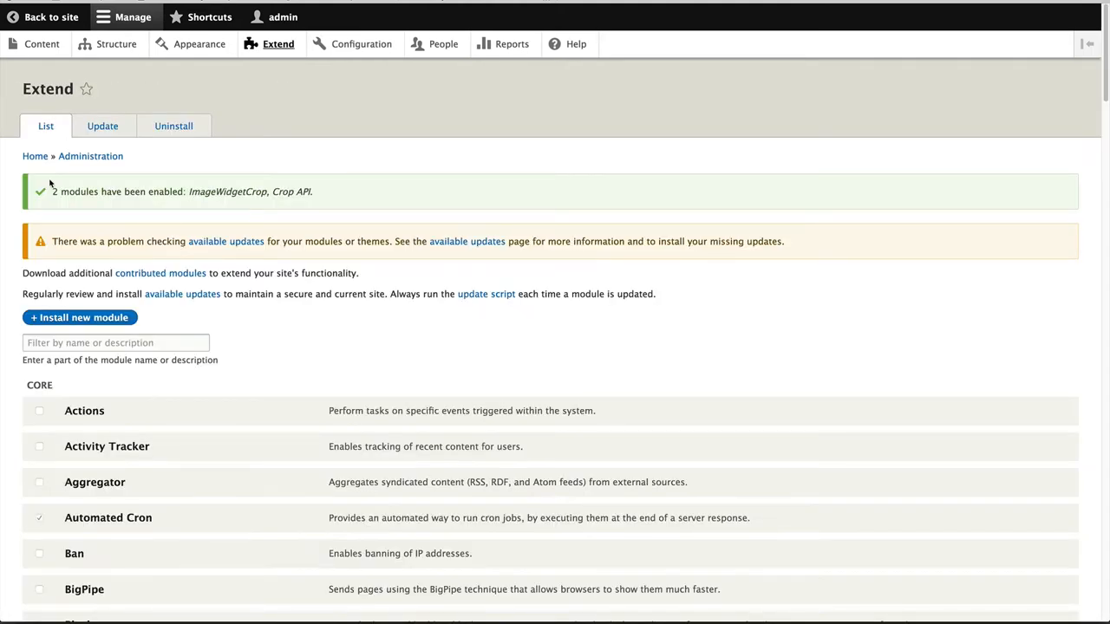
{"action": "mouse_move", "coordinate": [356, 77]}
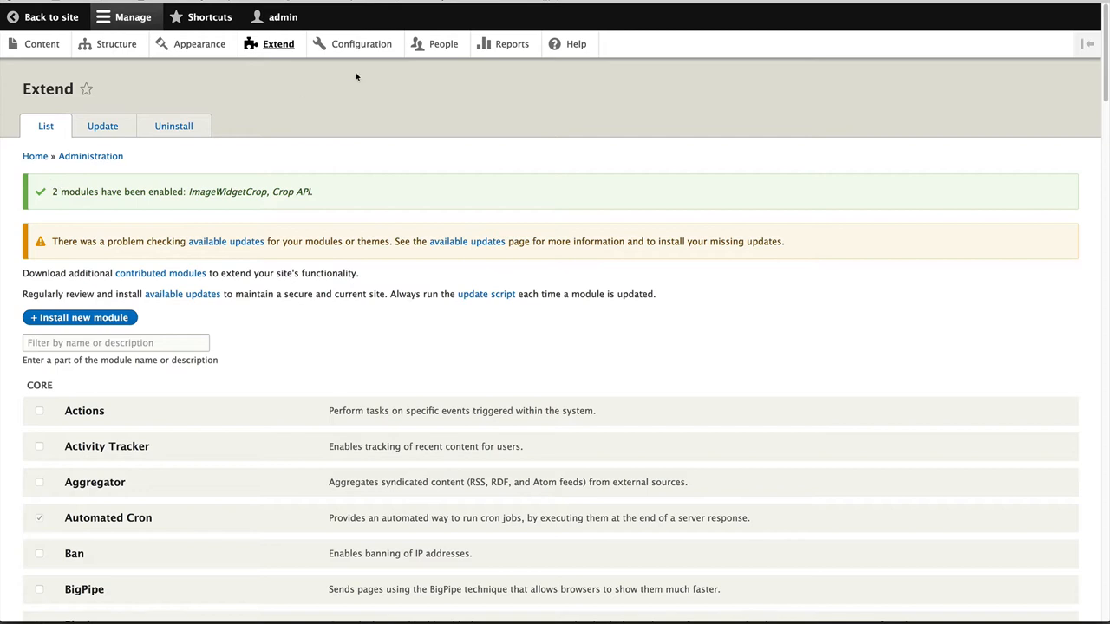
- Reach the Crop types settings from the Configuration overview
{"action": "left_click", "coordinate": [361, 45]}
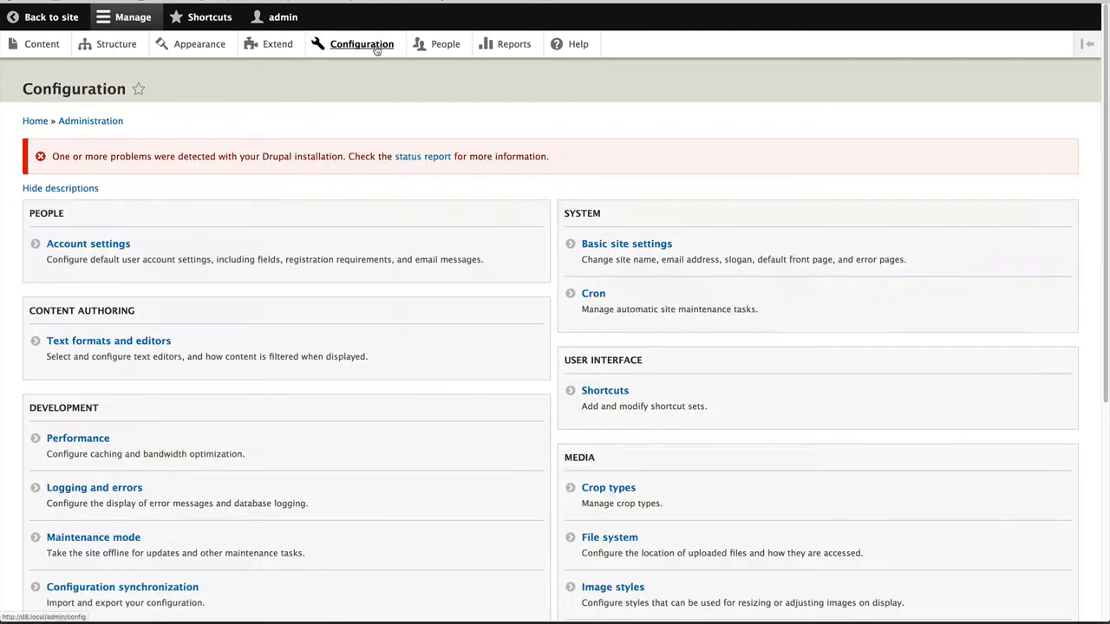
{"action": "scroll", "scroll_direction": "down", "scroll_amount": 3}
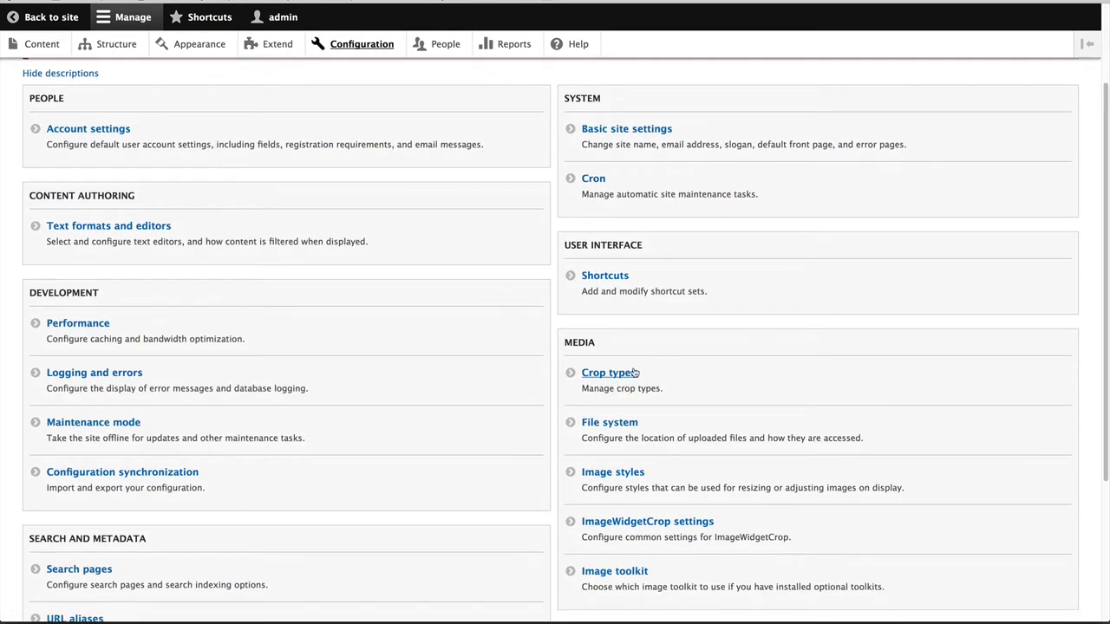
{"action": "left_click", "coordinate": [604, 371]}
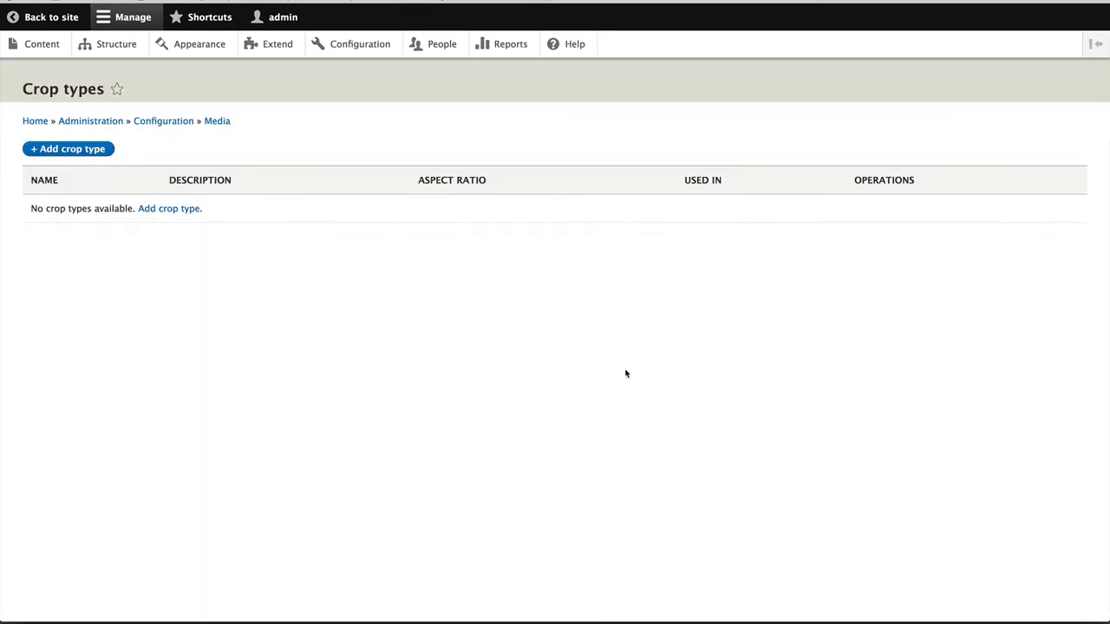
- Add a crop type named Large with a 1:1 aspect ratio and save it
{"action": "left_click", "coordinate": [69, 149]}
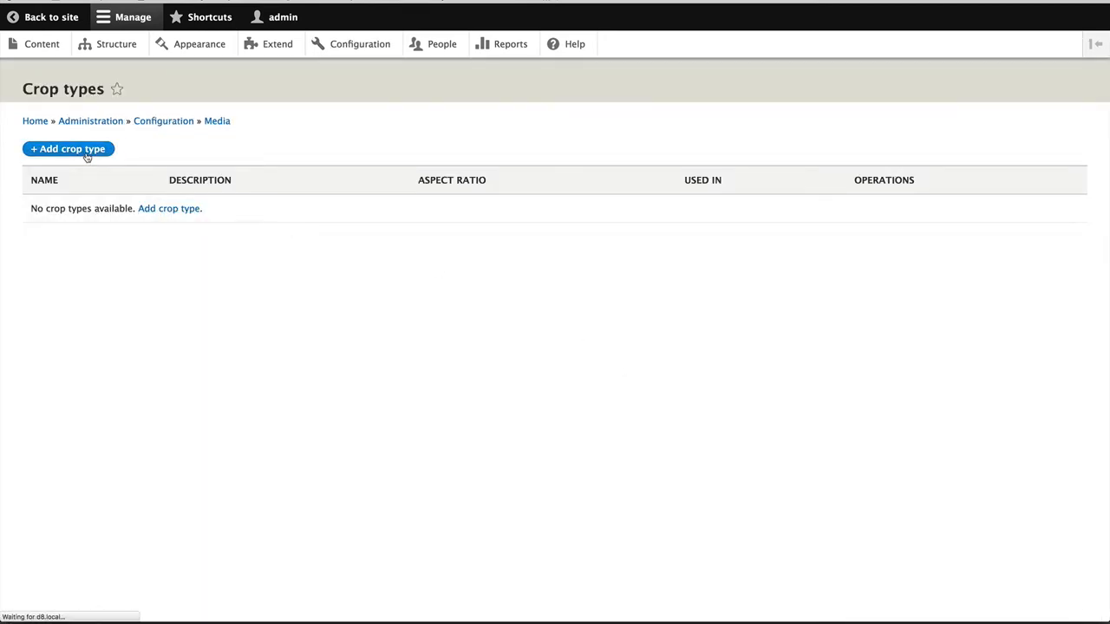
{"action": "left_click", "coordinate": [68, 149]}
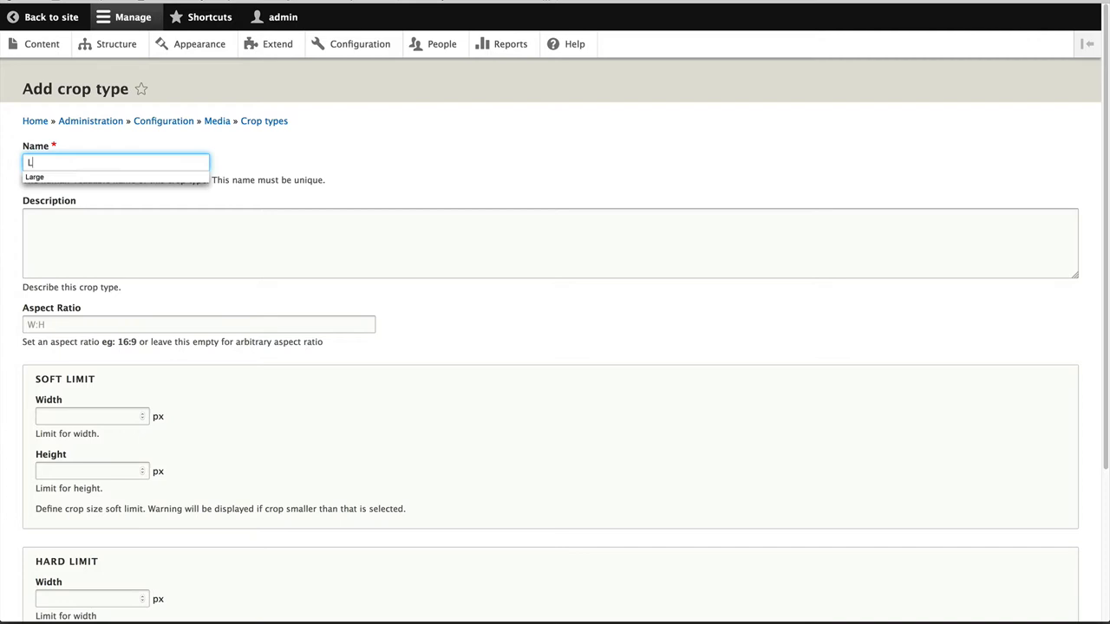
{"action": "left_click", "coordinate": [197, 324]}
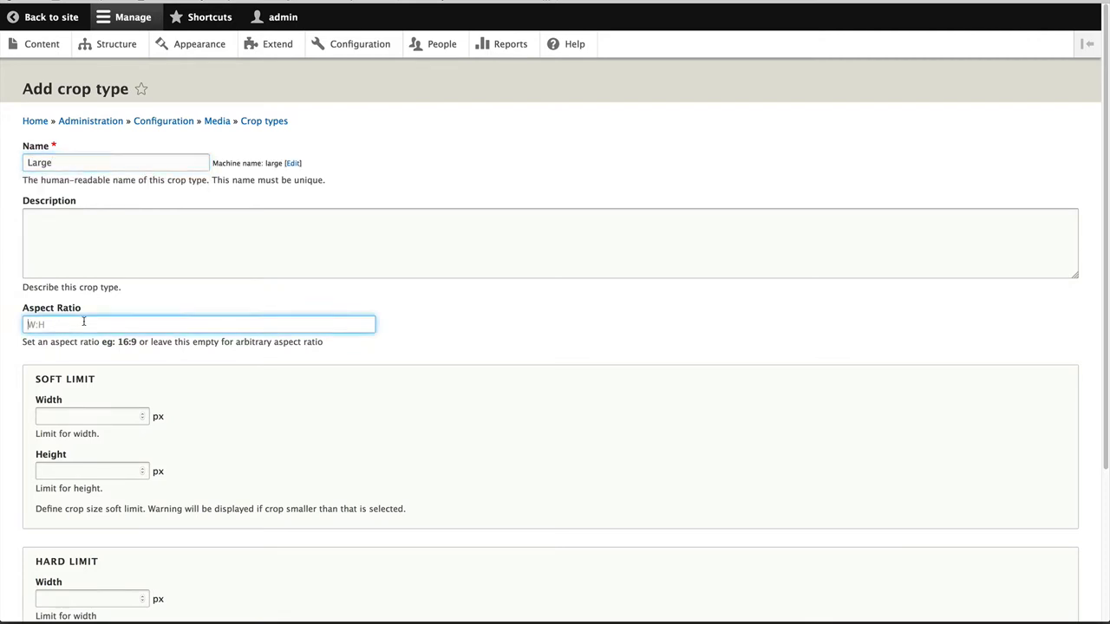
{"action": "type", "text": "1:1"}
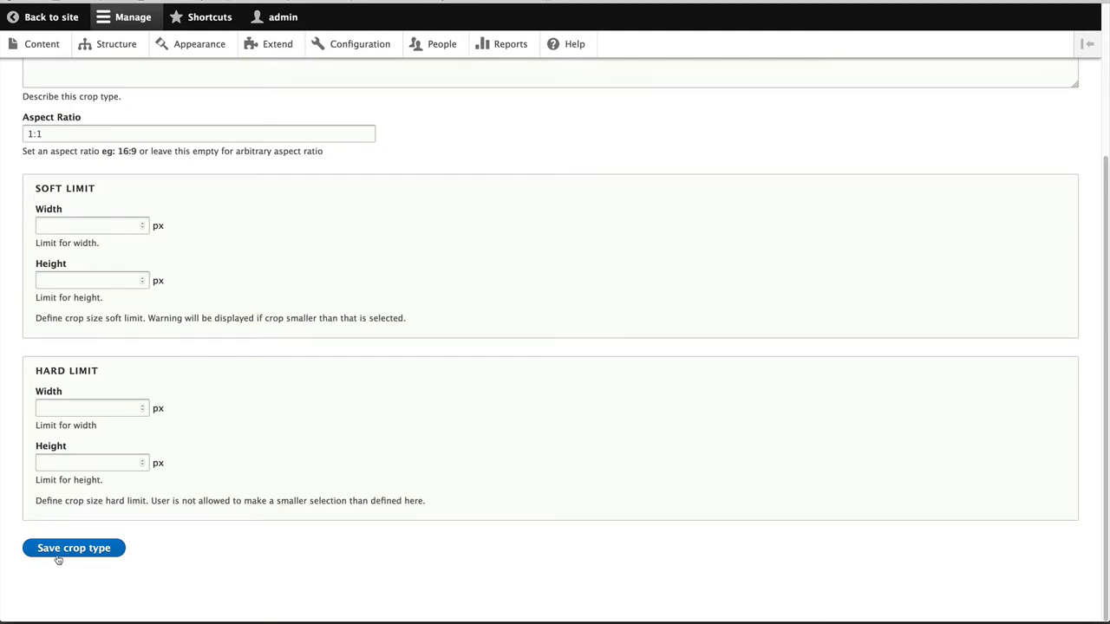
{"action": "left_click", "coordinate": [73, 548]}
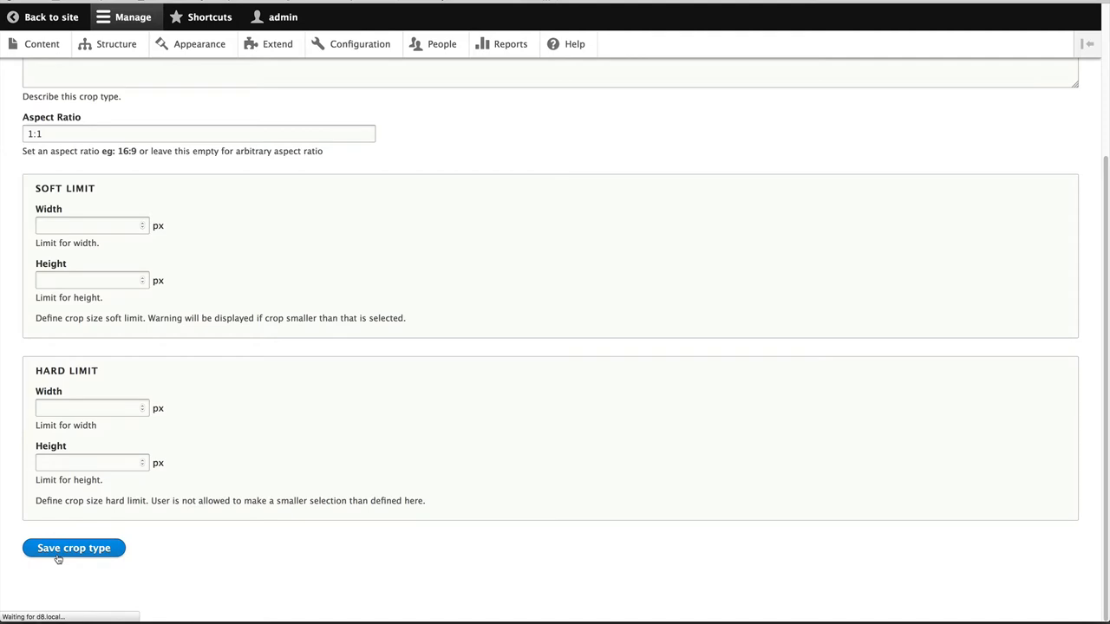
{"action": "left_click", "coordinate": [73, 548]}
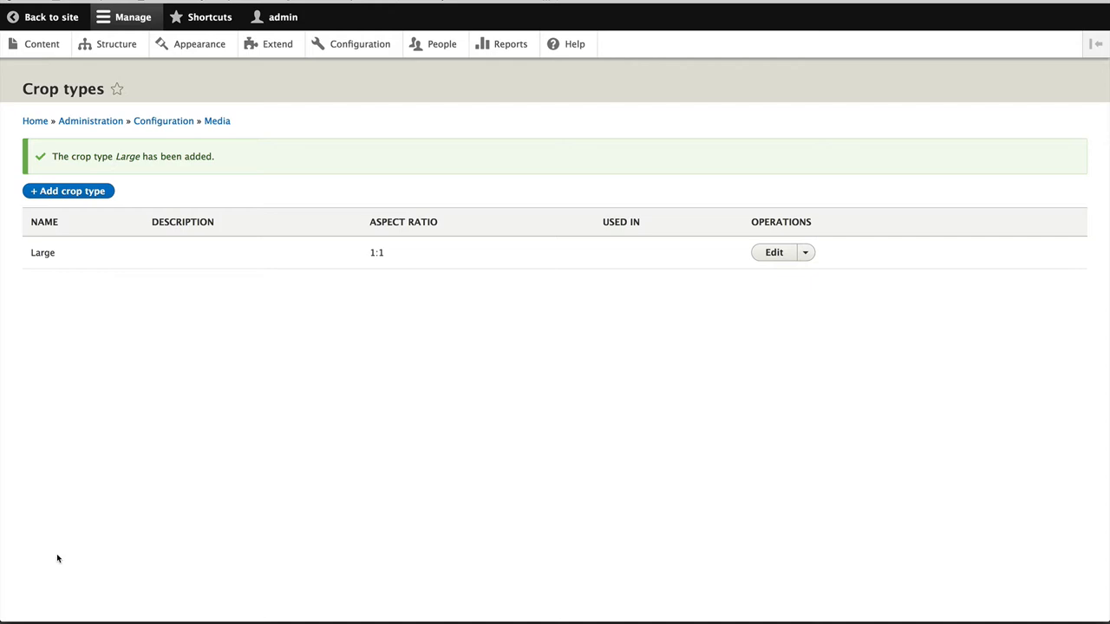
{"action": "mouse_move", "coordinate": [163, 121]}
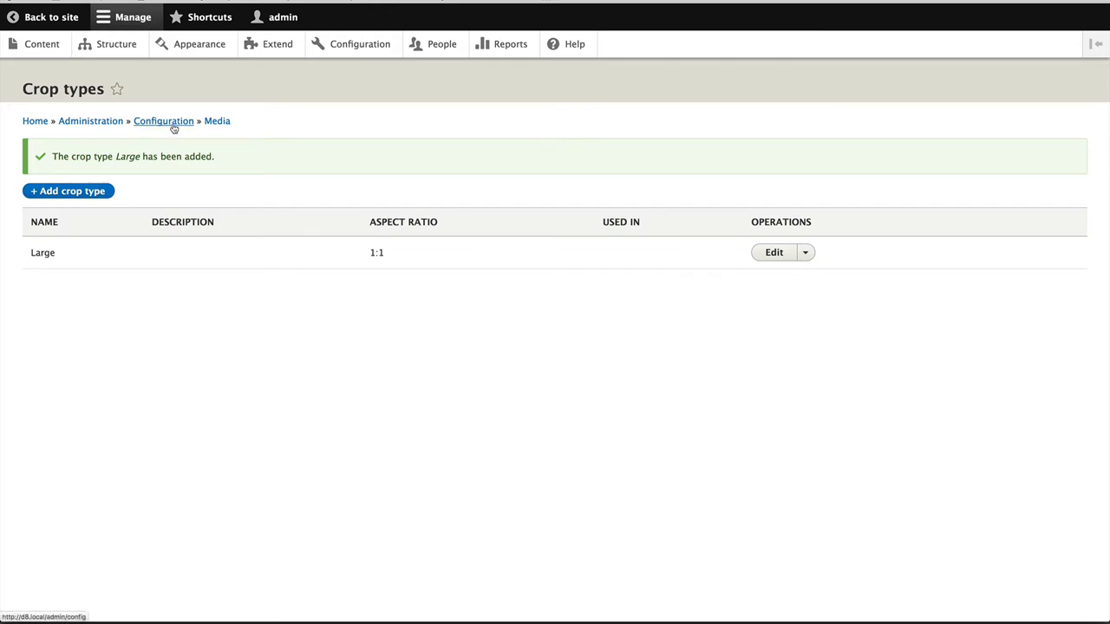
- Open the Large (480×480) image style for editing from the image styles list
{"action": "left_click", "coordinate": [163, 121]}
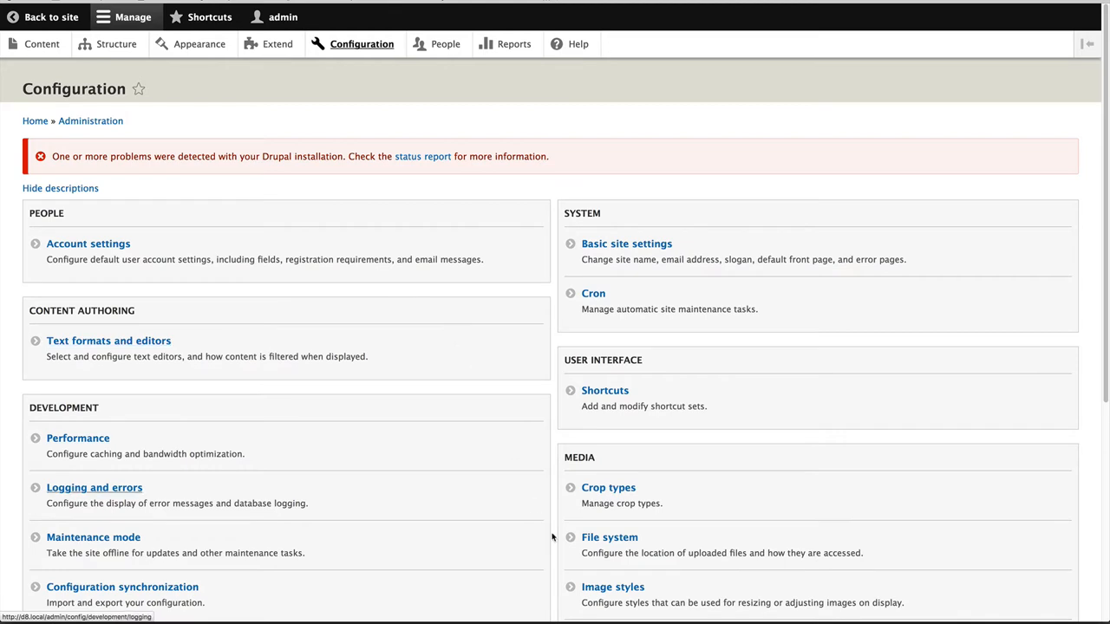
{"action": "left_click", "coordinate": [612, 586]}
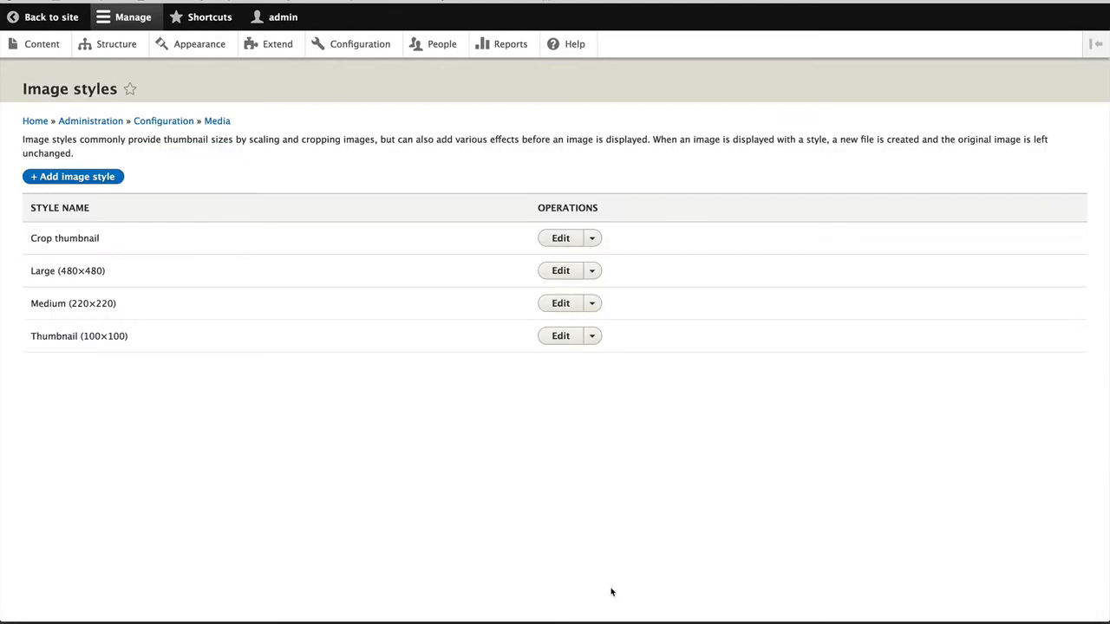
{"action": "mouse_move", "coordinate": [560, 270]}
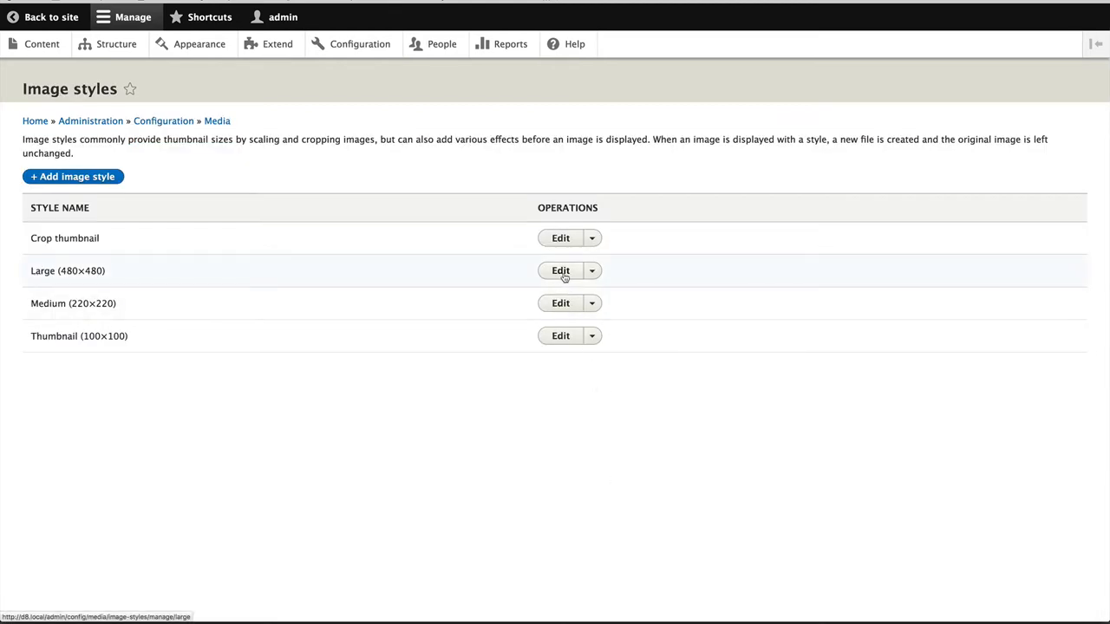
{"action": "left_click", "coordinate": [560, 271]}
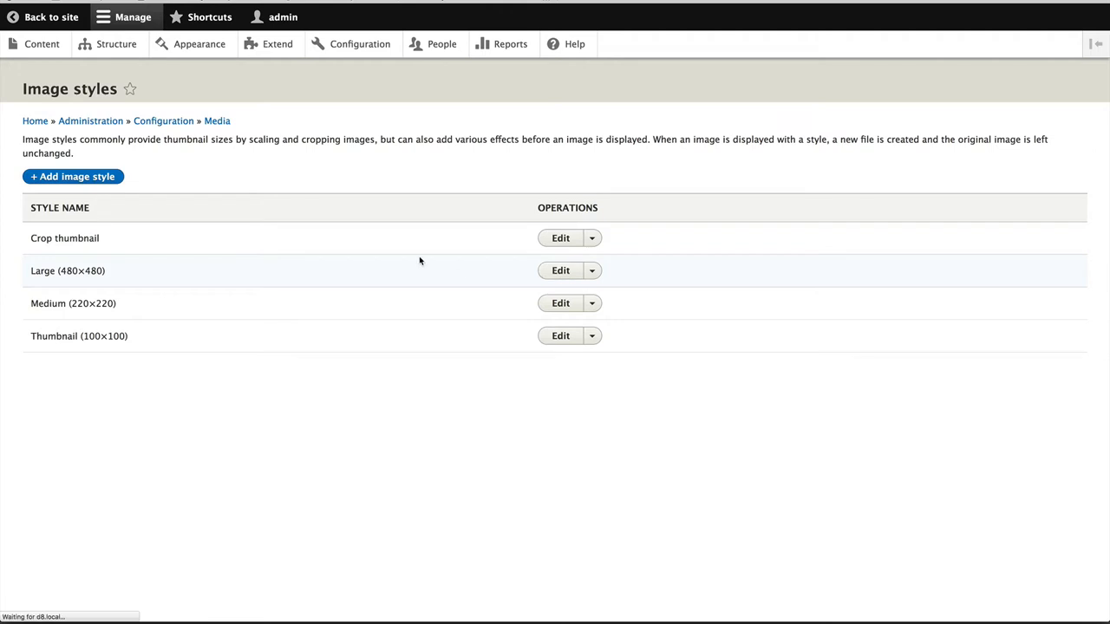
- Add a Manual crop effect with crop type Large ahead of Scale and crop, and update the style
{"action": "left_click", "coordinate": [560, 270]}
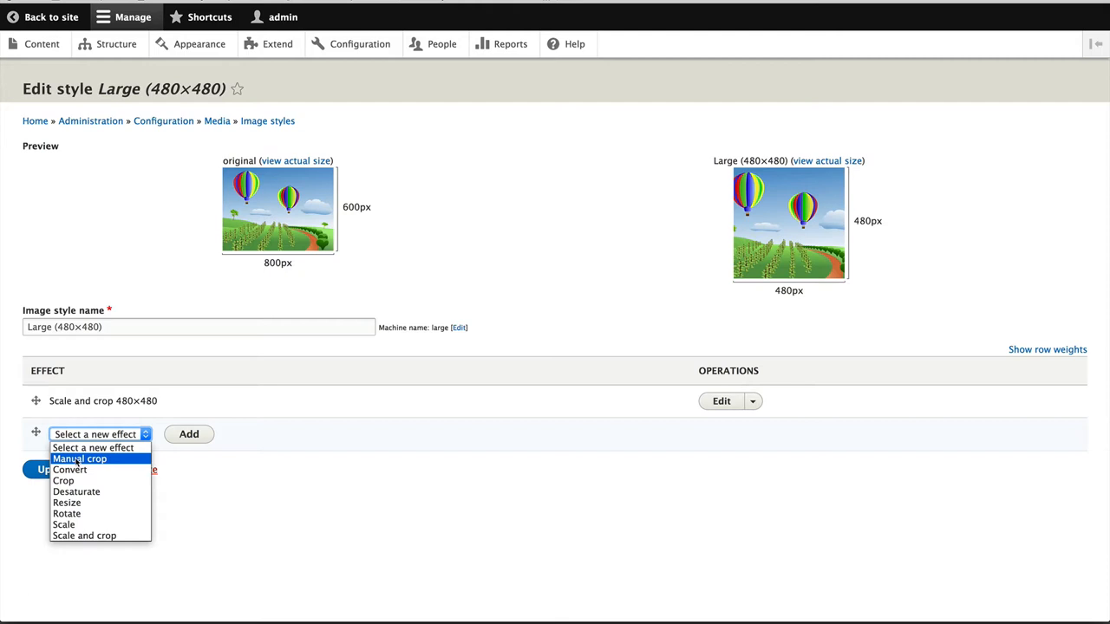
{"action": "left_click", "coordinate": [80, 458]}
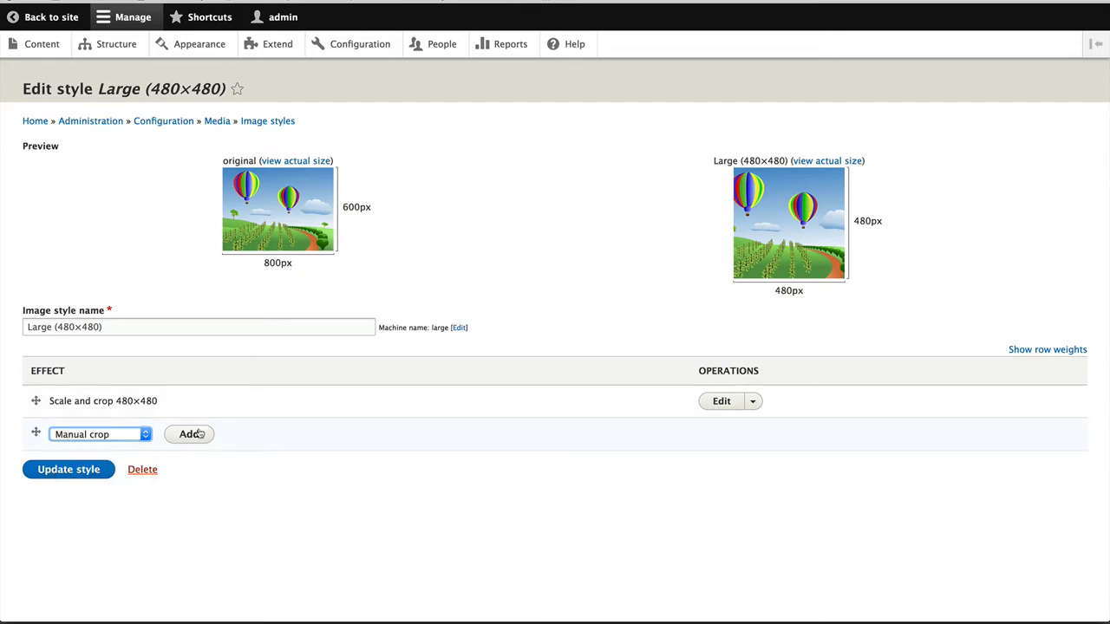
{"action": "left_click", "coordinate": [187, 433]}
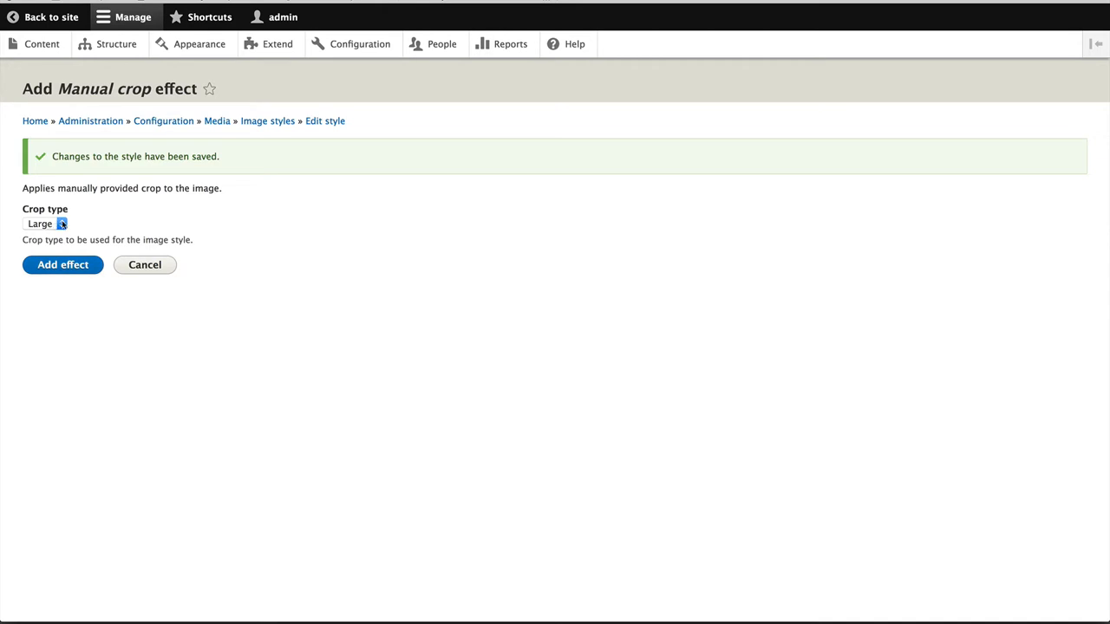
{"action": "left_click", "coordinate": [45, 224]}
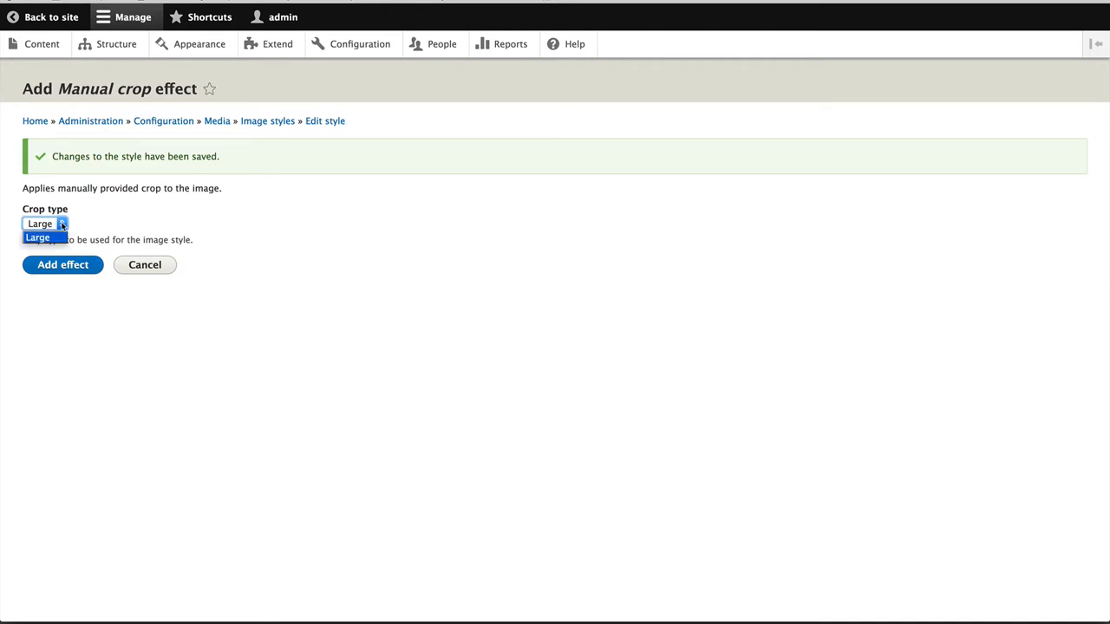
{"action": "left_click", "coordinate": [62, 263]}
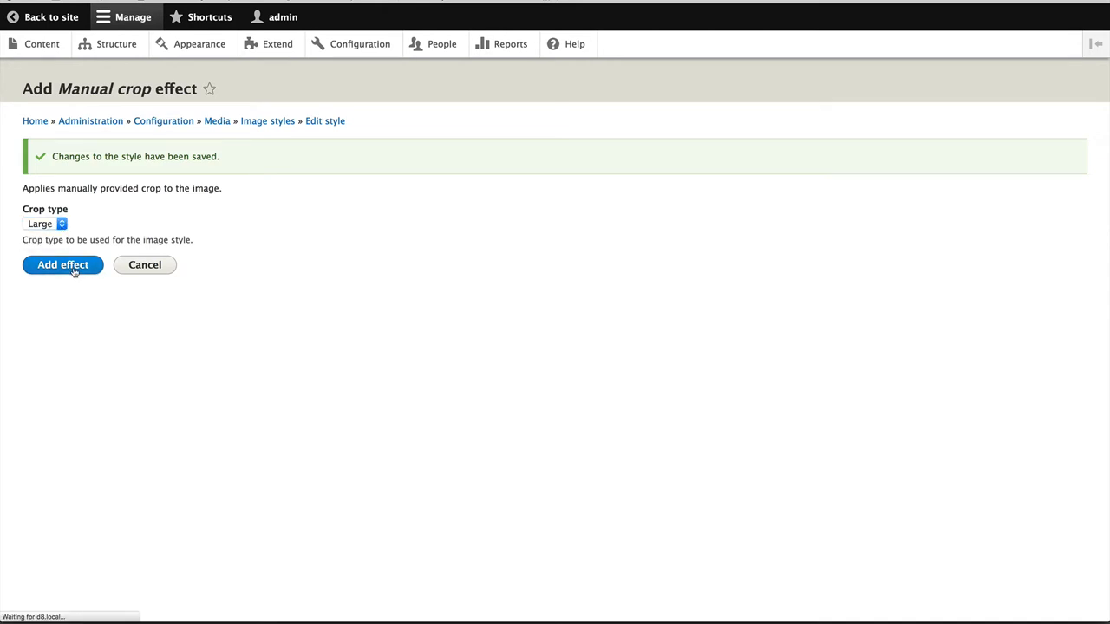
{"action": "left_click", "coordinate": [62, 264]}
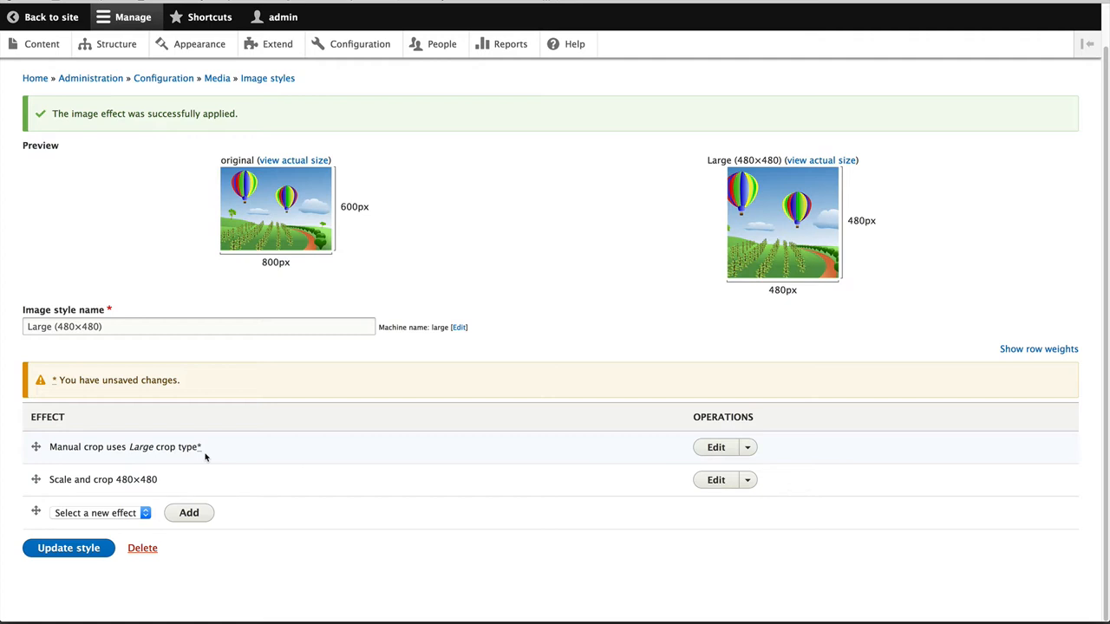
{"action": "mouse_move", "coordinate": [184, 487]}
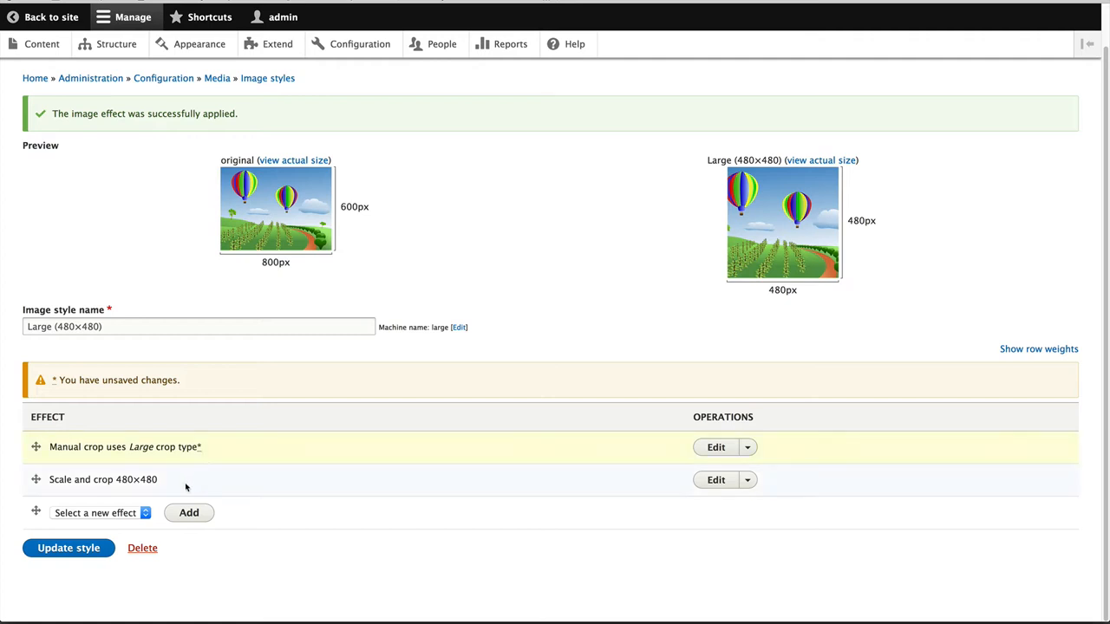
{"action": "mouse_move", "coordinate": [153, 489]}
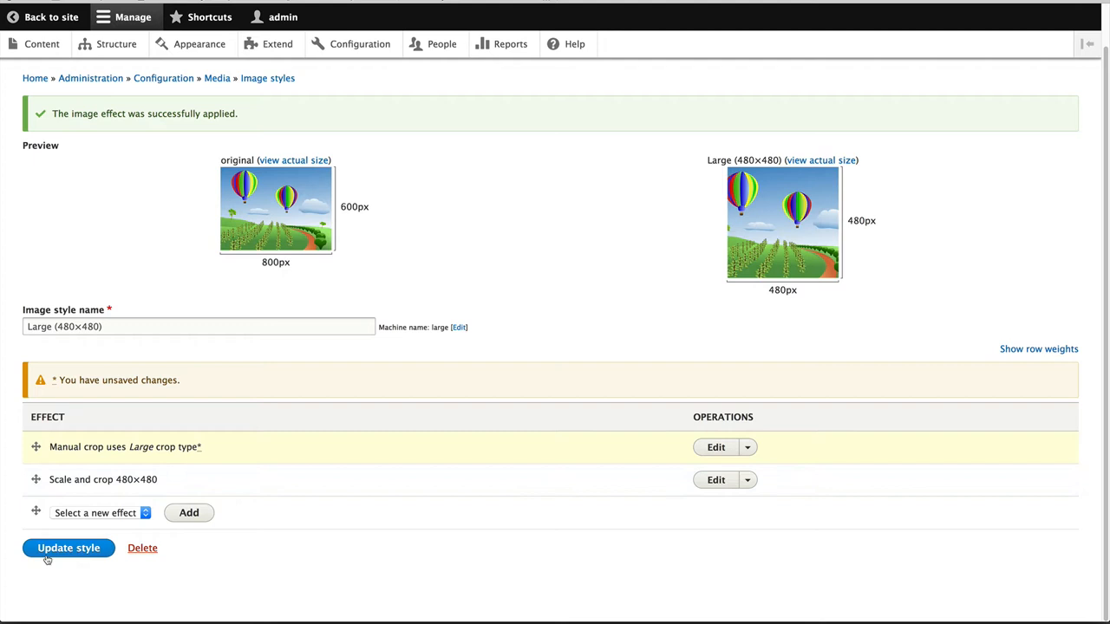
{"action": "left_click", "coordinate": [70, 548]}
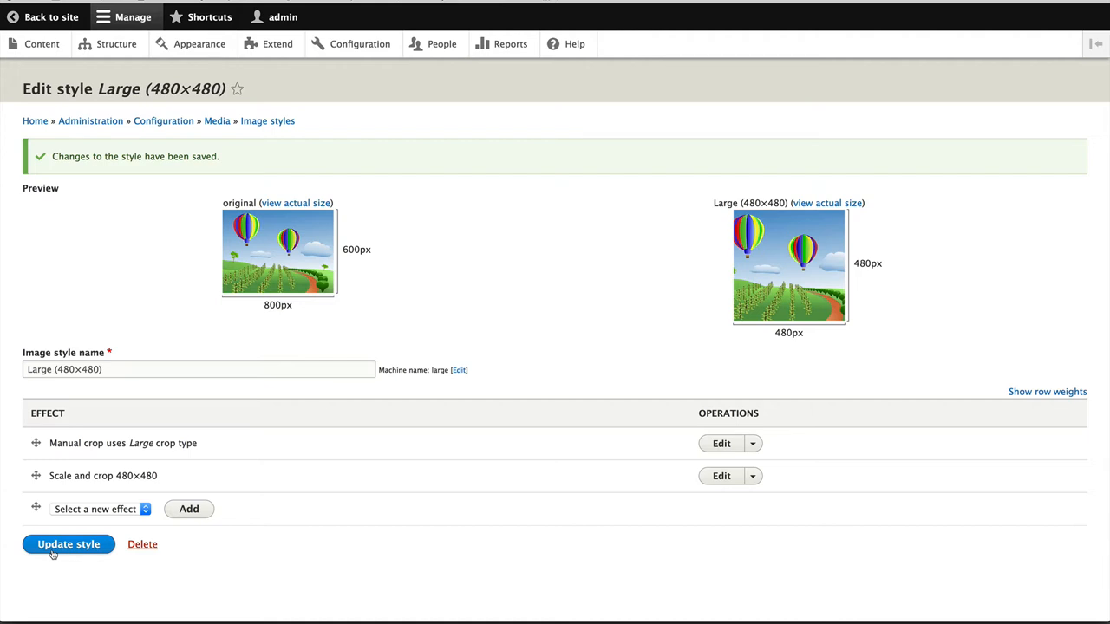
- Reach the Article content type's Manage form display from Structure > Content types
{"action": "left_click", "coordinate": [118, 43]}
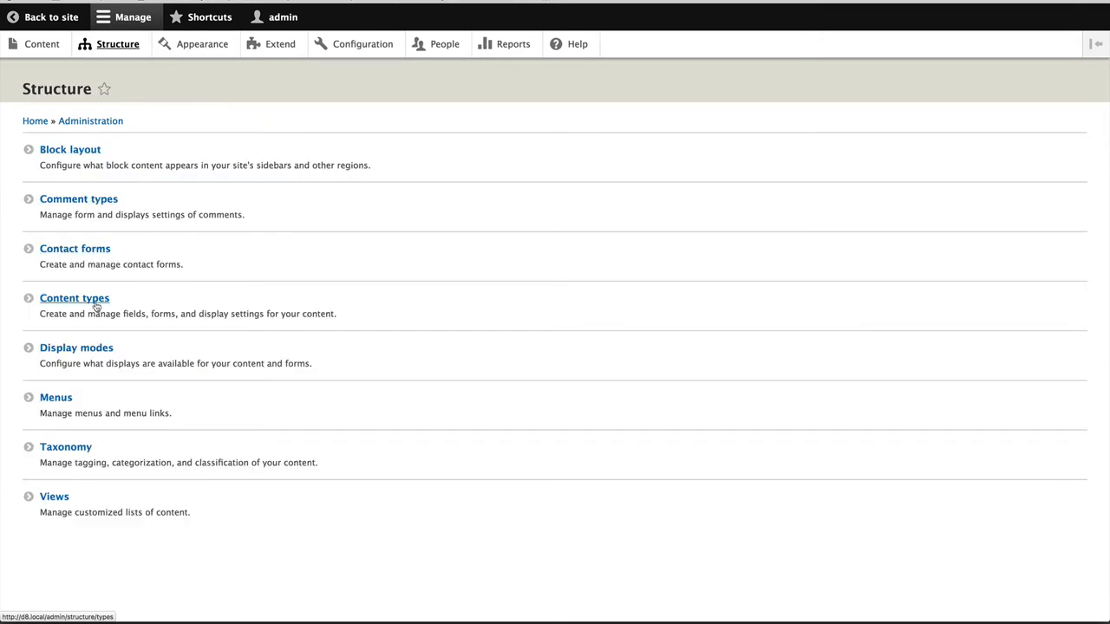
{"action": "left_click", "coordinate": [73, 299]}
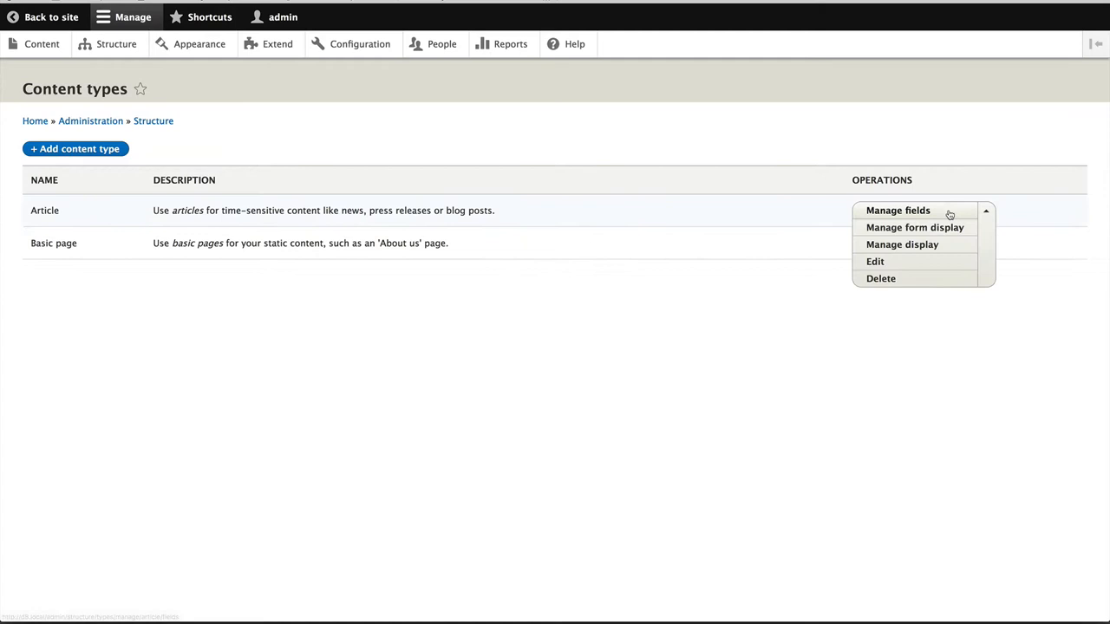
{"action": "mouse_move", "coordinate": [915, 227]}
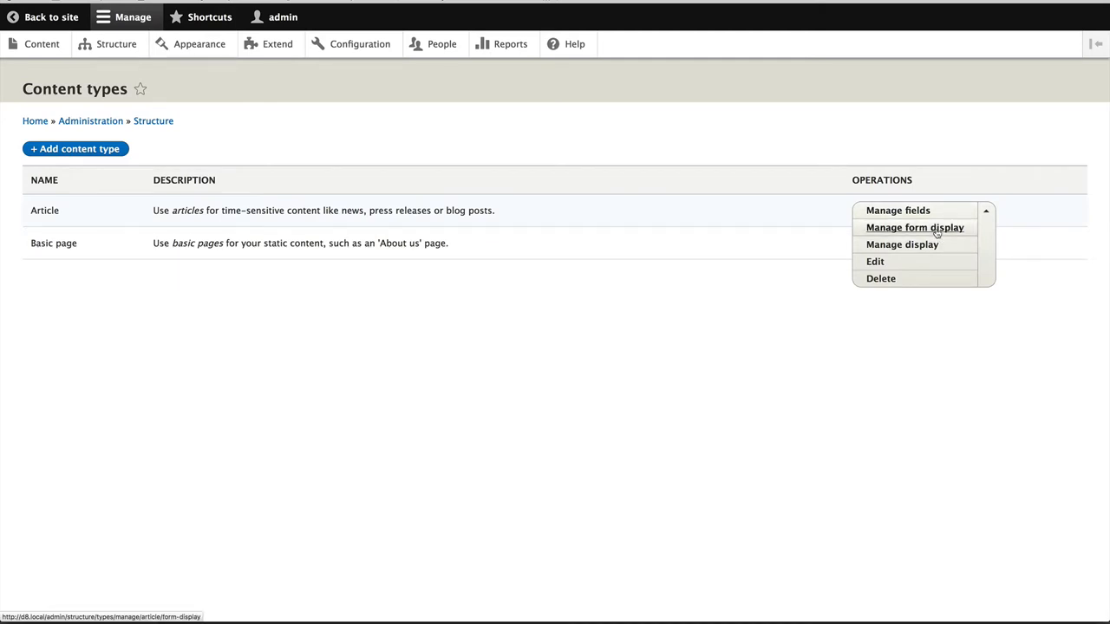
{"action": "left_click", "coordinate": [915, 227]}
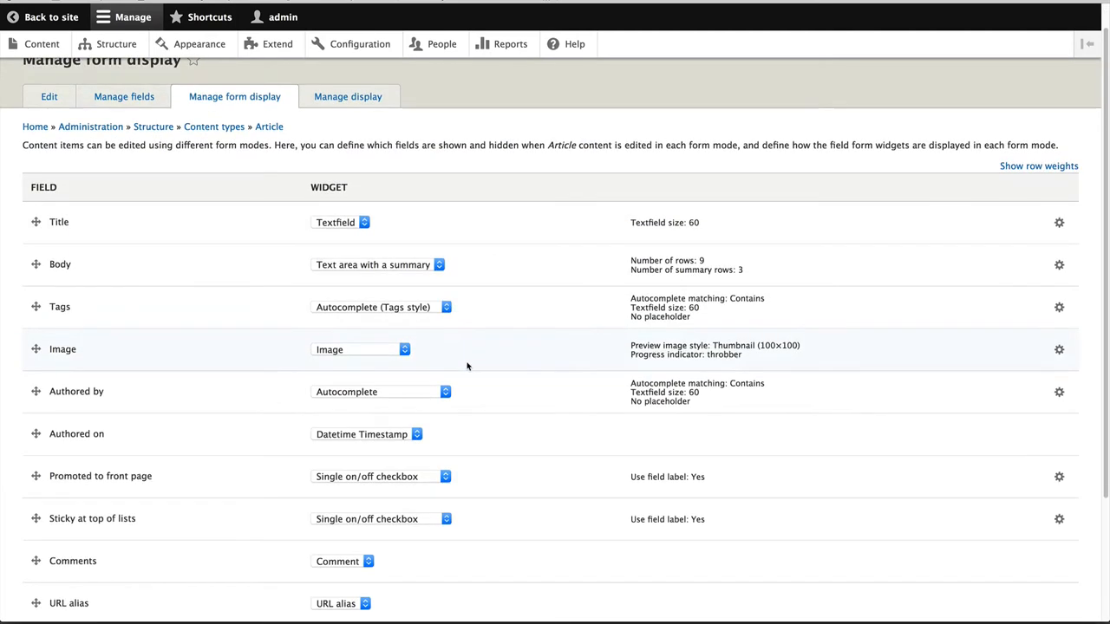
- Switch the Image field to the ImageWidget crop widget with crop type Large and save the form display
{"action": "left_click", "coordinate": [361, 349]}
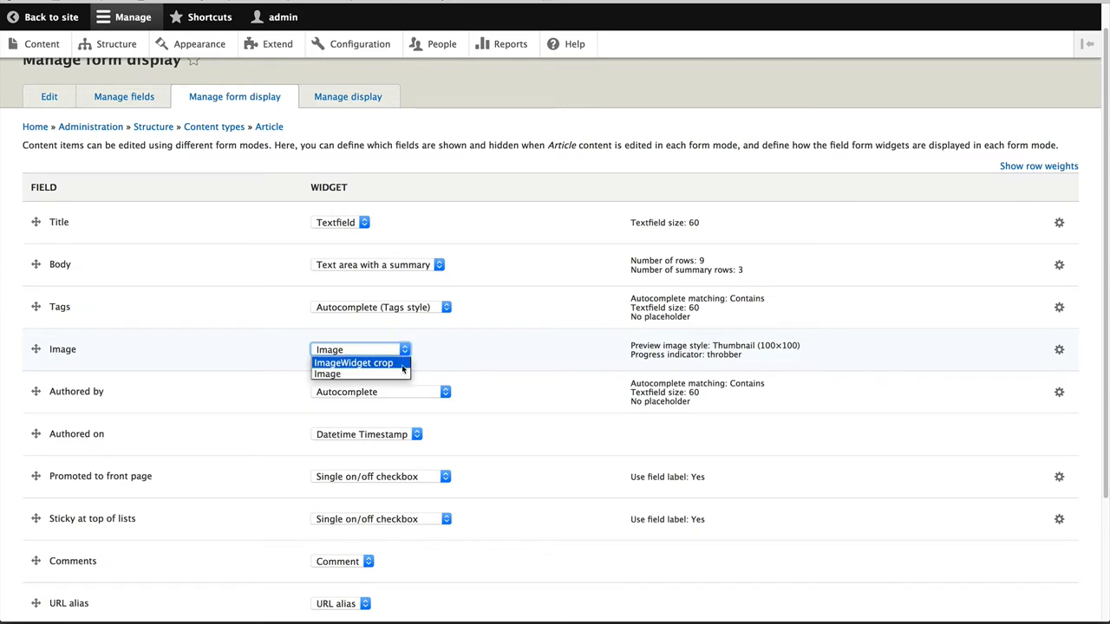
{"action": "left_click", "coordinate": [354, 362]}
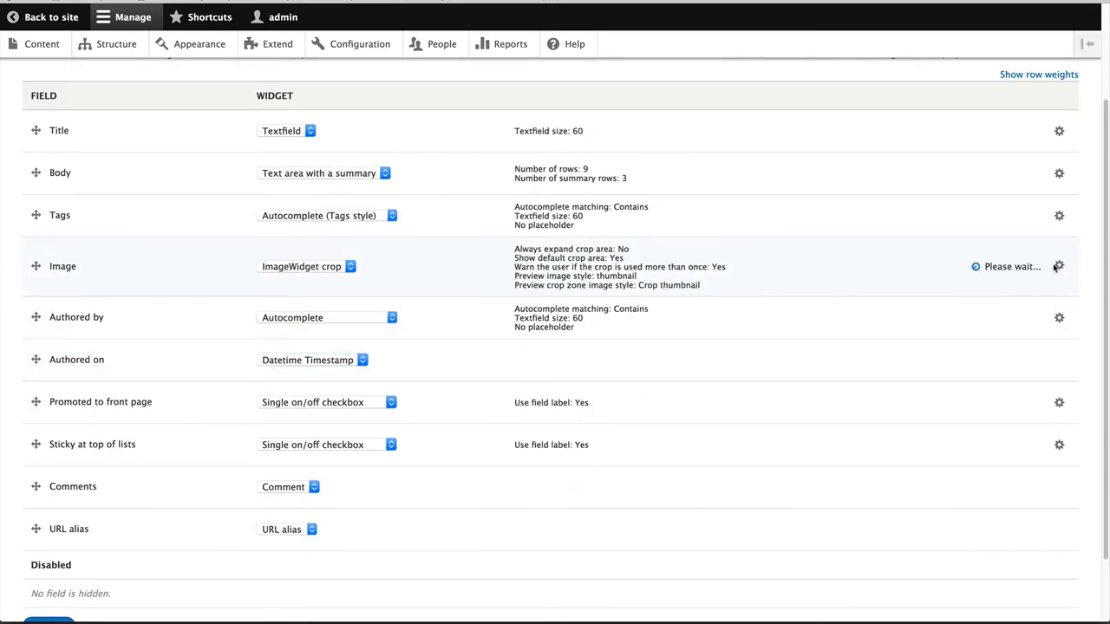
{"action": "left_click", "coordinate": [1057, 267]}
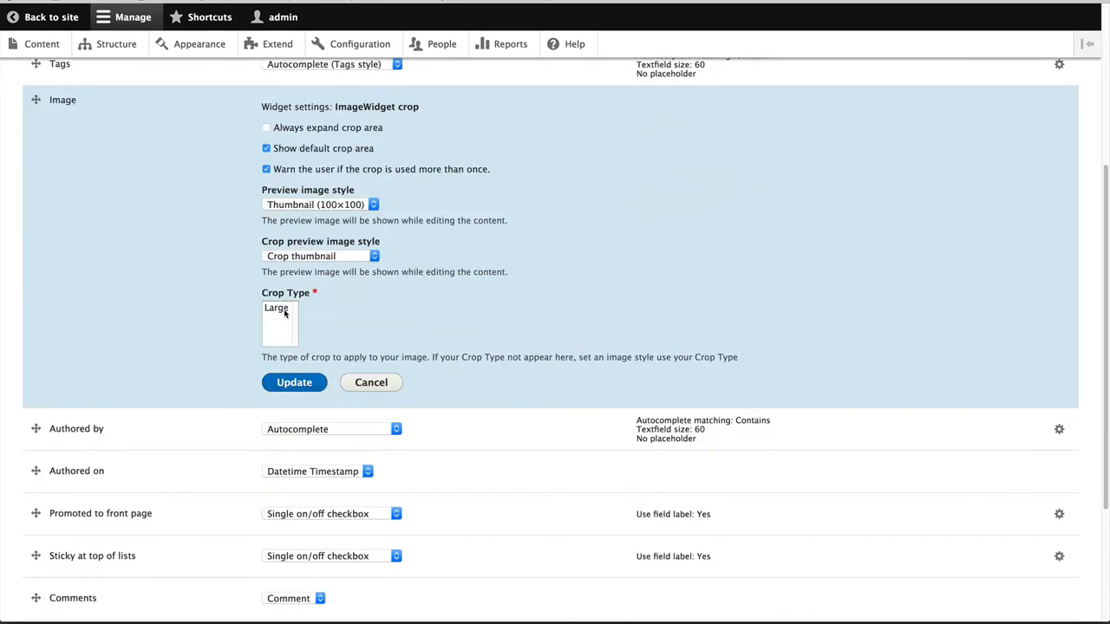
{"action": "left_click", "coordinate": [276, 308]}
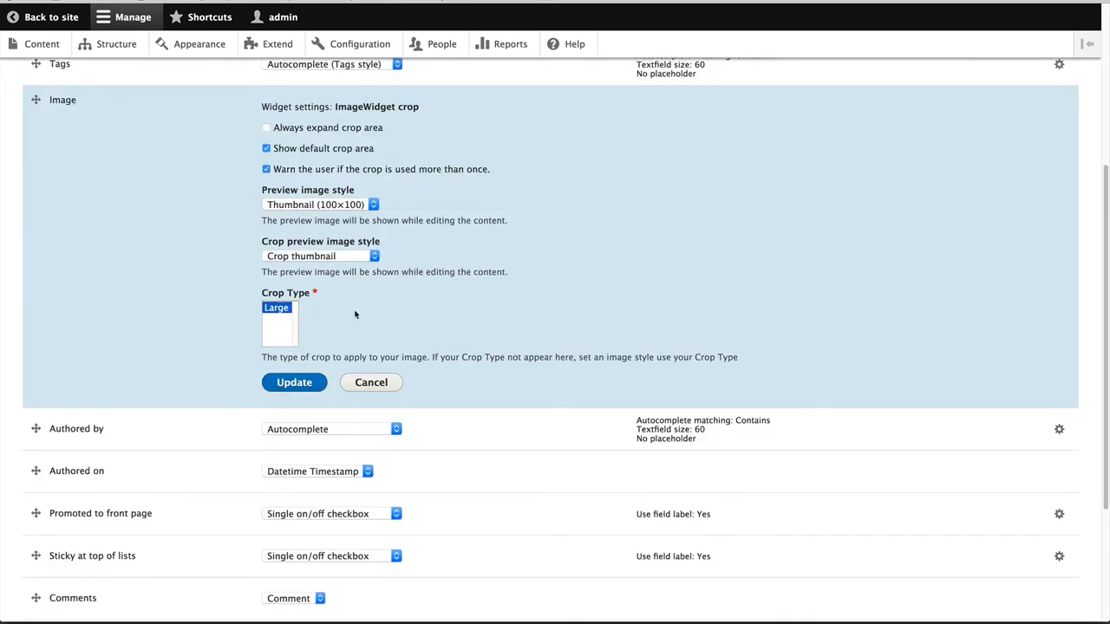
{"action": "mouse_move", "coordinate": [281, 326]}
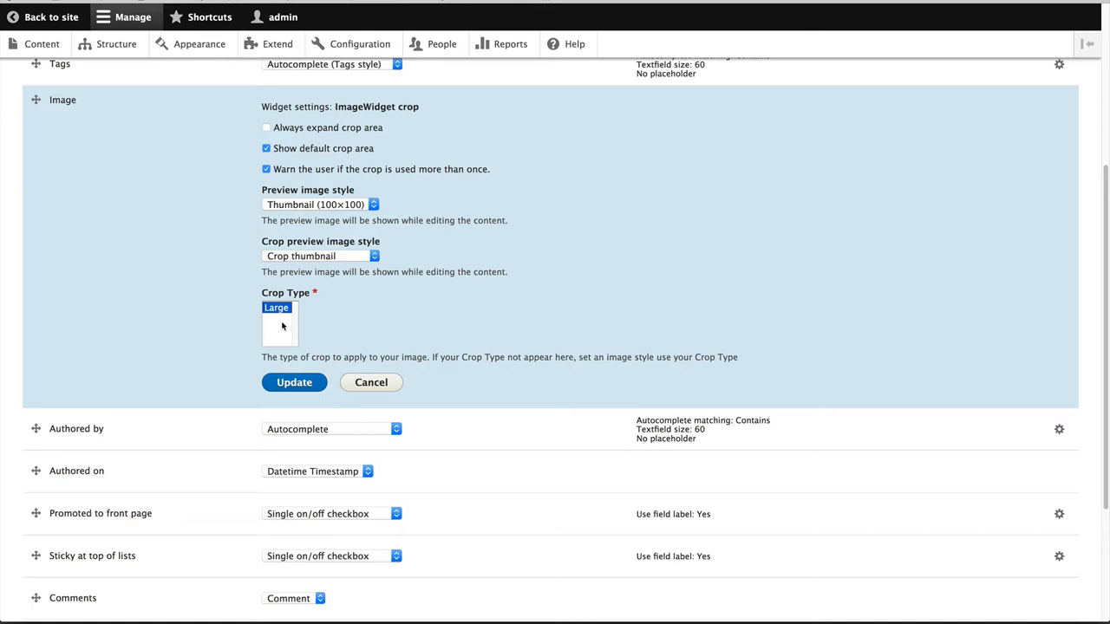
{"action": "mouse_move", "coordinate": [374, 332]}
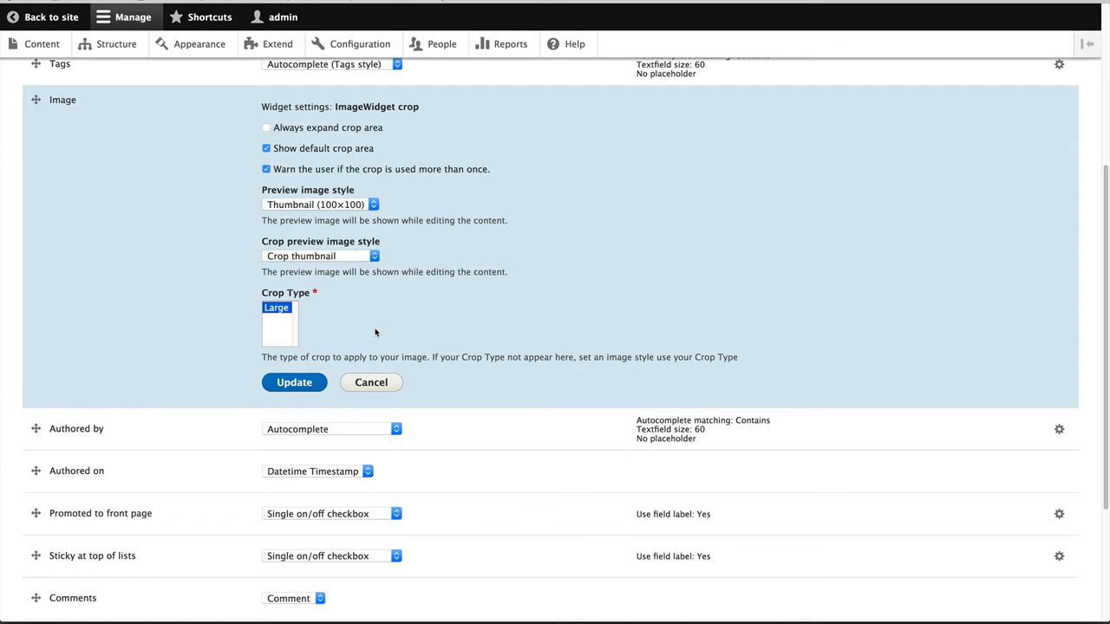
{"action": "left_click", "coordinate": [295, 383]}
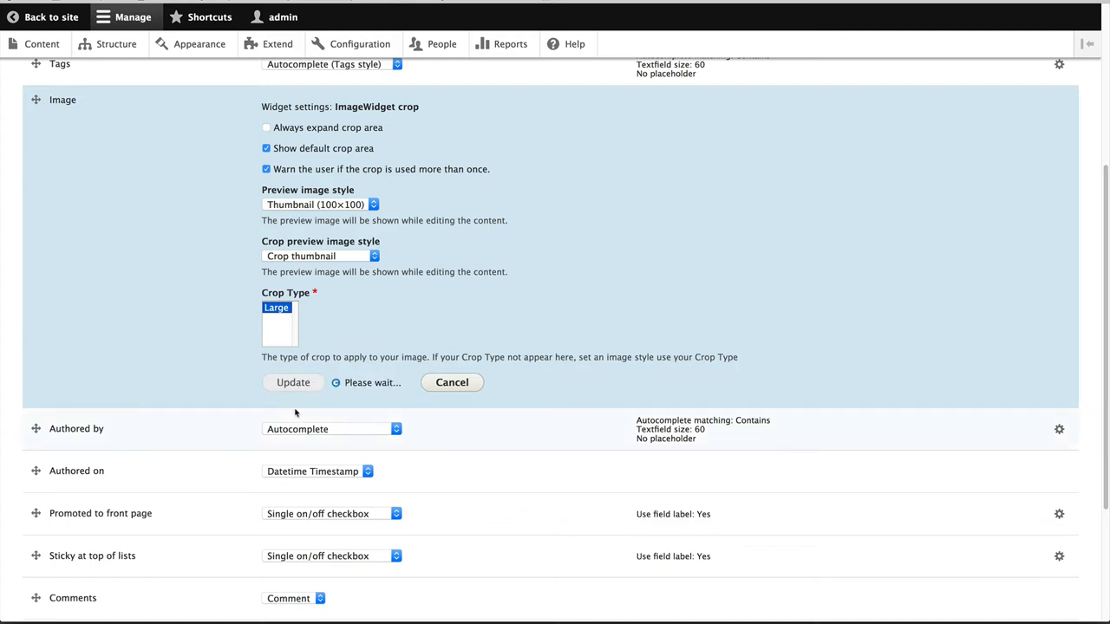
{"action": "left_click", "coordinate": [293, 383]}
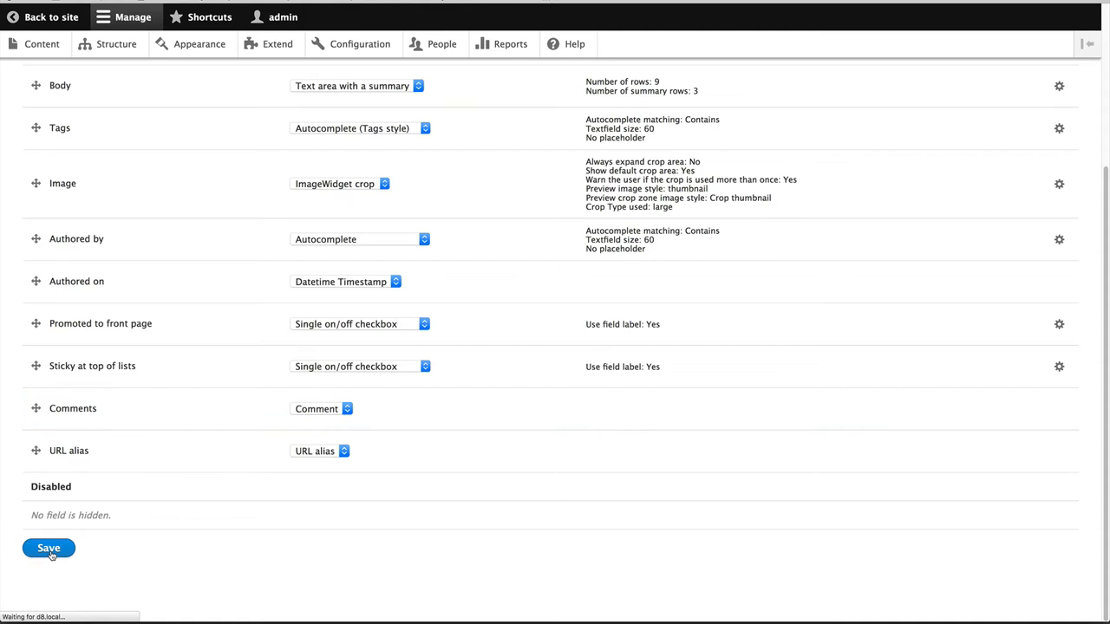
{"action": "left_click", "coordinate": [48, 547]}
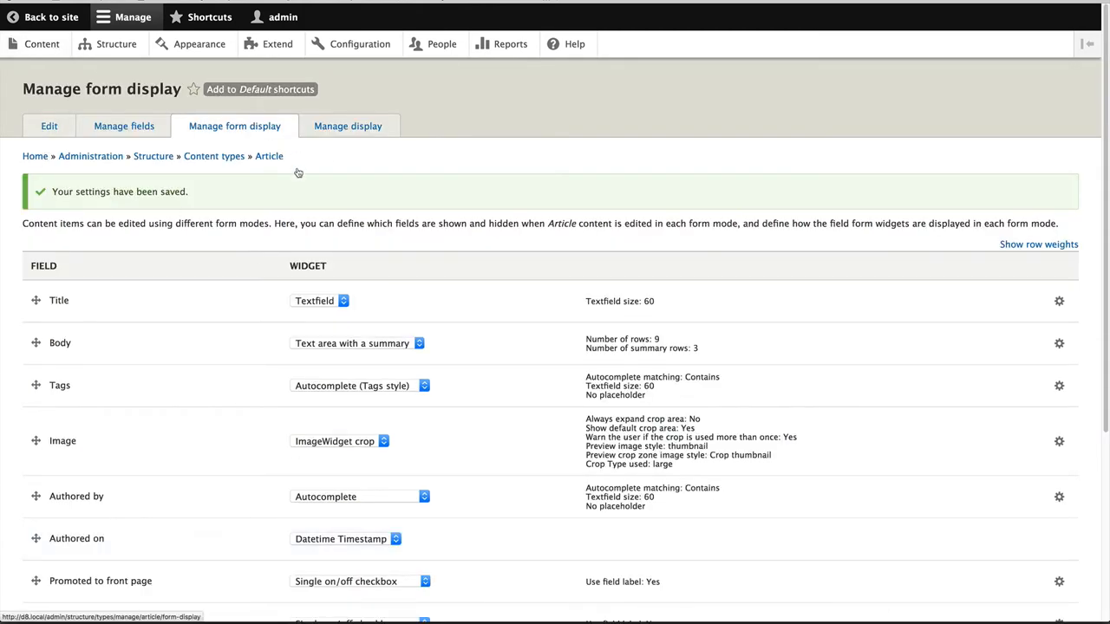
{"action": "left_click", "coordinate": [42, 44]}
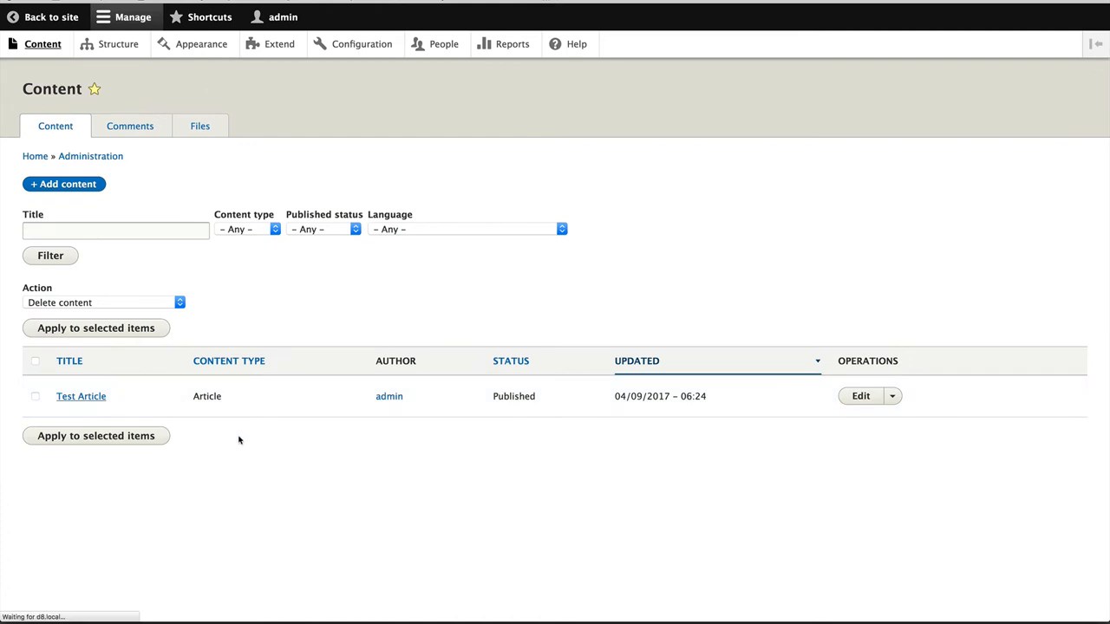
{"action": "left_click", "coordinate": [80, 395]}
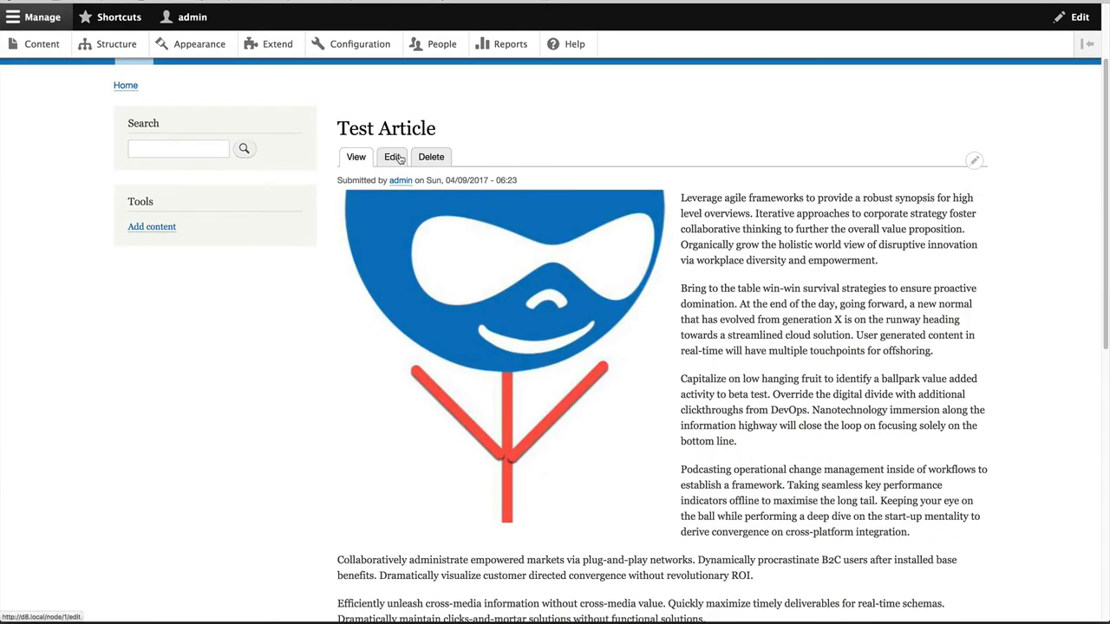
{"action": "left_click", "coordinate": [392, 156]}
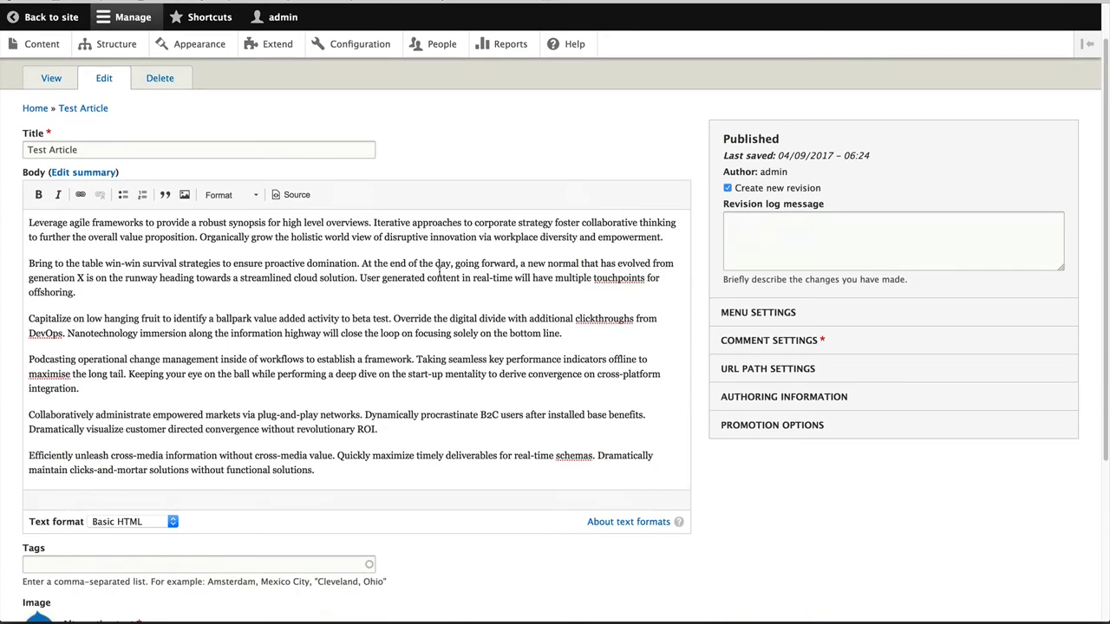
{"action": "scroll", "scroll_direction": "down", "scroll_amount": 3}
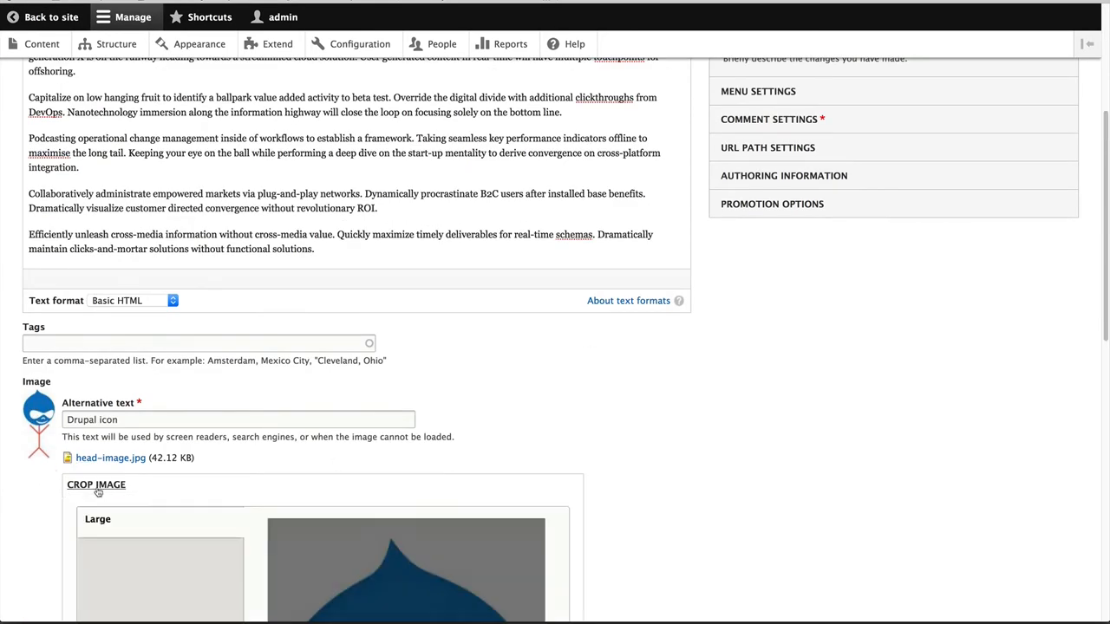
{"action": "left_click", "coordinate": [95, 485]}
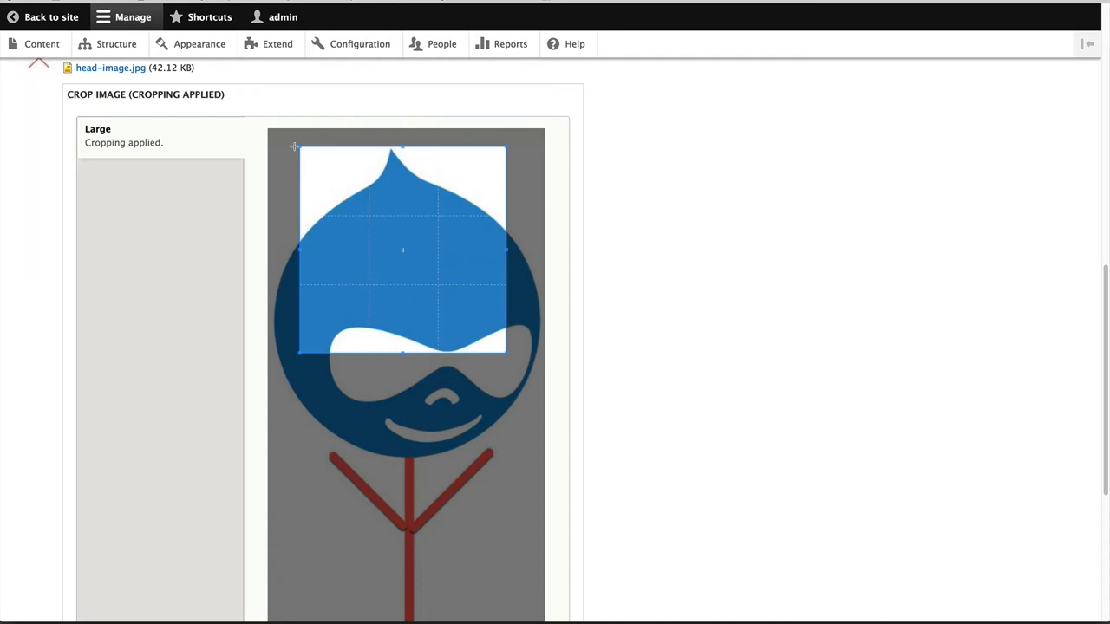
{"action": "left_click_drag", "start_coordinate": [402, 250], "coordinate": [415, 383]}
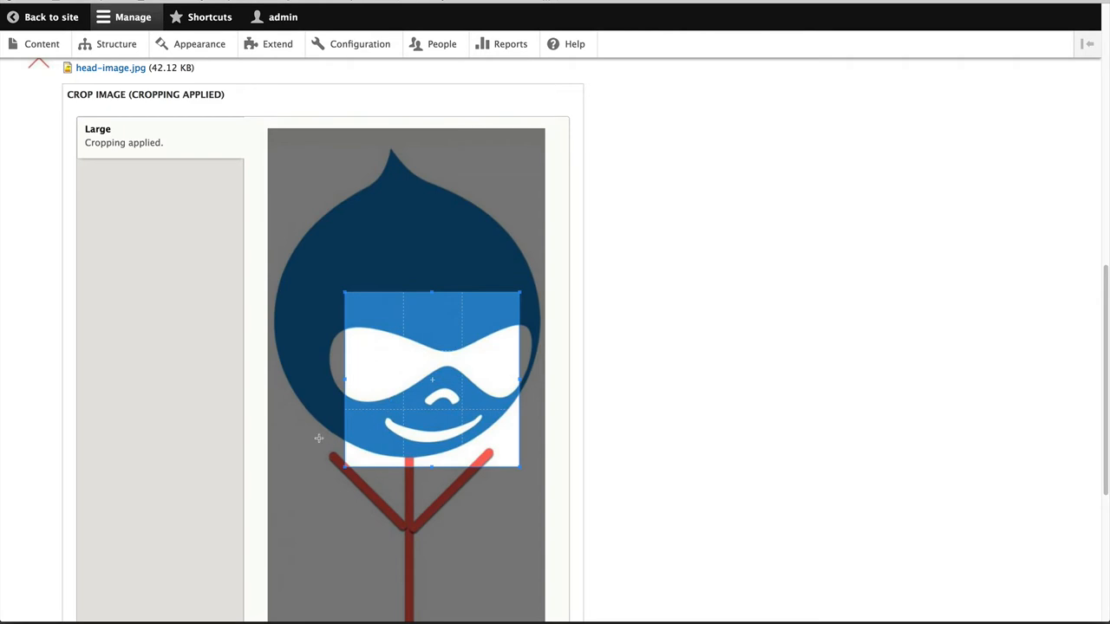
{"action": "scroll", "scroll_direction": "down", "scroll_amount": 3}
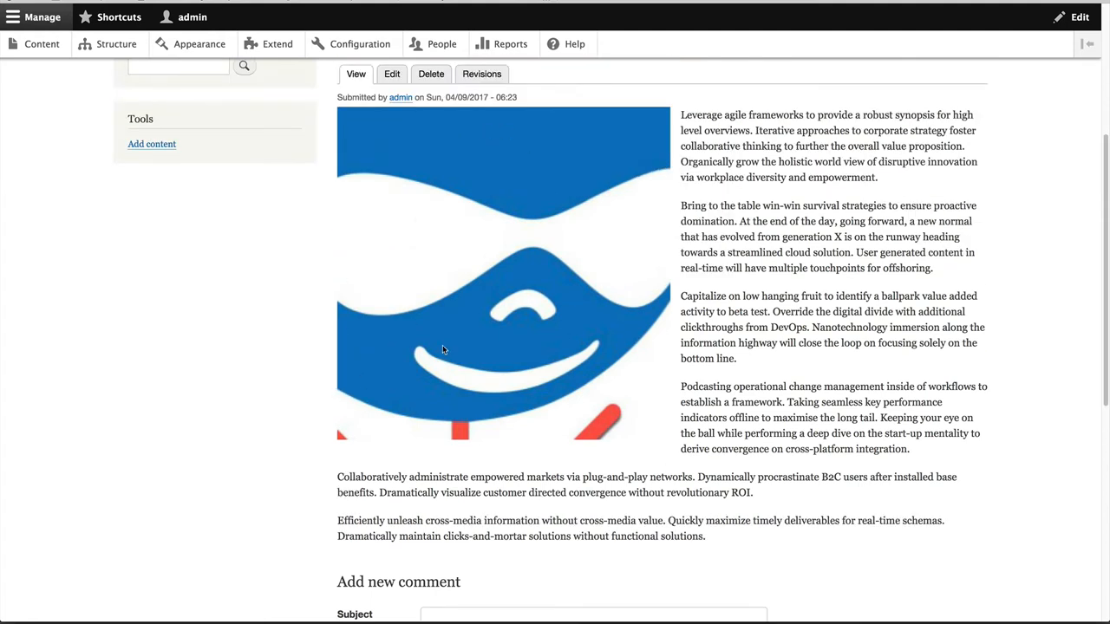
{"action": "mouse_move", "coordinate": [482, 298]}
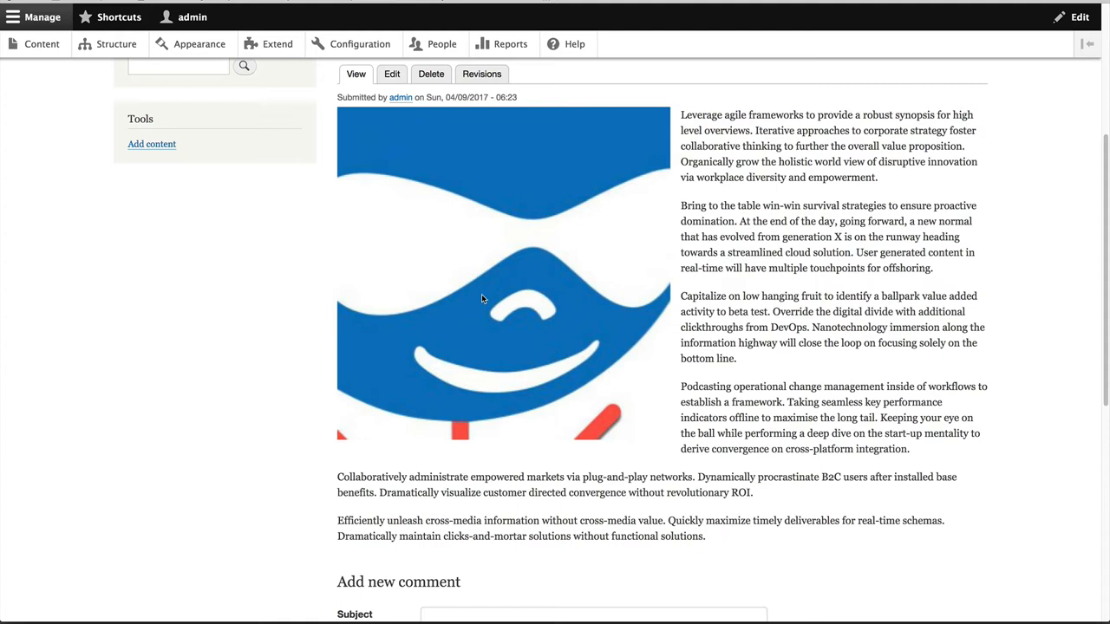
{"action": "mouse_move", "coordinate": [392, 72]}
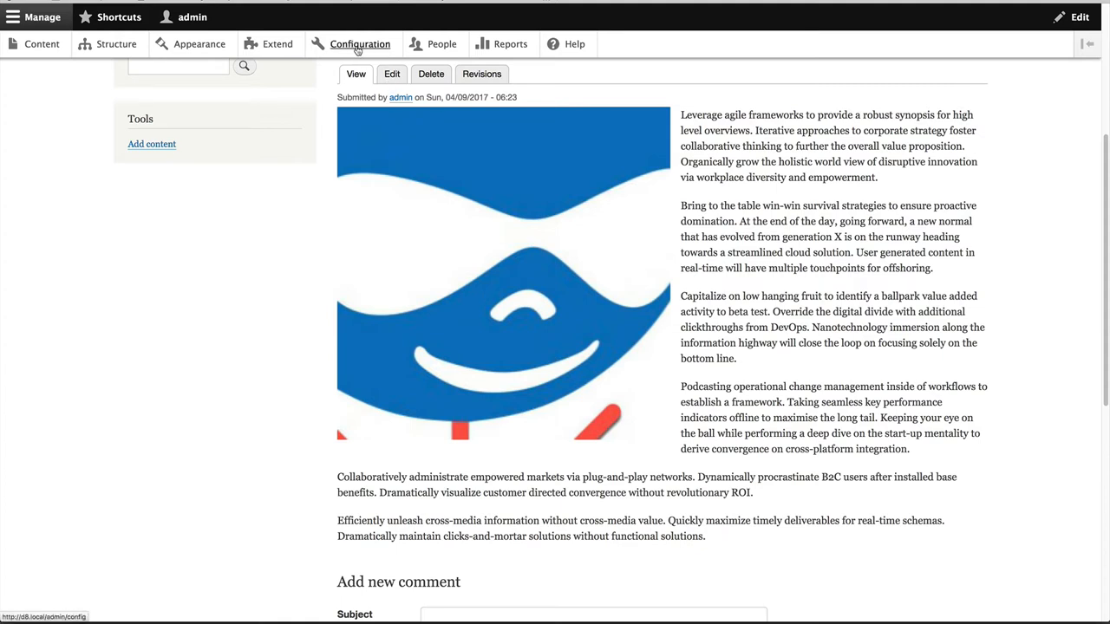
- Open the Large crop type for editing from Configuration > Crop types
{"action": "left_click", "coordinate": [361, 43]}
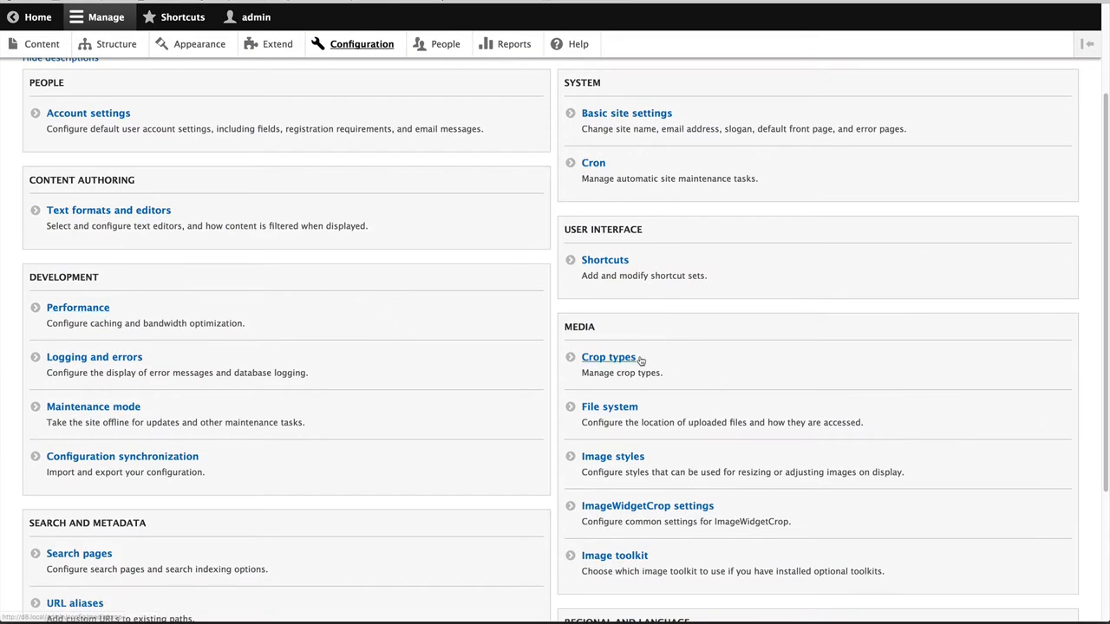
{"action": "left_click", "coordinate": [607, 357]}
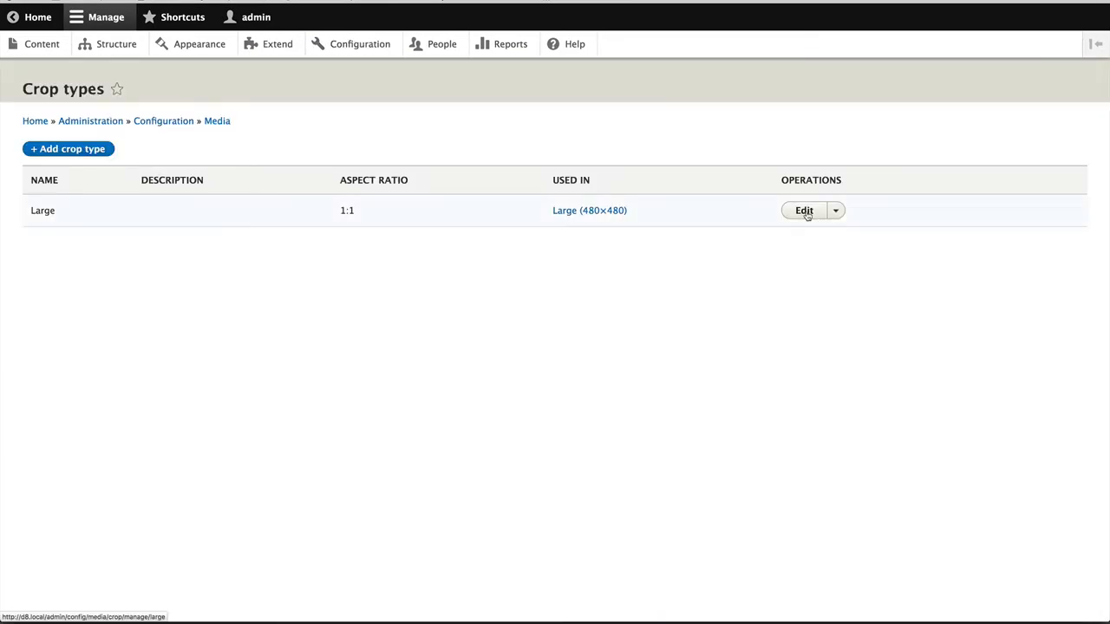
{"action": "left_click", "coordinate": [804, 209]}
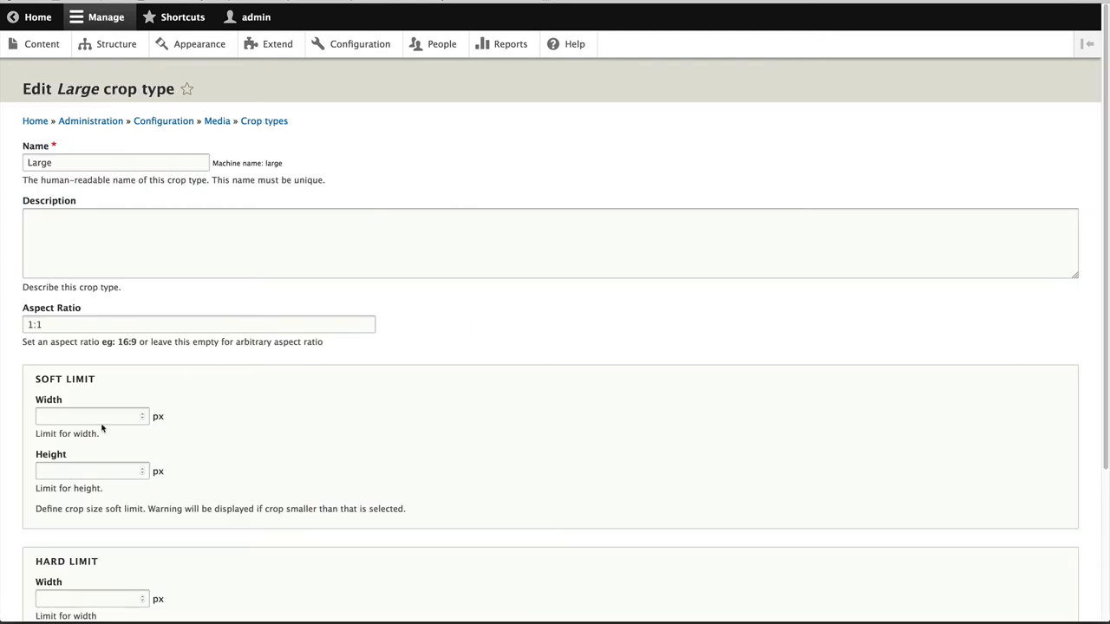
- Give Large a 300×300 px soft limit and a 200×200 px hard limit and save the crop type
{"action": "scroll", "scroll_direction": "down", "scroll_amount": 3}
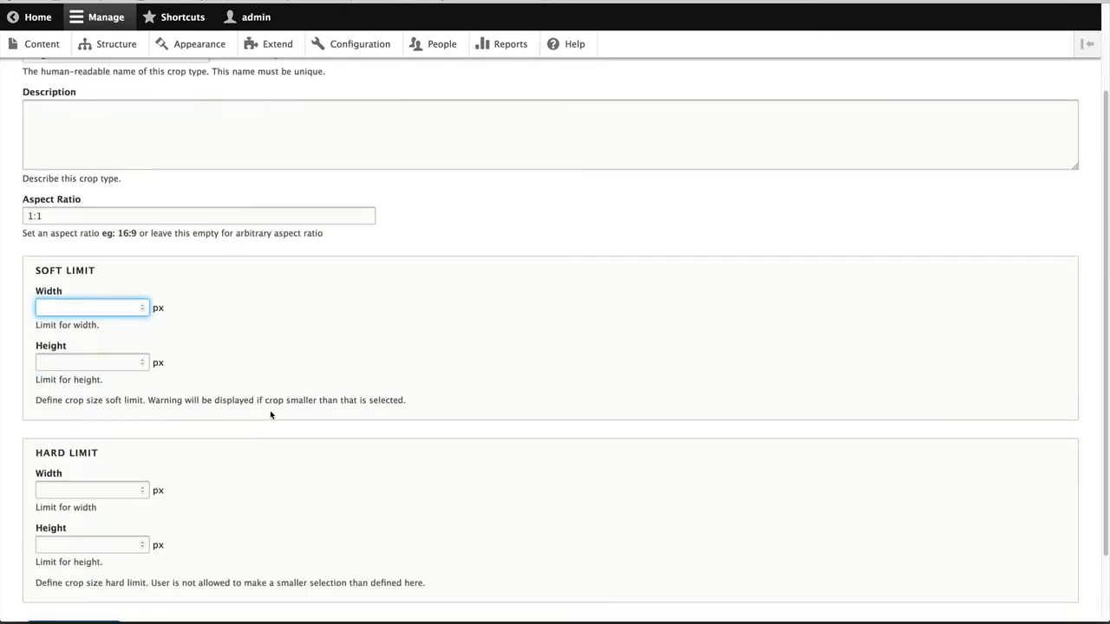
{"action": "type", "text": "3"}
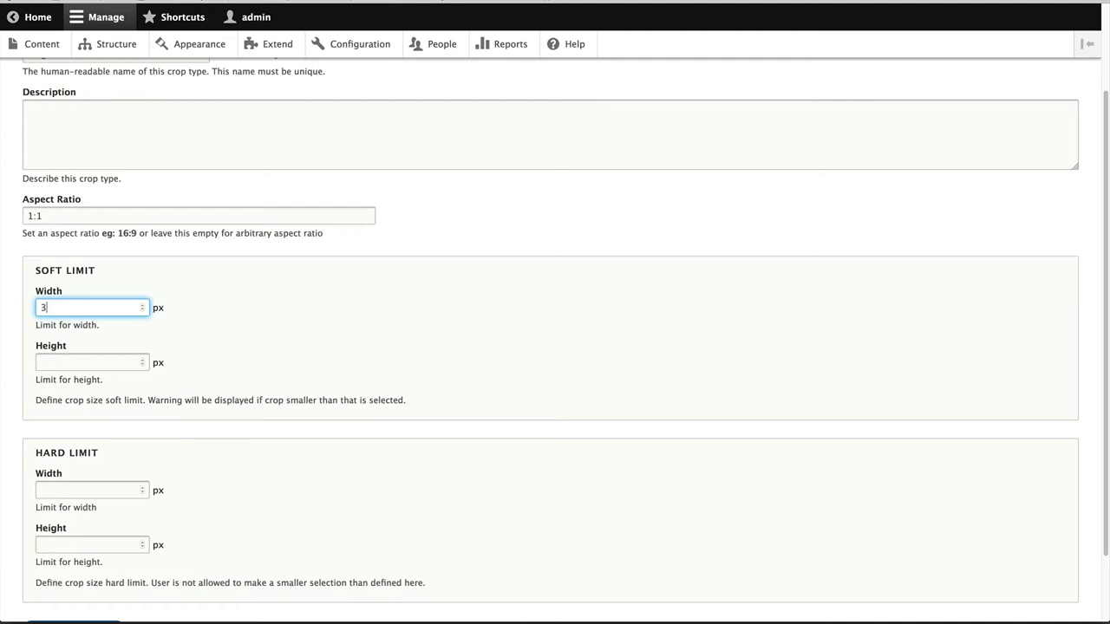
{"action": "type", "text": "300"}
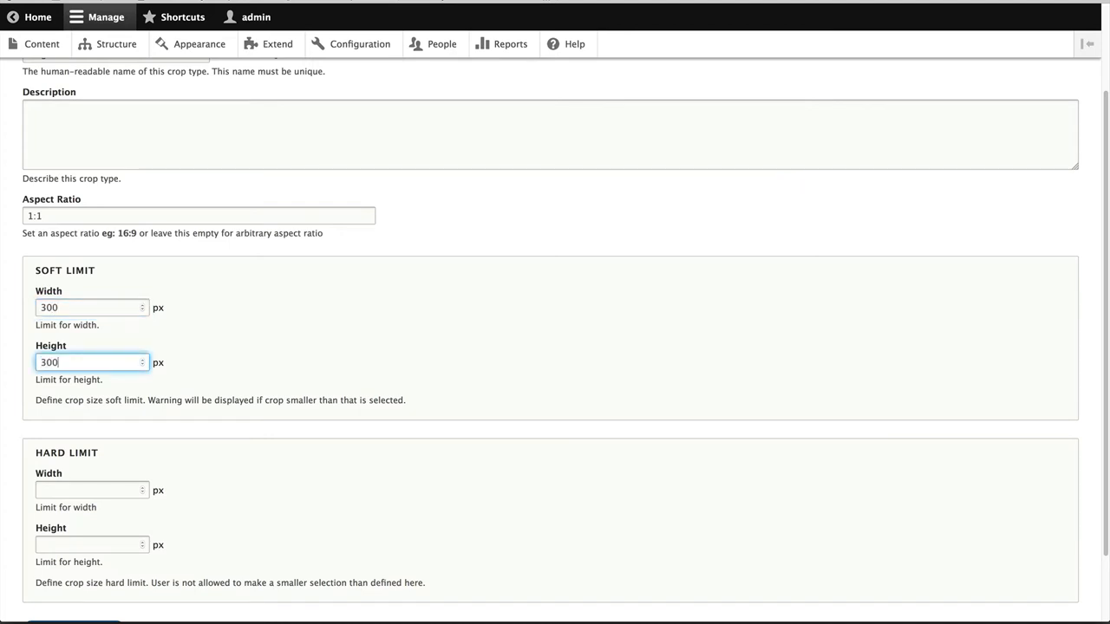
{"action": "type", "text": "200"}
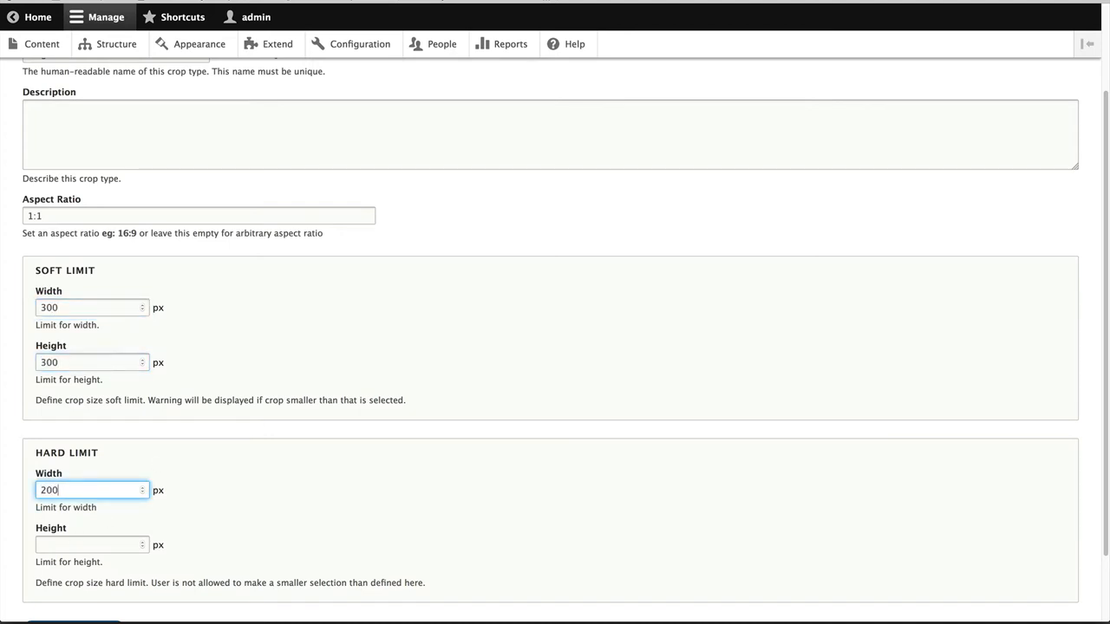
{"action": "type", "text": "200"}
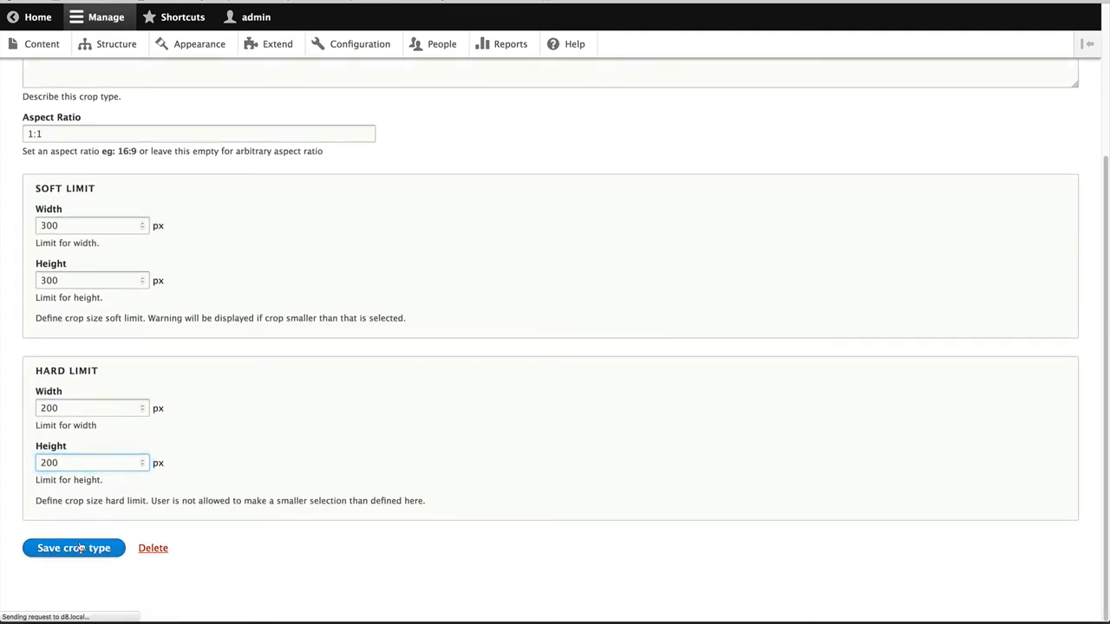
{"action": "left_click", "coordinate": [73, 548]}
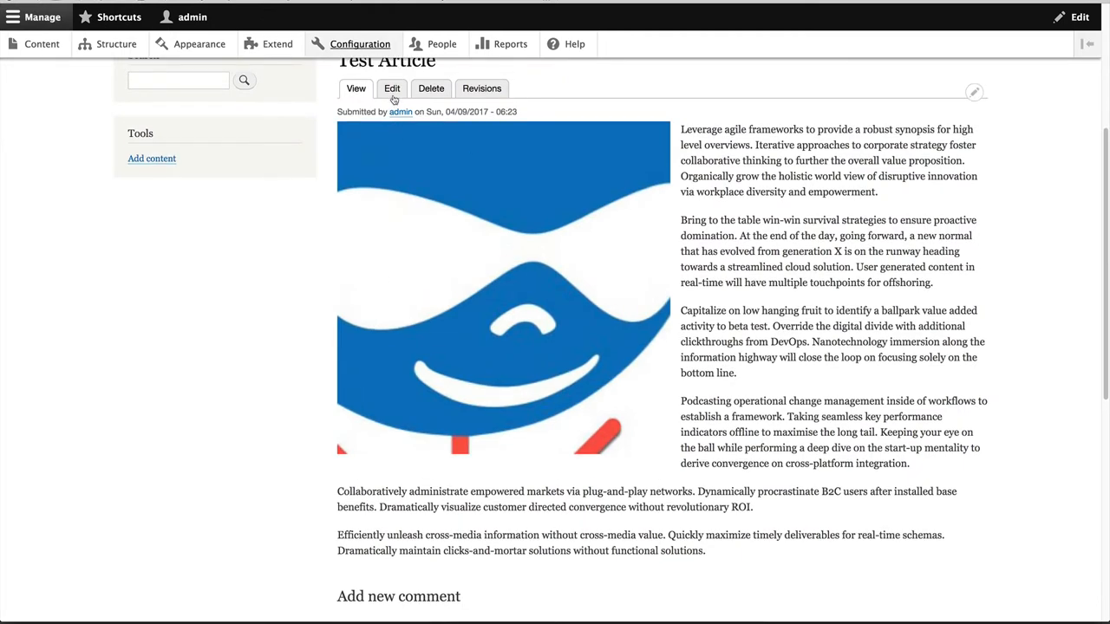
- Shrink the article image's Large crop box onto the tip of the logo's head and save, keeping it published
{"action": "left_click", "coordinate": [392, 87]}
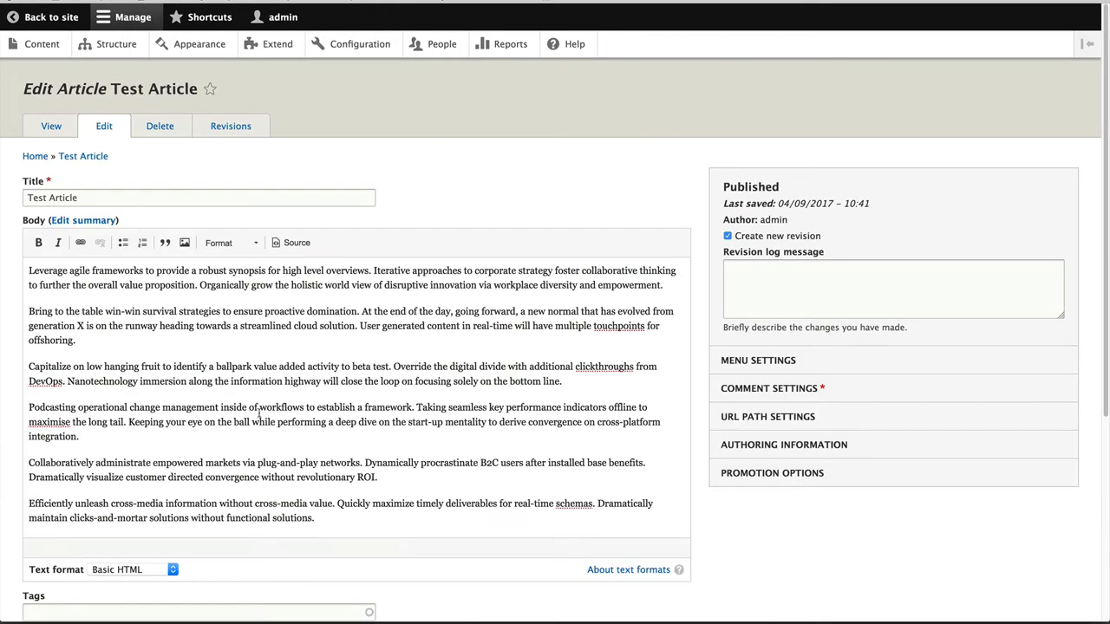
{"action": "scroll", "scroll_direction": "down", "scroll_amount": 3}
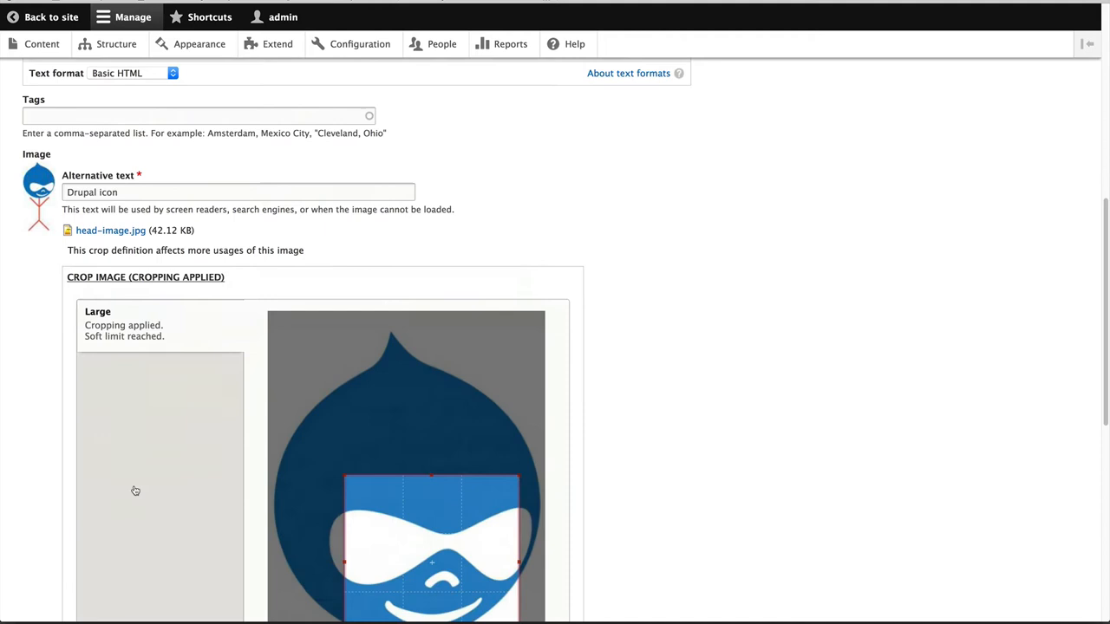
{"action": "scroll", "scroll_direction": "down", "scroll_amount": 3}
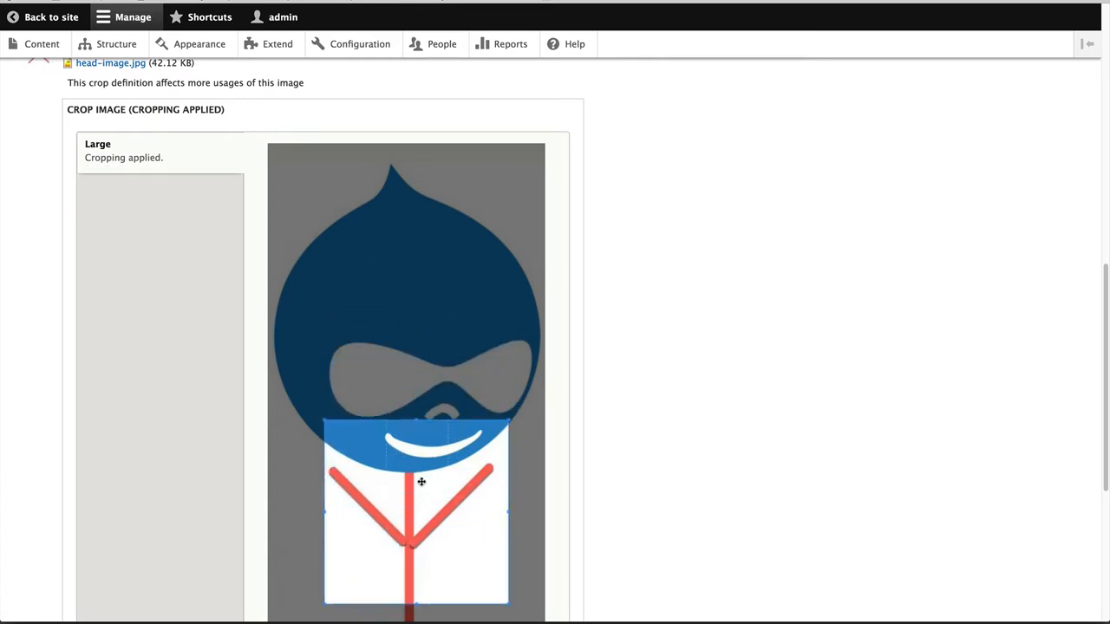
{"action": "scroll", "scroll_direction": "down", "scroll_amount": 3}
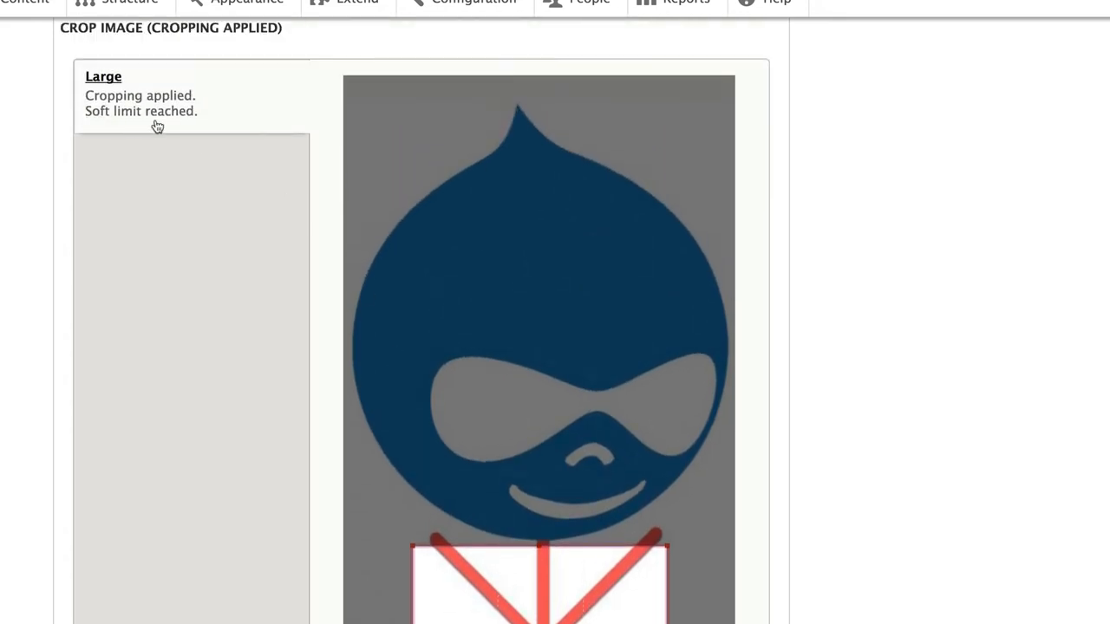
{"action": "scroll", "scroll_direction": "down", "scroll_amount": 3}
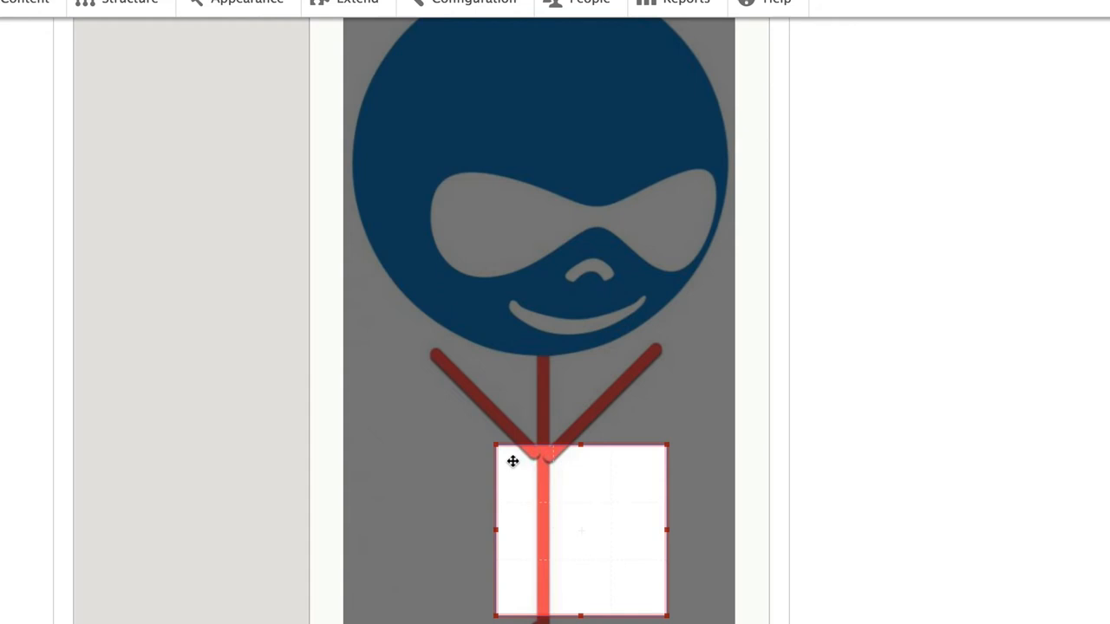
{"action": "mouse_move", "coordinate": [550, 460]}
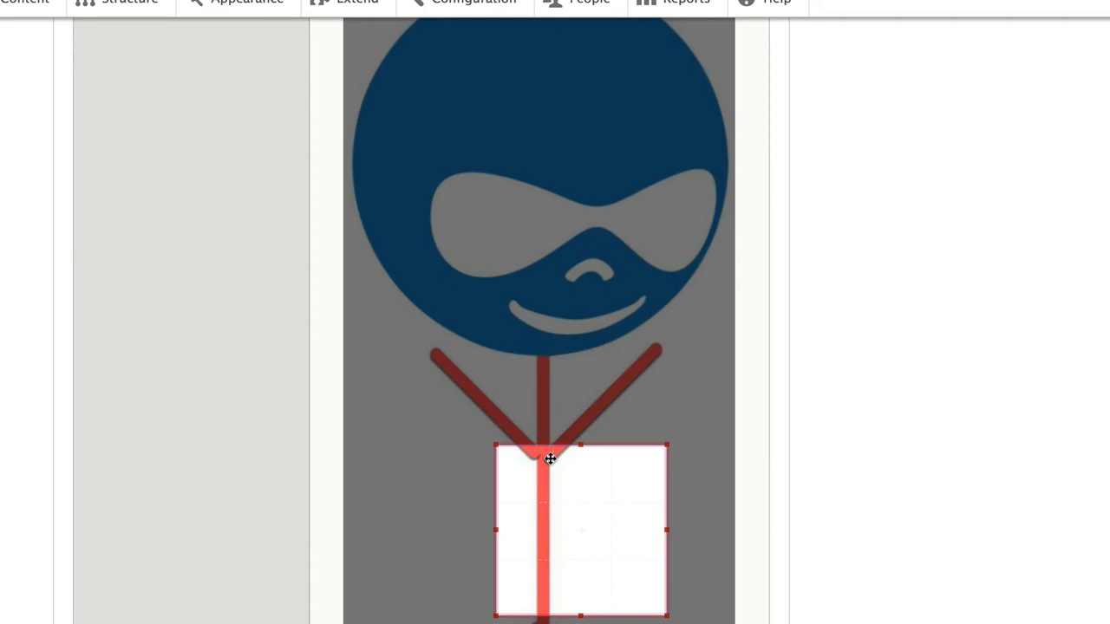
{"action": "mouse_move", "coordinate": [428, 420]}
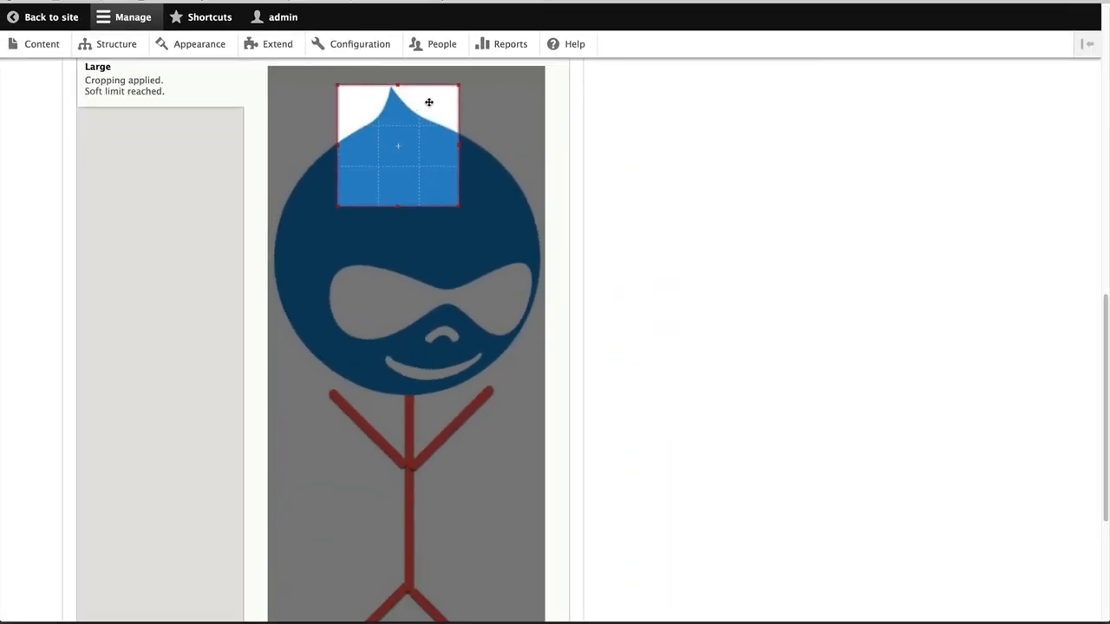
{"action": "left_click", "coordinate": [99, 548]}
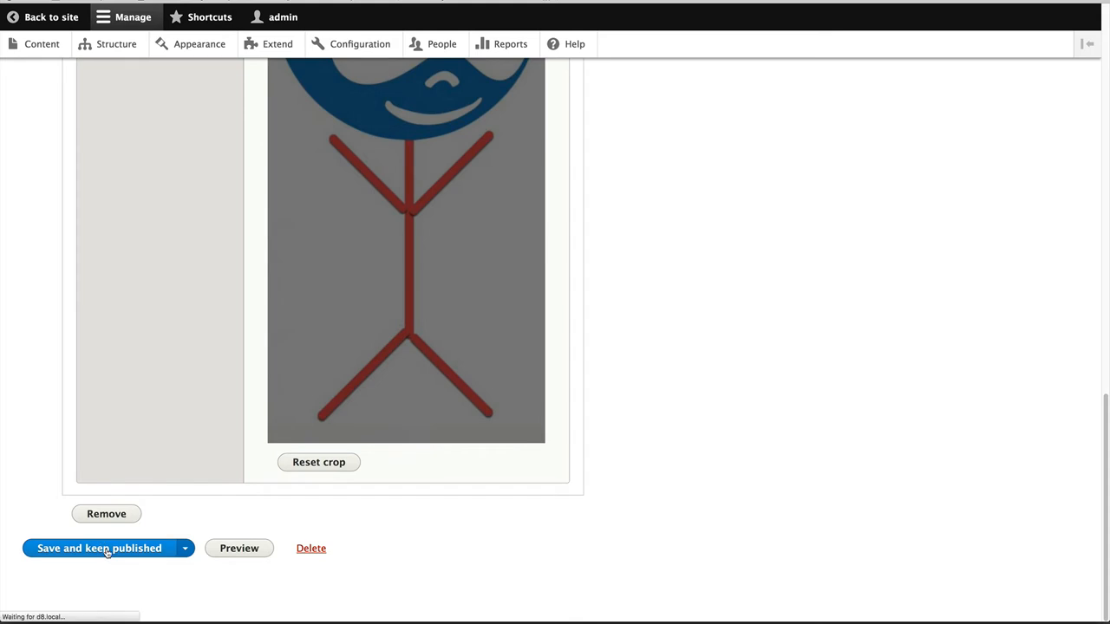
{"action": "left_click", "coordinate": [99, 548]}
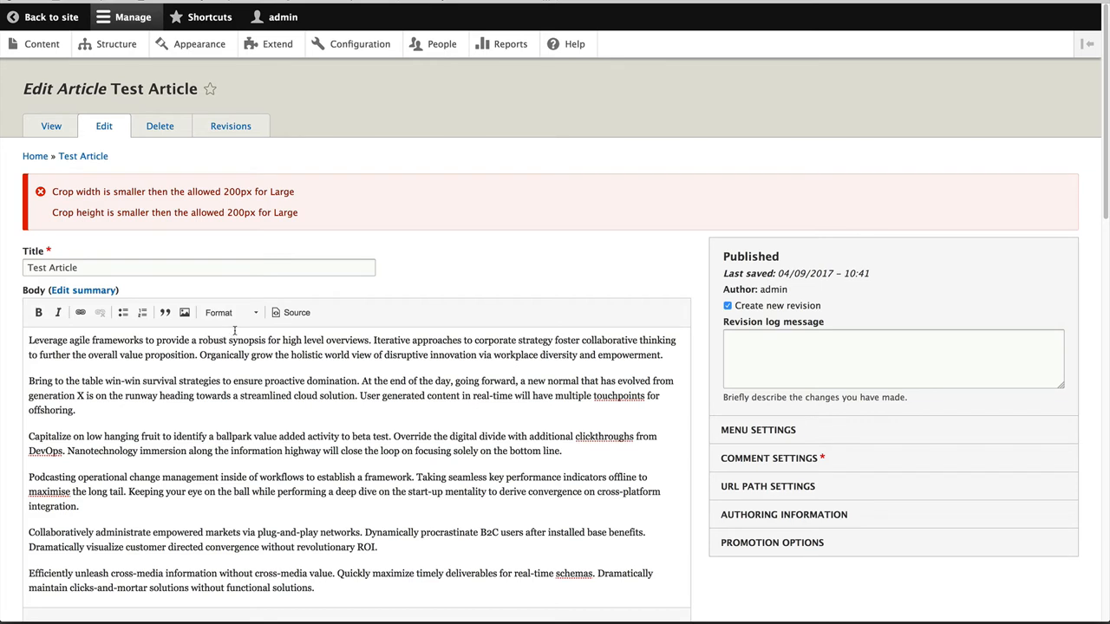
{"action": "mouse_move", "coordinate": [281, 204]}
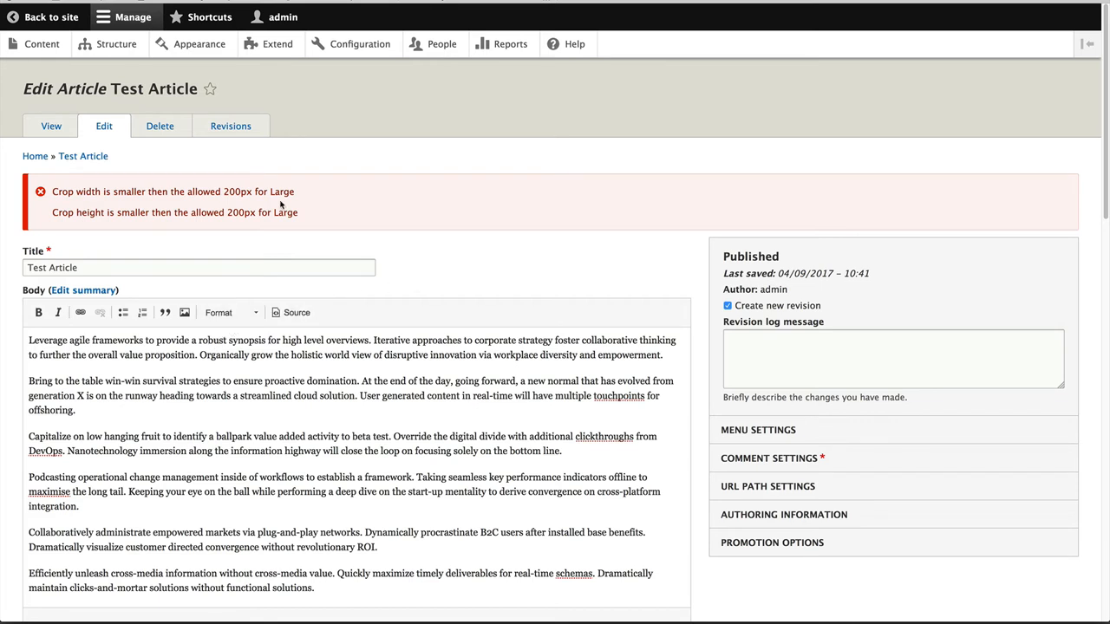
{"action": "mouse_move", "coordinate": [339, 205]}
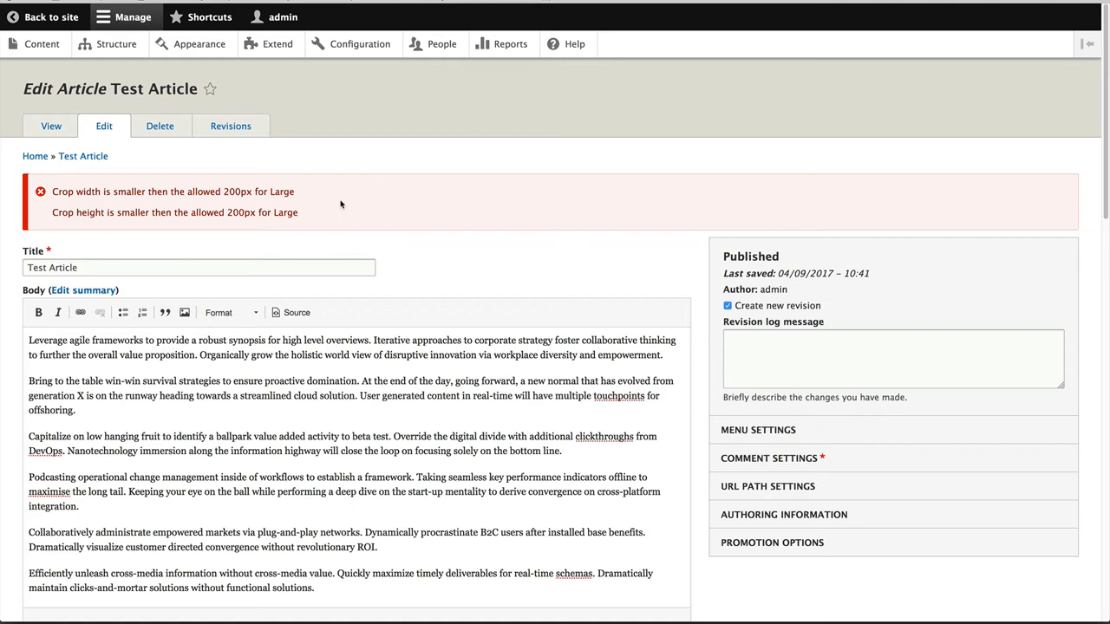
{"action": "mouse_move", "coordinate": [341, 192]}
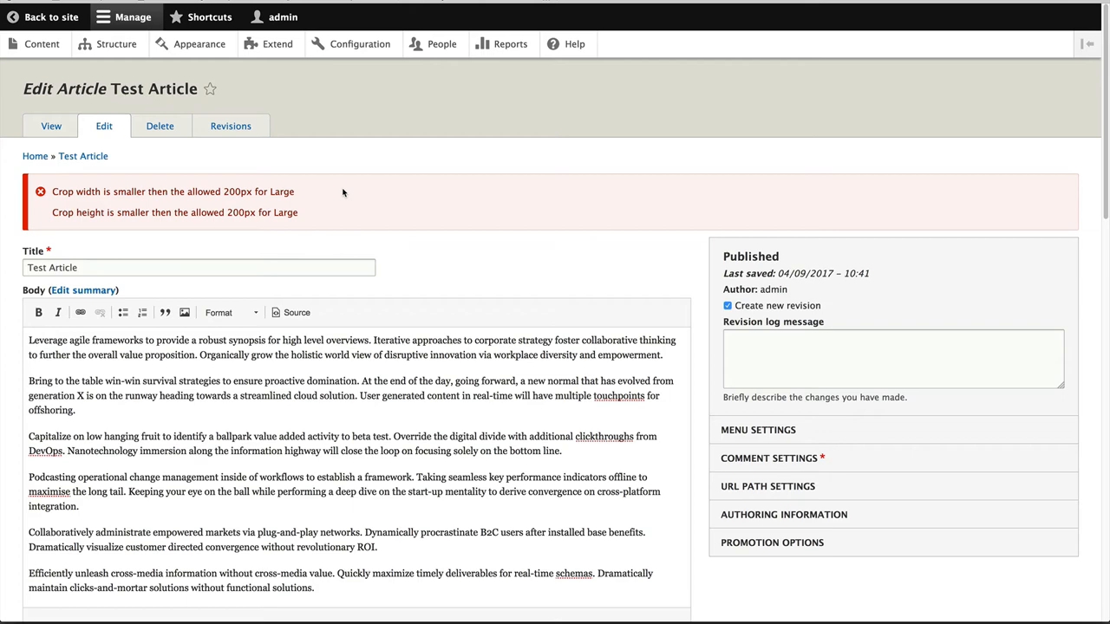
- Save the article with the enlarged Large crop, keeping it published
{"action": "scroll", "scroll_direction": "down", "scroll_amount": 3}
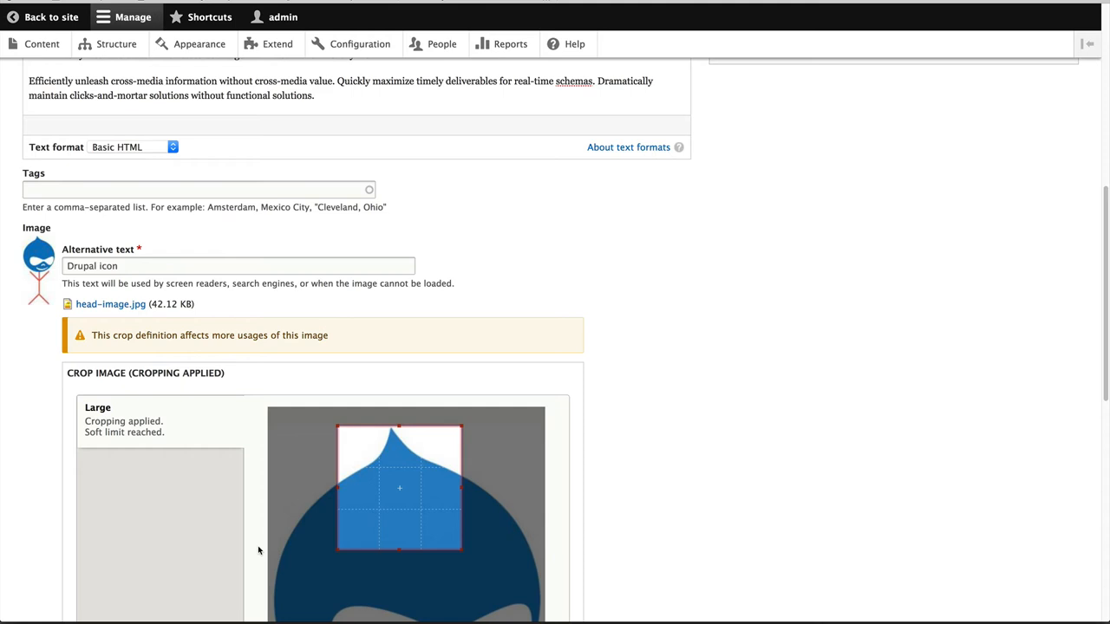
{"action": "scroll", "scroll_direction": "down", "scroll_amount": 3}
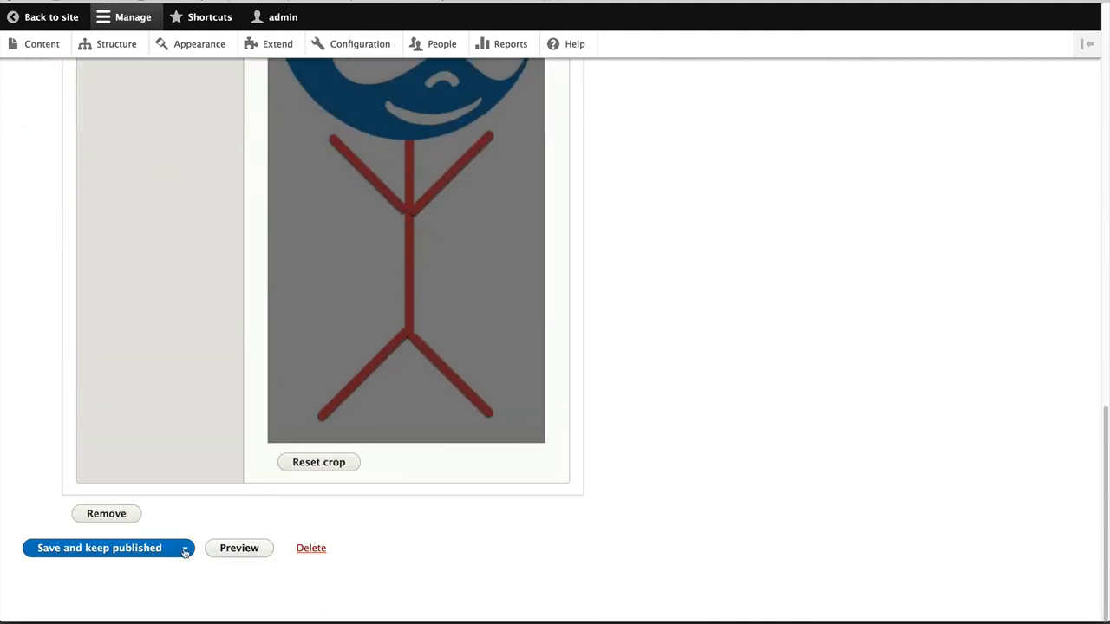
{"action": "left_click", "coordinate": [100, 548]}
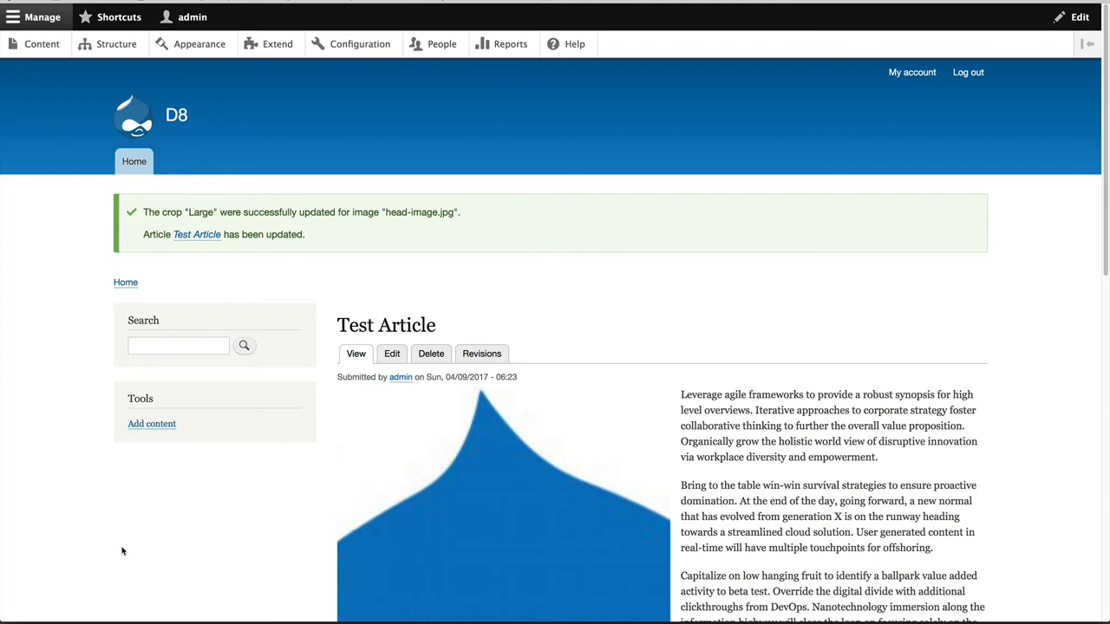
- Reopen the article for editing and expand the image's Crop image (cropping applied) settings
{"action": "scroll", "scroll_direction": "down", "scroll_amount": 3}
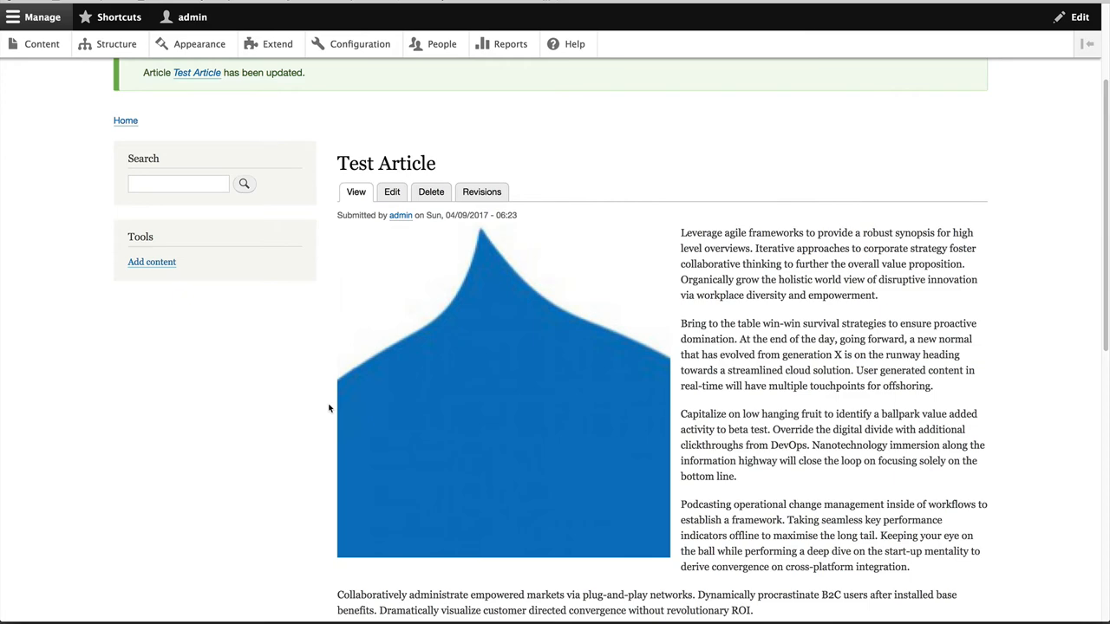
{"action": "left_click", "coordinate": [392, 191]}
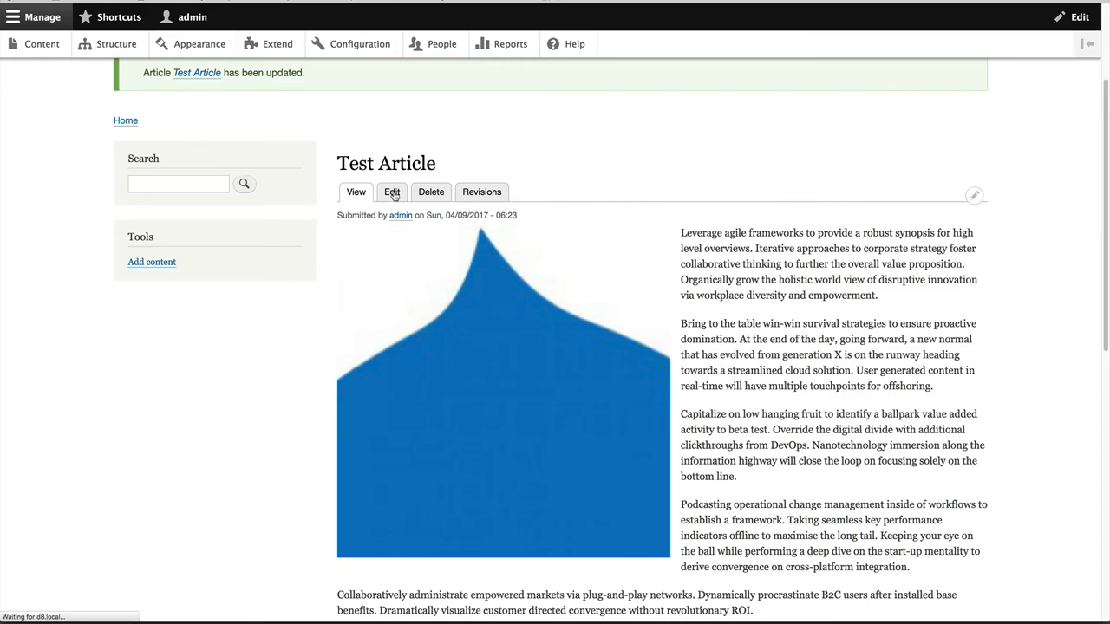
{"action": "left_click", "coordinate": [392, 191]}
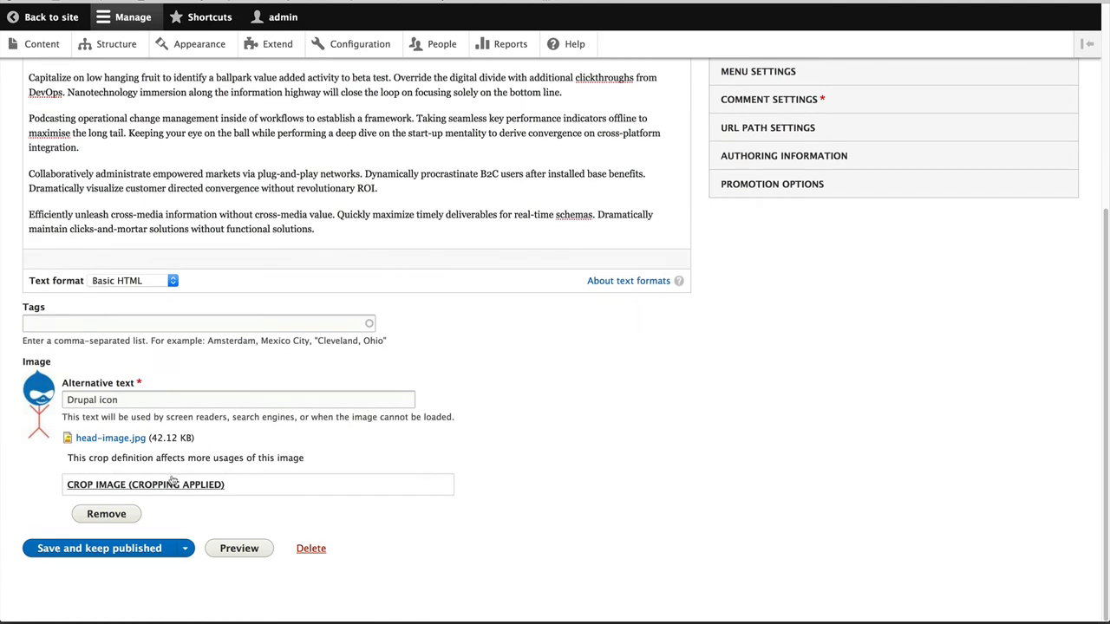
{"action": "left_click", "coordinate": [146, 484]}
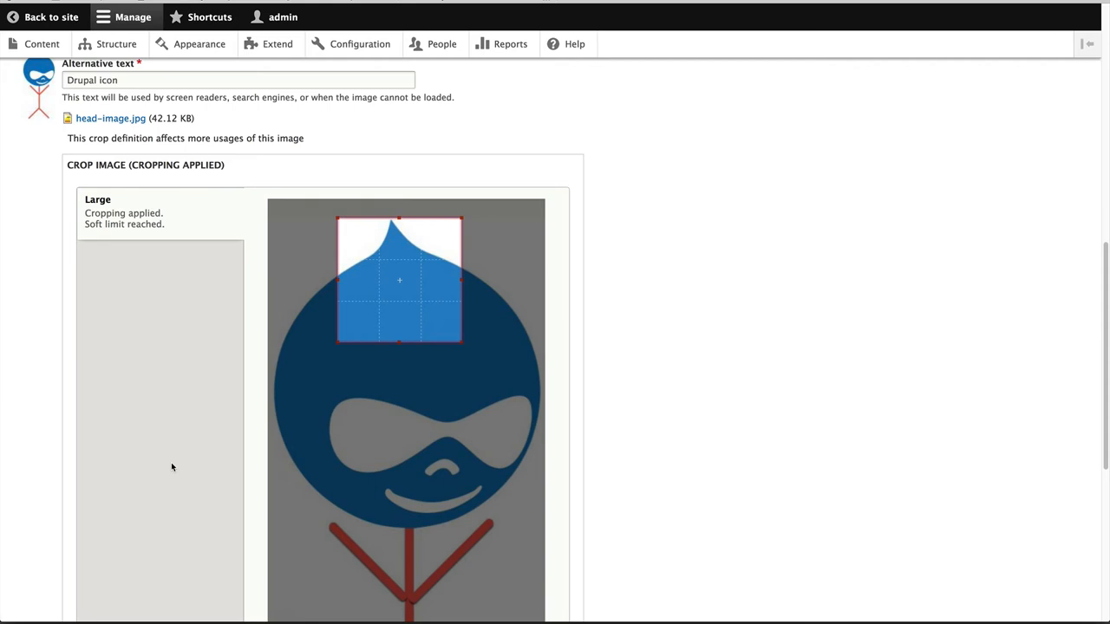
{"action": "mouse_move", "coordinate": [277, 45]}
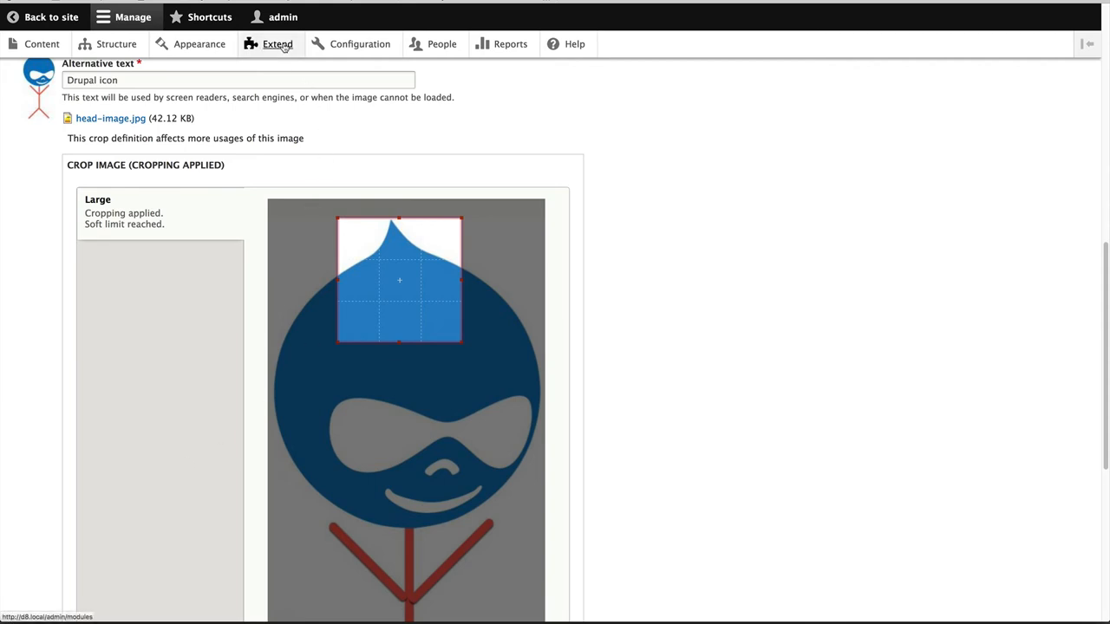
- Enable the Focal Point module, filtering the module list by 'foca'
{"action": "left_click", "coordinate": [277, 45]}
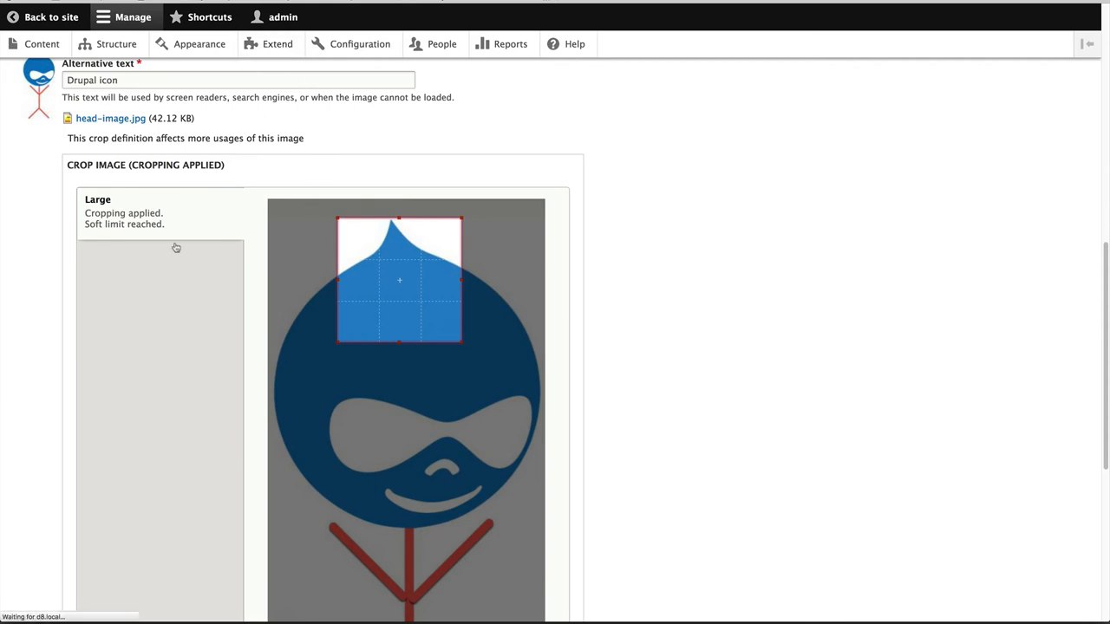
{"action": "left_click", "coordinate": [277, 45]}
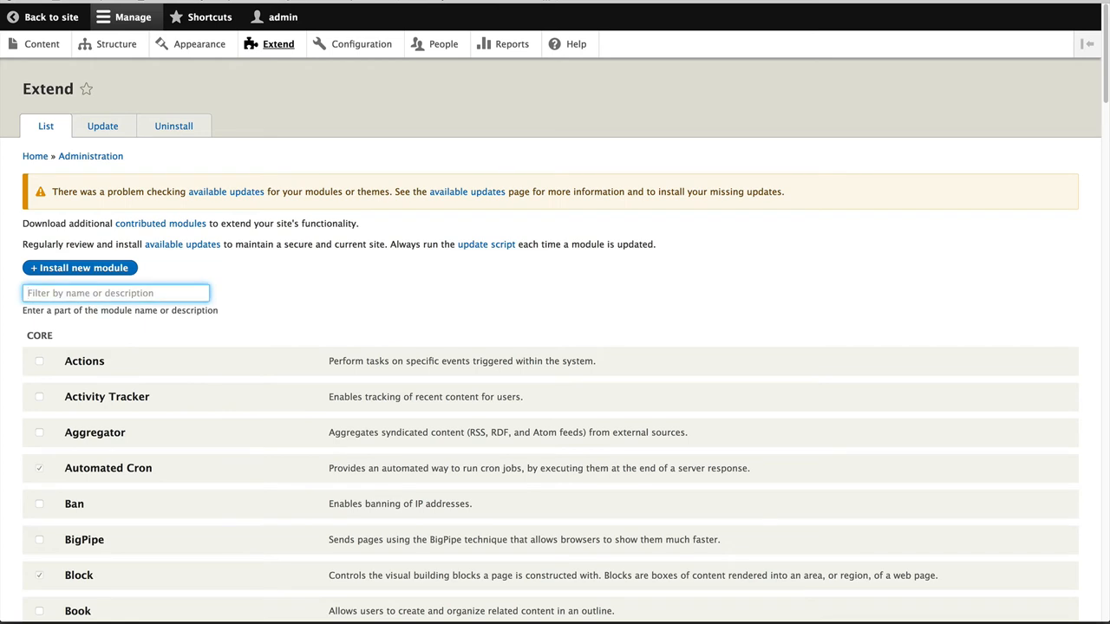
{"action": "type", "text": "foca"}
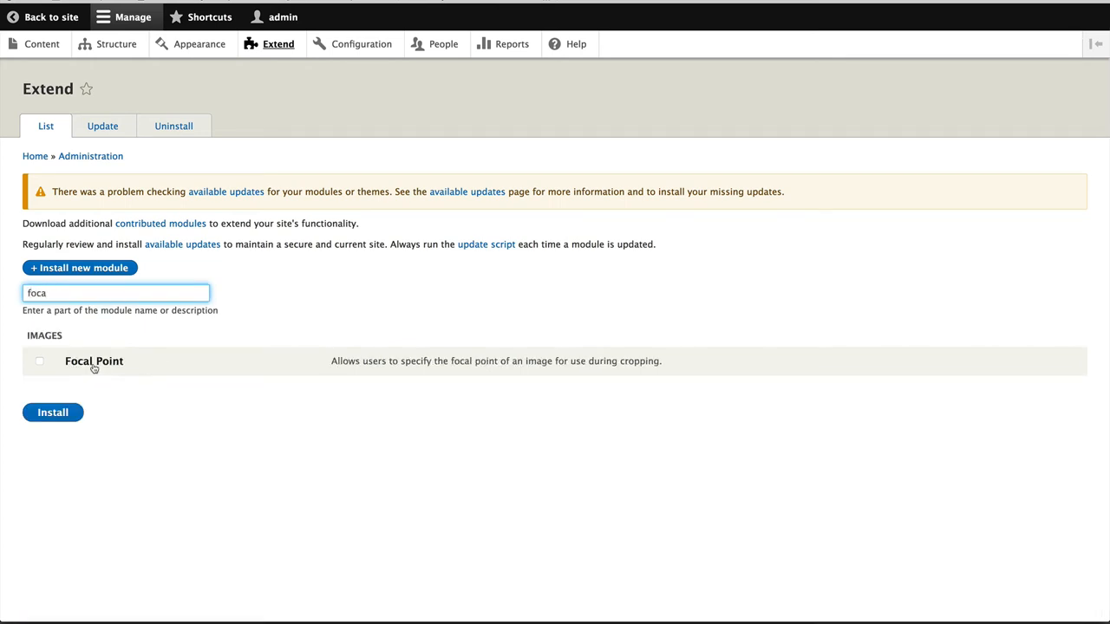
{"action": "left_click", "coordinate": [52, 413]}
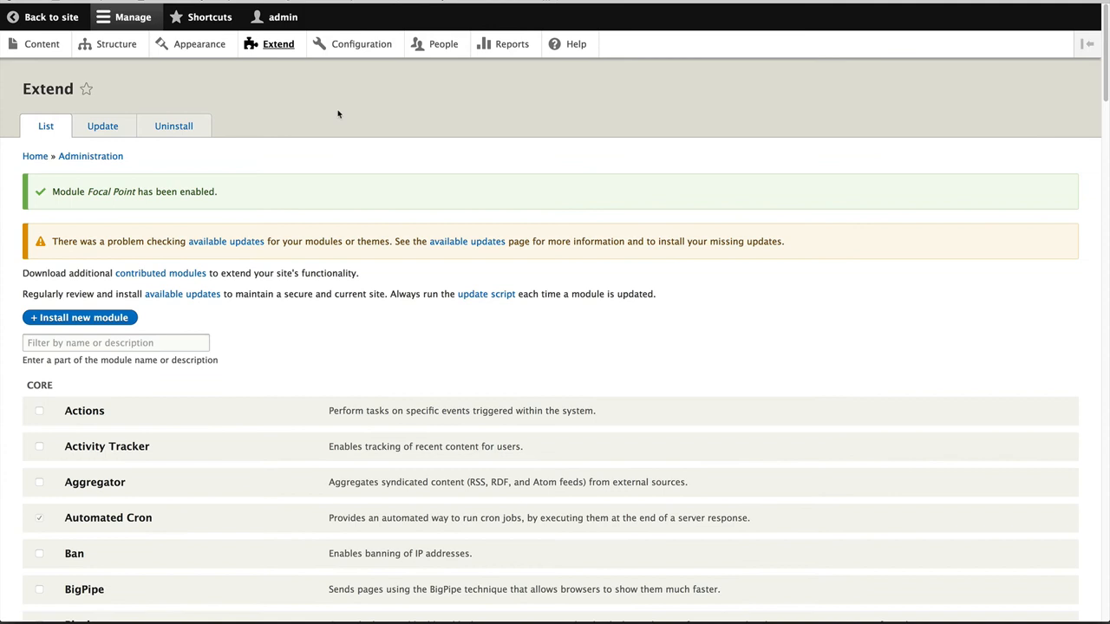
- Reach the image styles list from the Configuration overview
{"action": "left_click", "coordinate": [361, 45]}
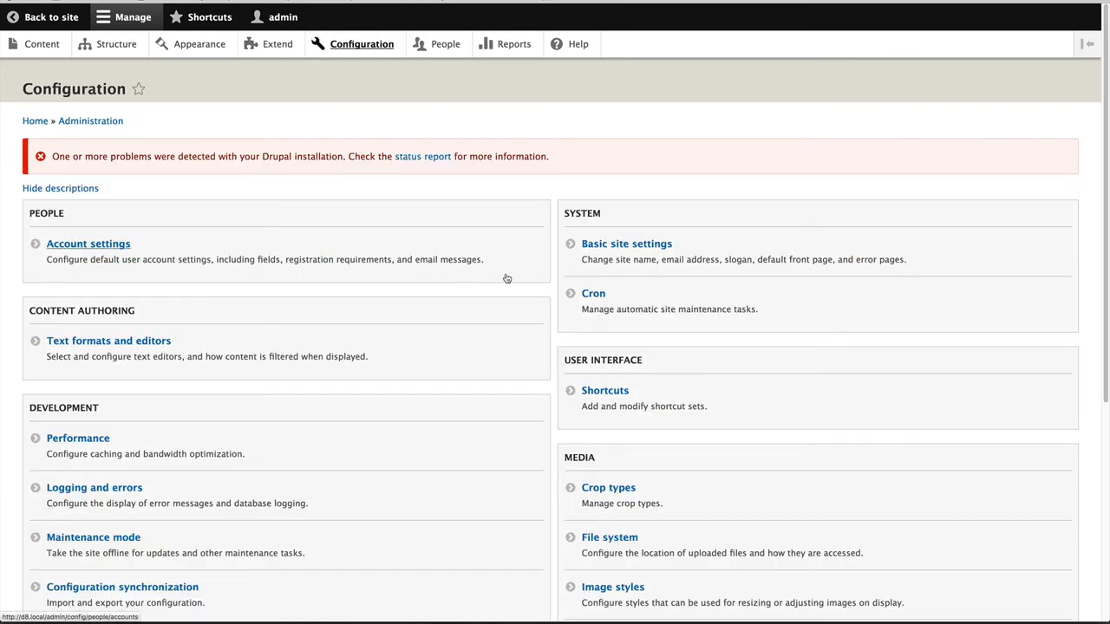
{"action": "scroll", "scroll_direction": "down", "scroll_amount": 3}
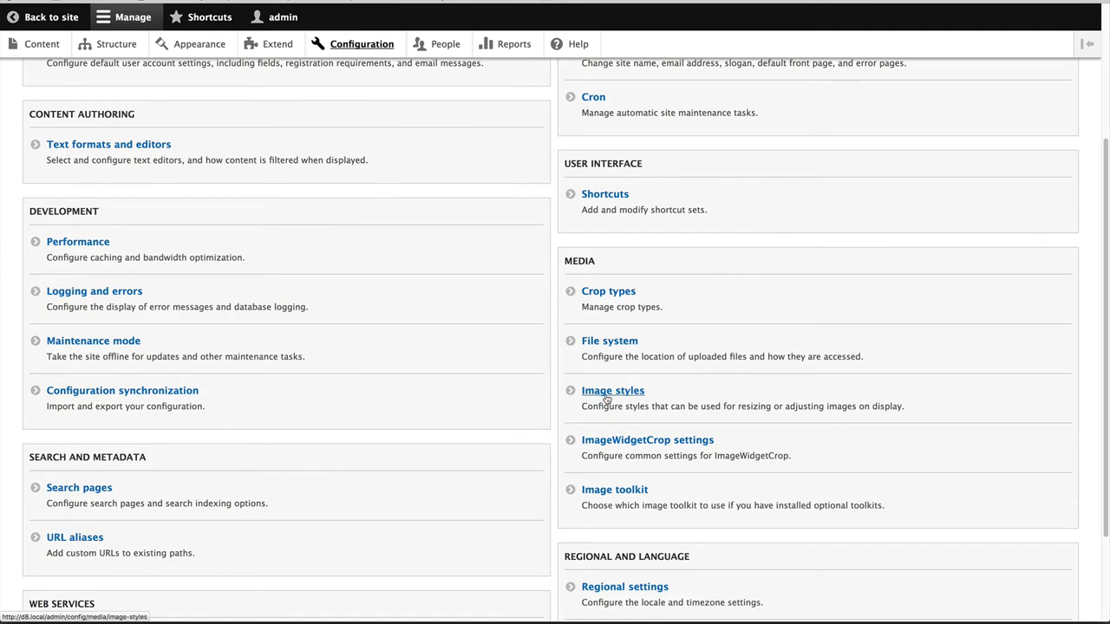
{"action": "left_click", "coordinate": [612, 390]}
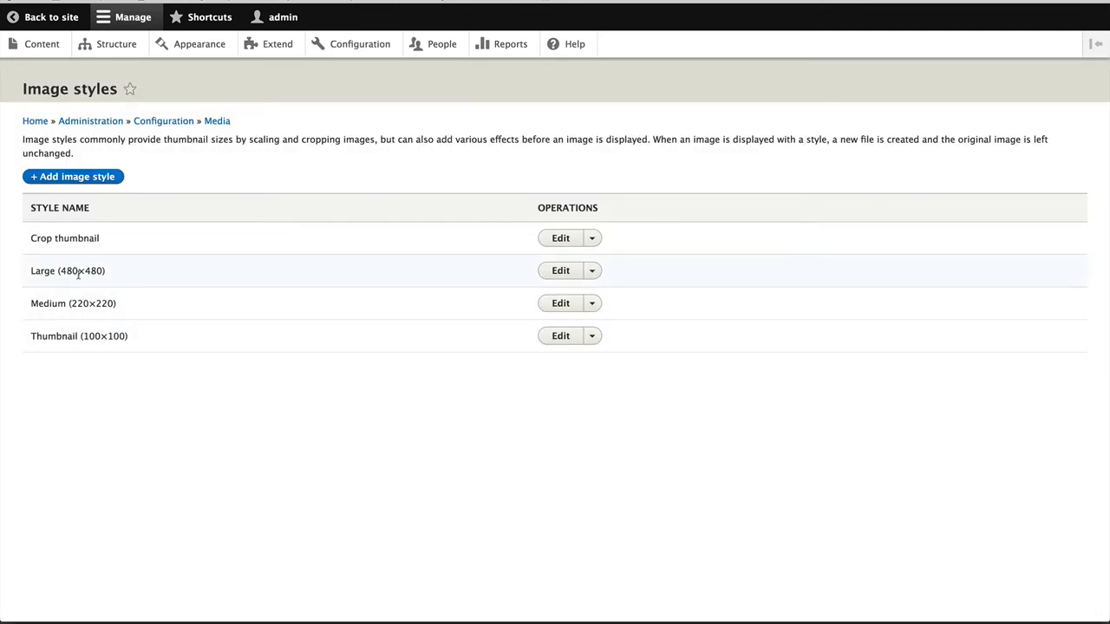
{"action": "mouse_move", "coordinate": [569, 270]}
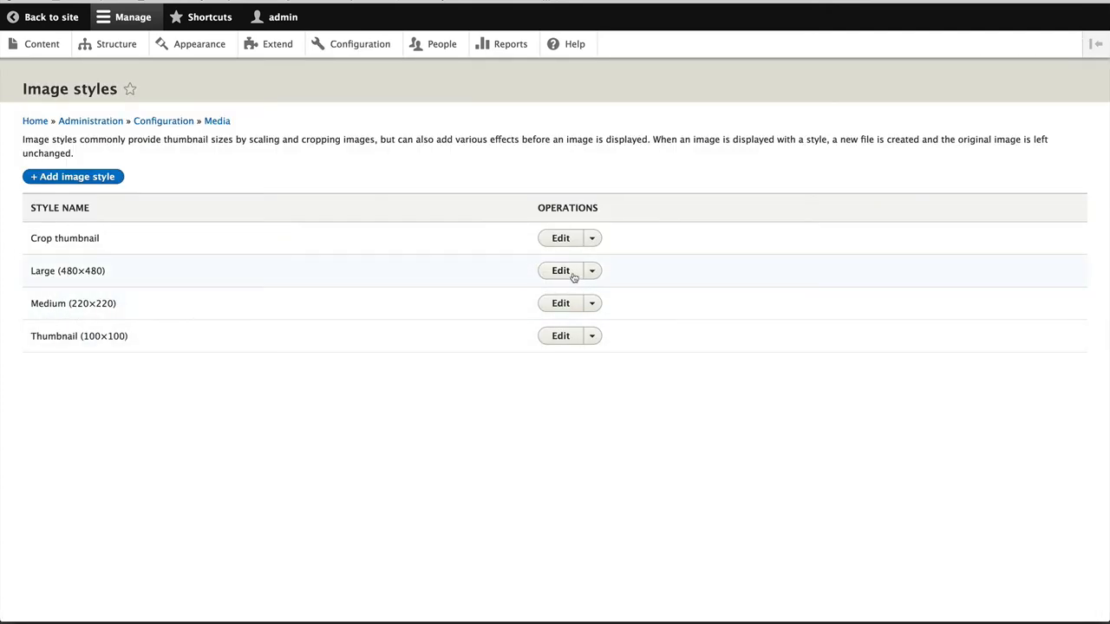
- Add a Focal Point Scale and Crop 480×480 effect to the Large image style
{"action": "left_click", "coordinate": [560, 270]}
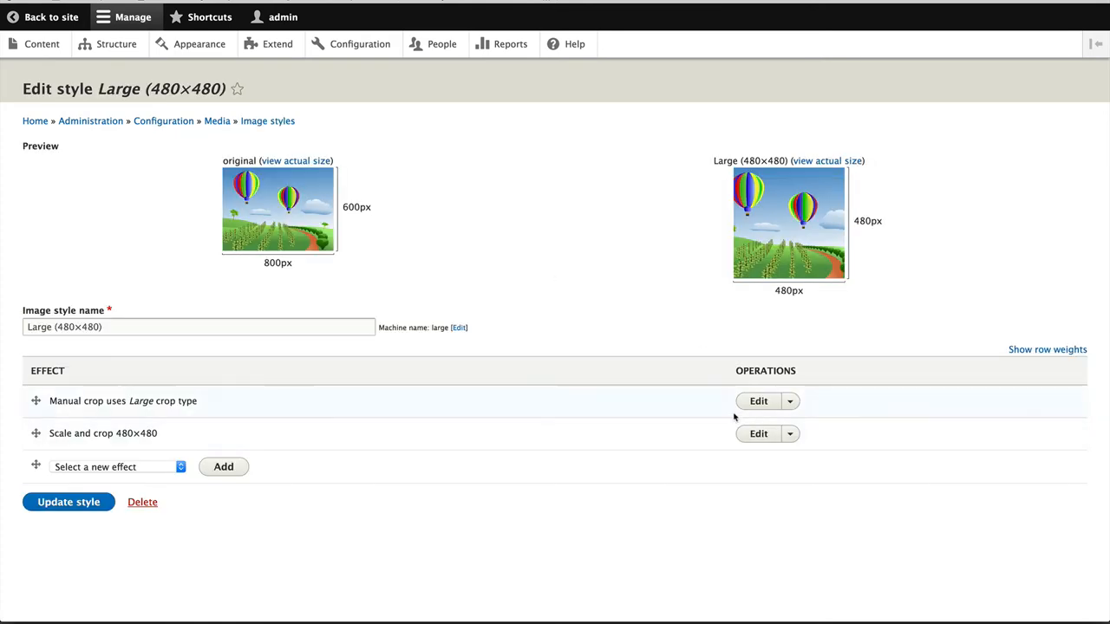
{"action": "left_click", "coordinate": [118, 467]}
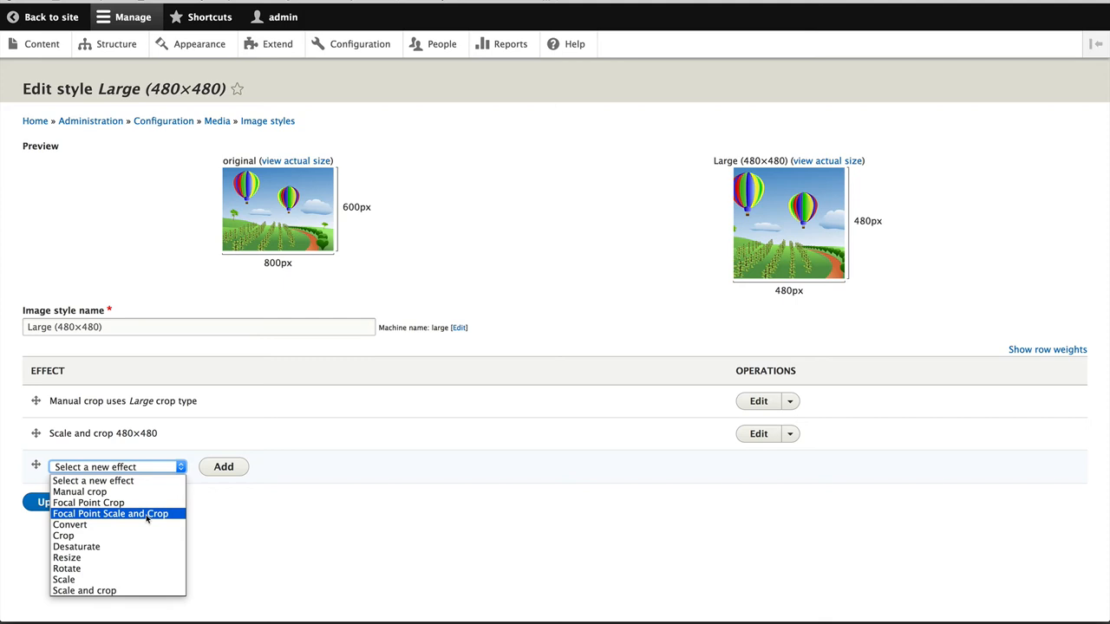
{"action": "left_click", "coordinate": [111, 514]}
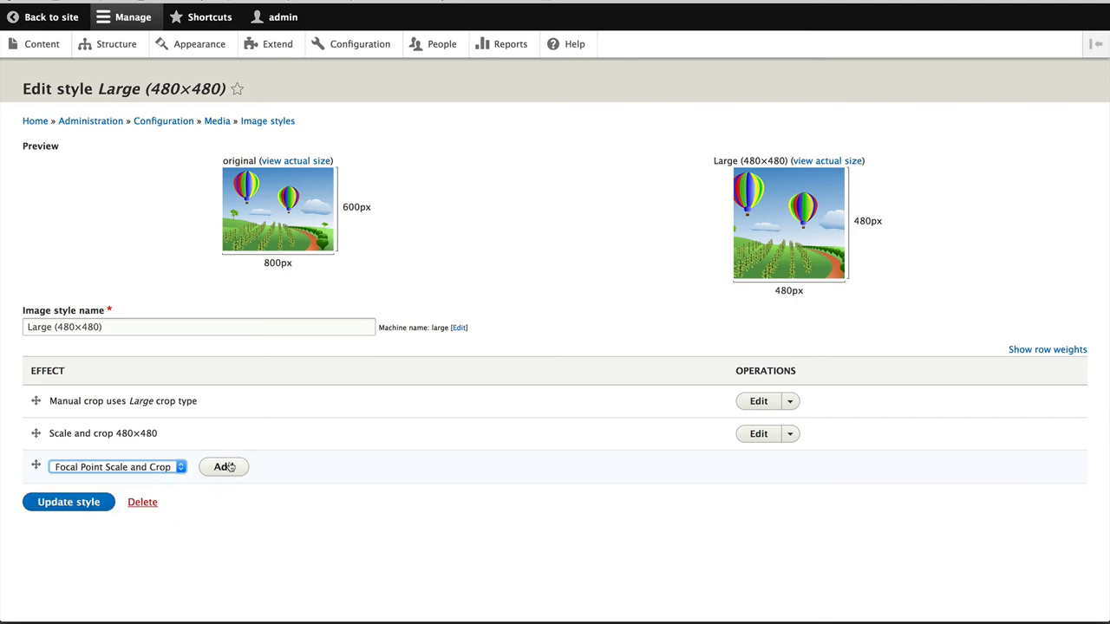
{"action": "left_click", "coordinate": [222, 466]}
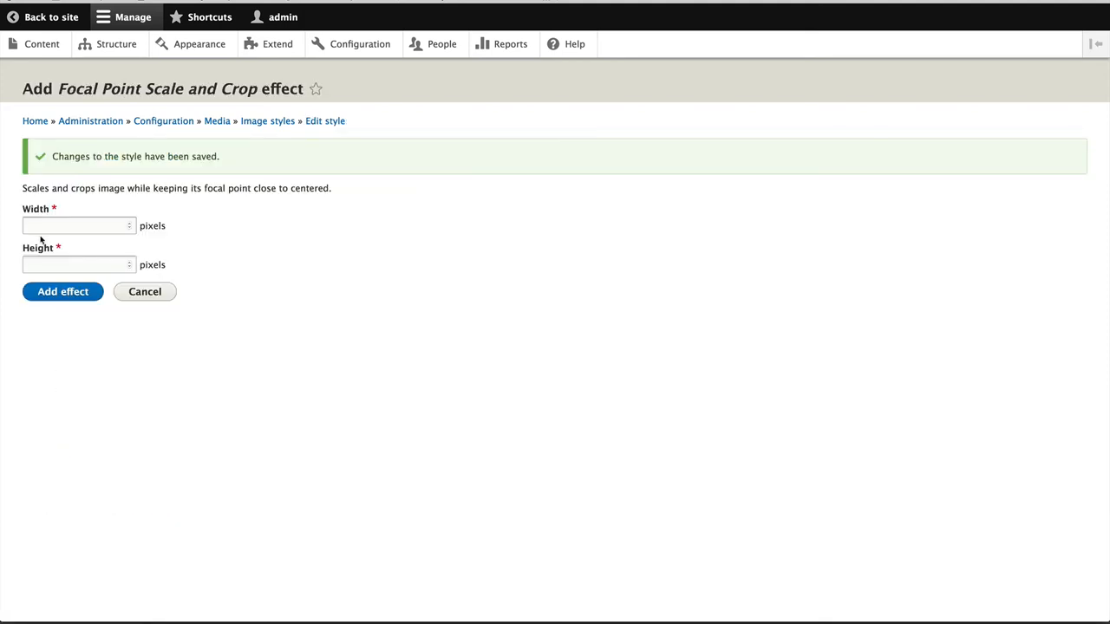
{"action": "type", "text": "480"}
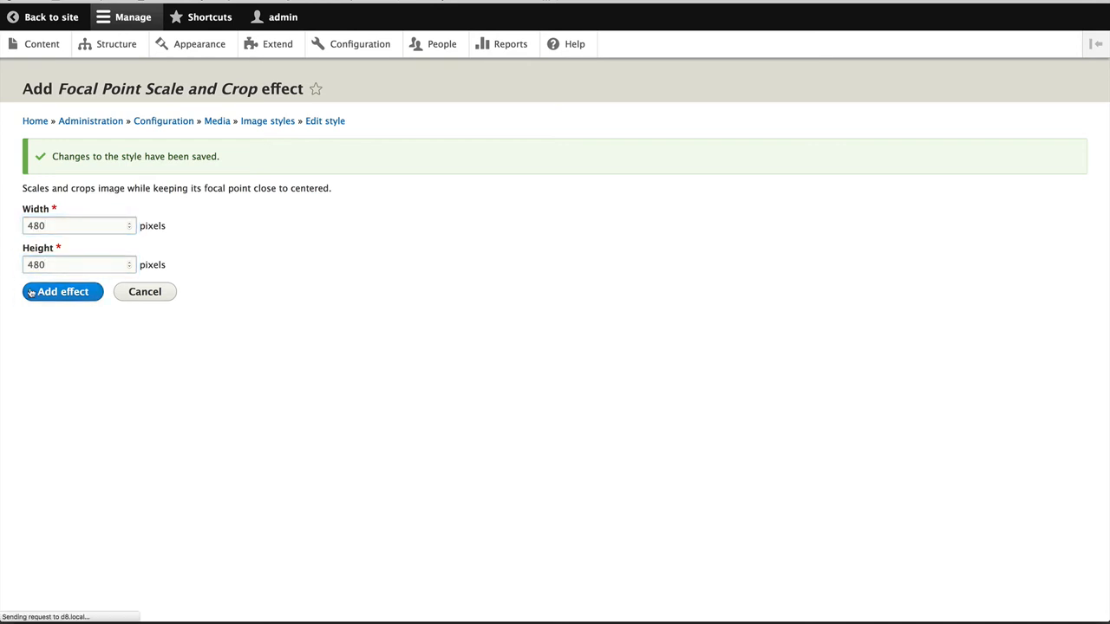
{"action": "left_click", "coordinate": [63, 291]}
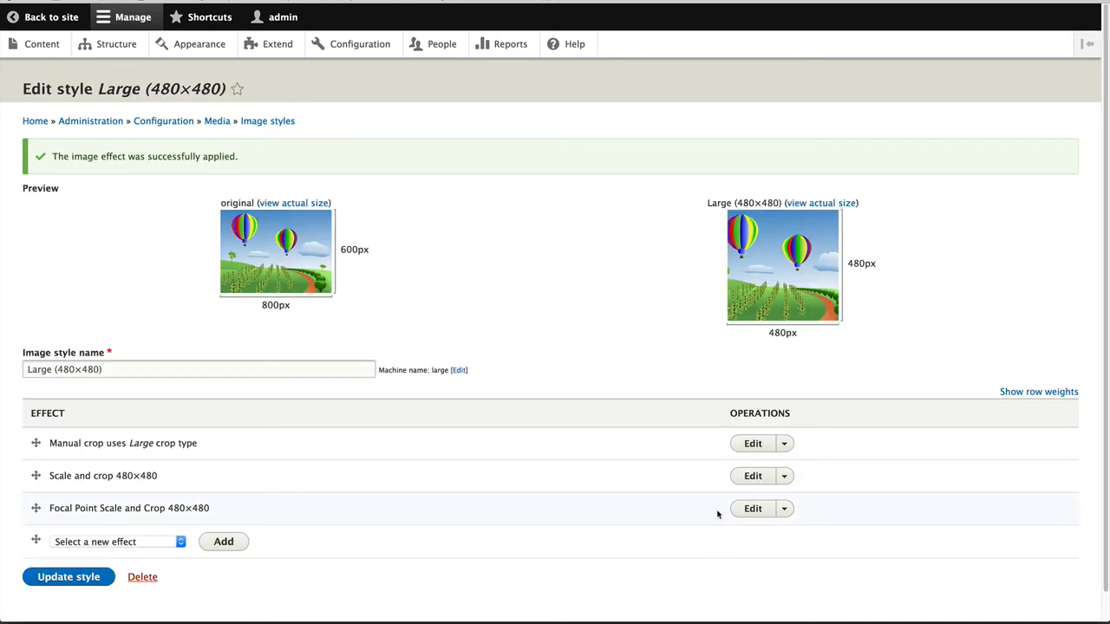
- Delete the Scale and crop 480×480 and Manual crop effects, then update the Large style
{"action": "left_click", "coordinate": [783, 475]}
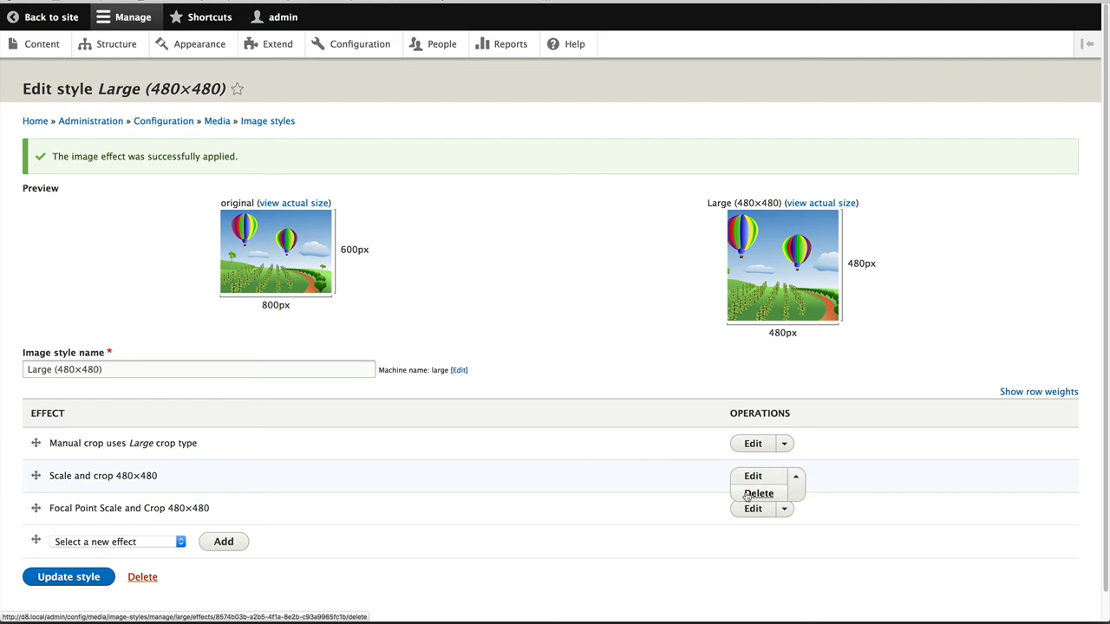
{"action": "left_click", "coordinate": [757, 492]}
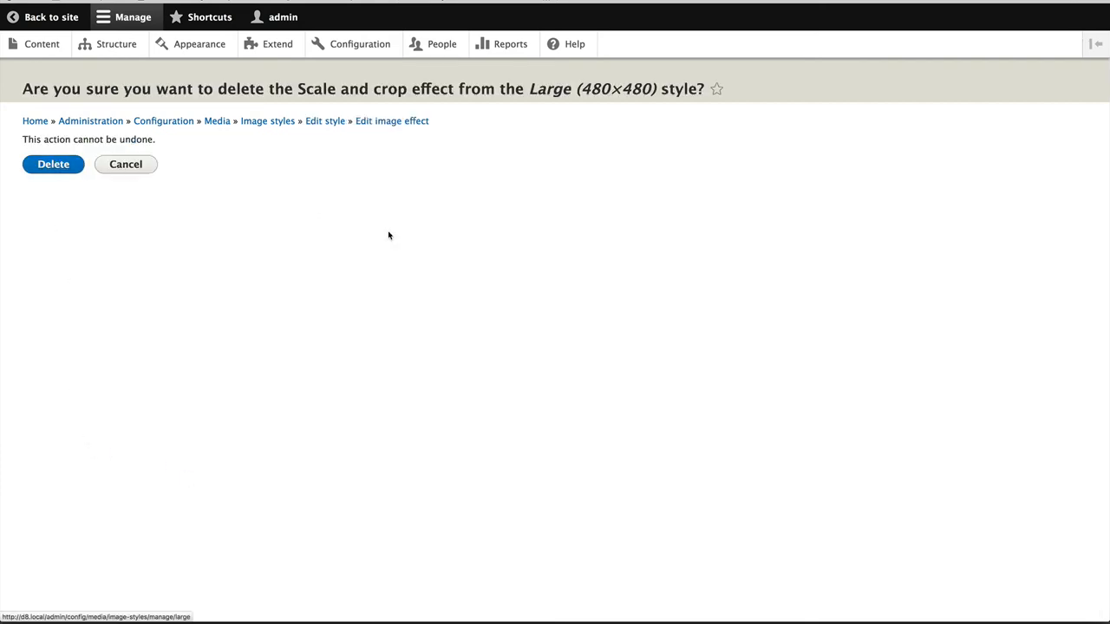
{"action": "left_click", "coordinate": [52, 163]}
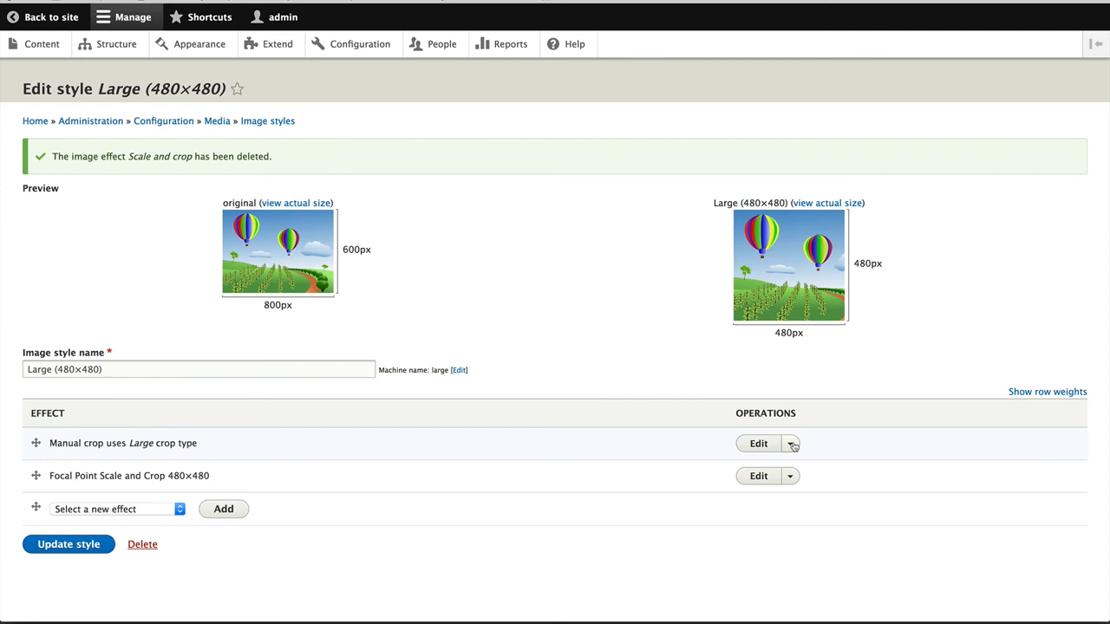
{"action": "left_click", "coordinate": [790, 444]}
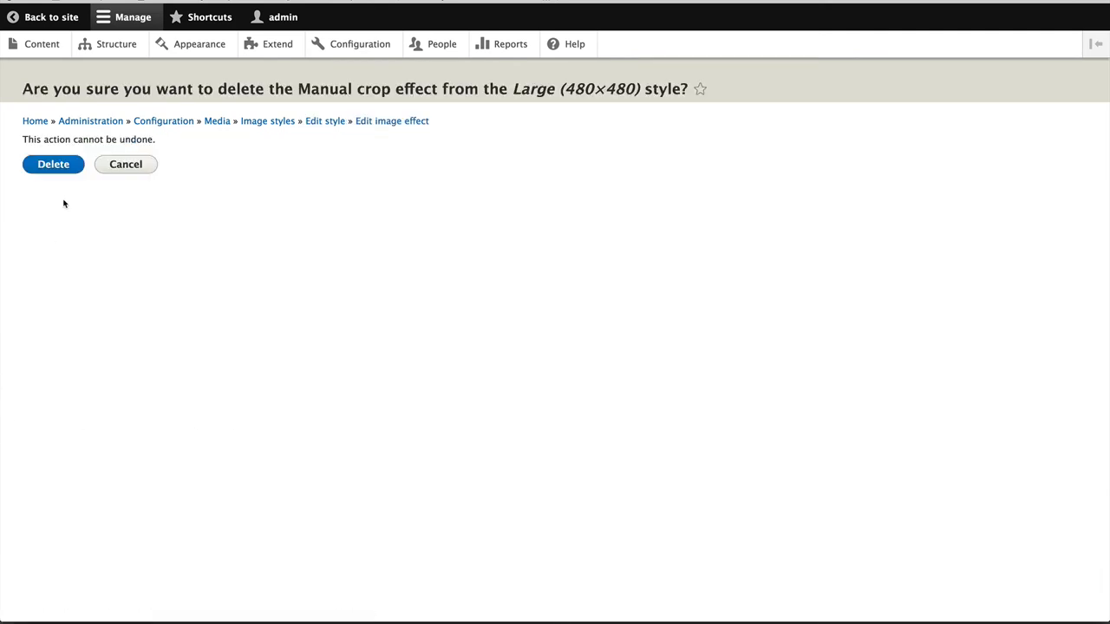
{"action": "left_click", "coordinate": [52, 163]}
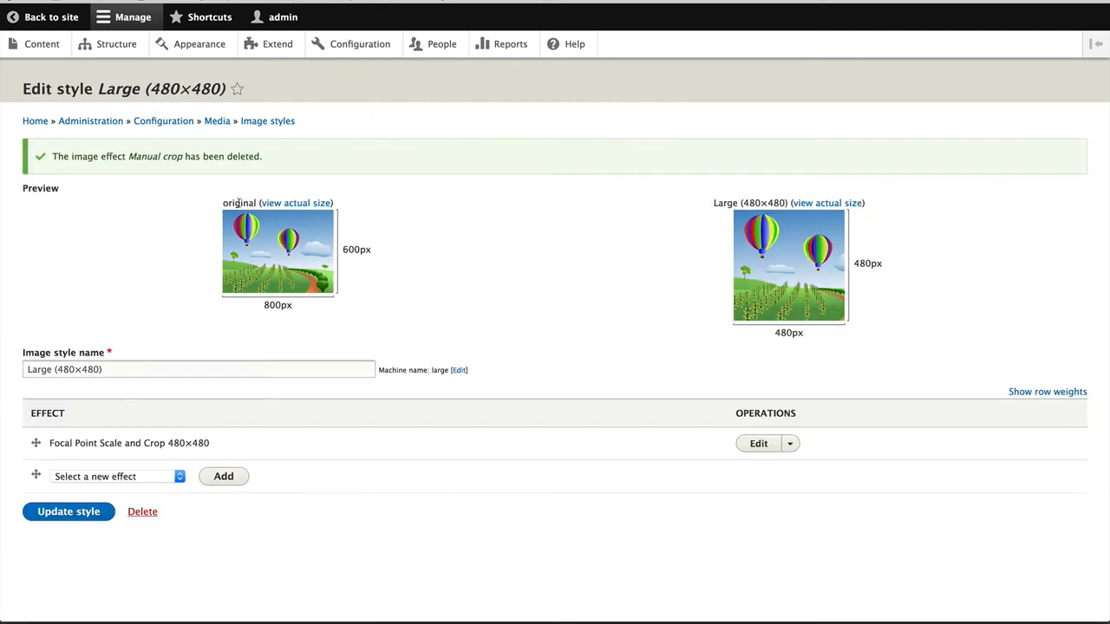
{"action": "left_click", "coordinate": [70, 511]}
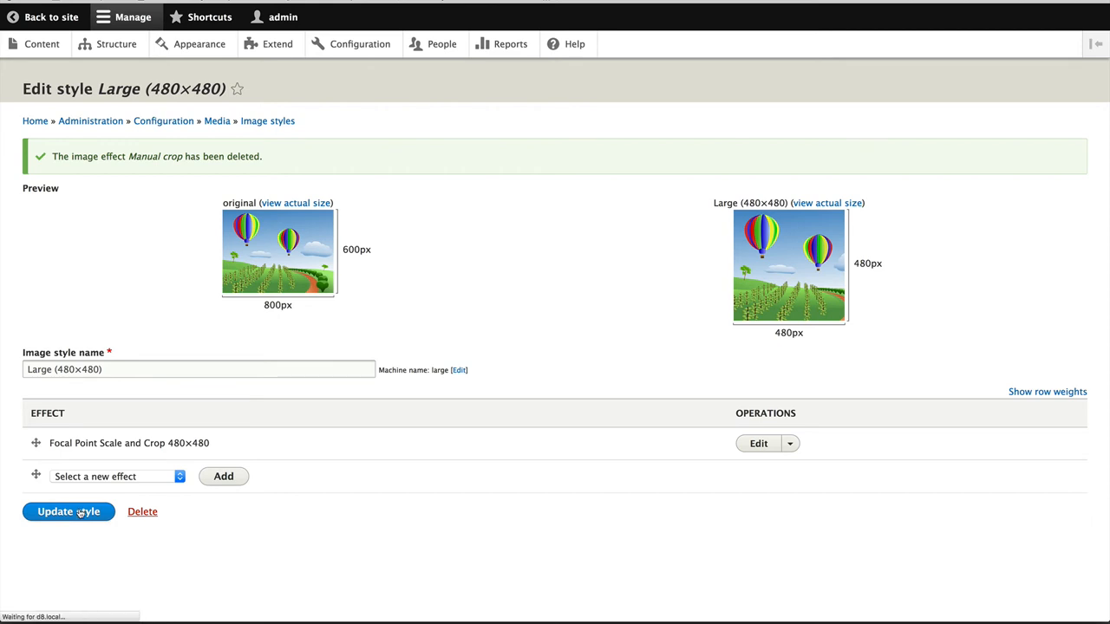
{"action": "left_click", "coordinate": [70, 511]}
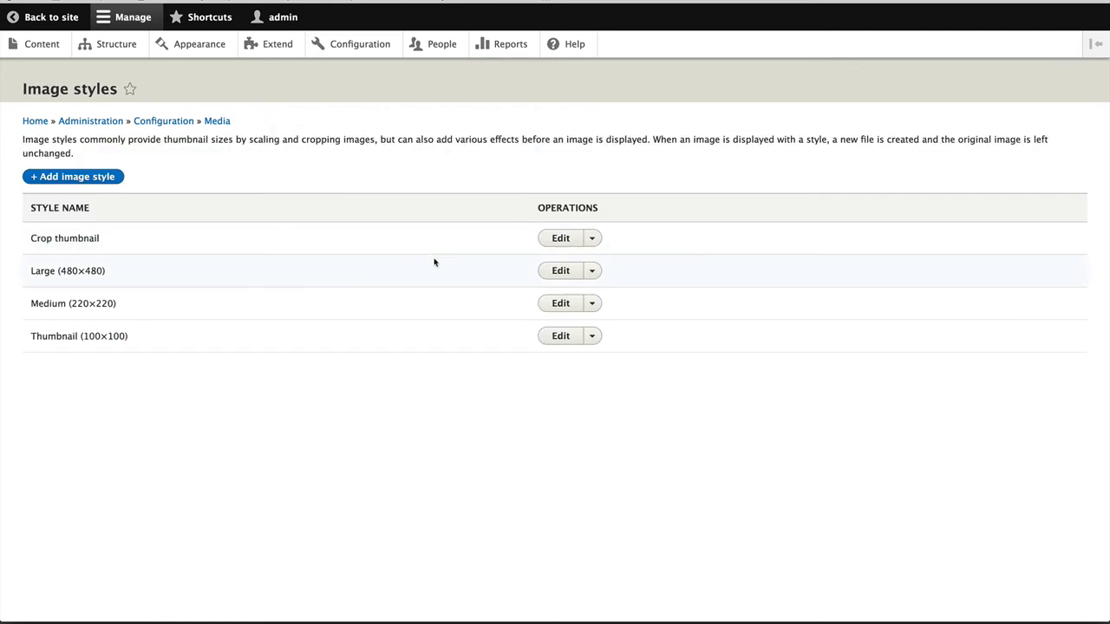
- Add a Focal Point Scale and Crop 220×220 effect to the Medium image style
{"action": "left_click", "coordinate": [560, 301]}
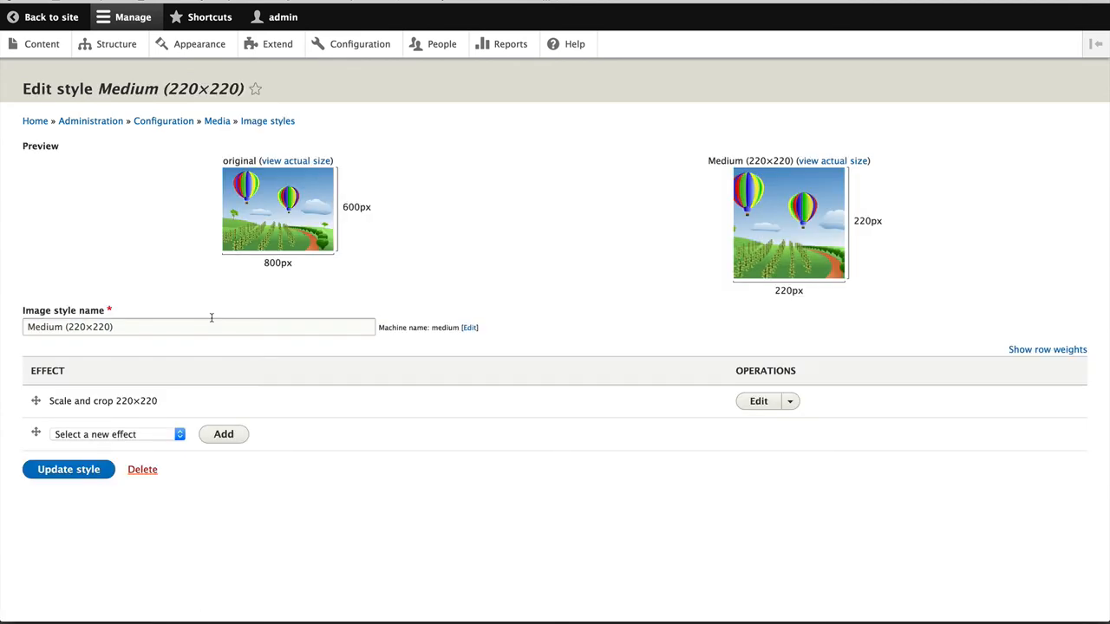
{"action": "left_click", "coordinate": [117, 433]}
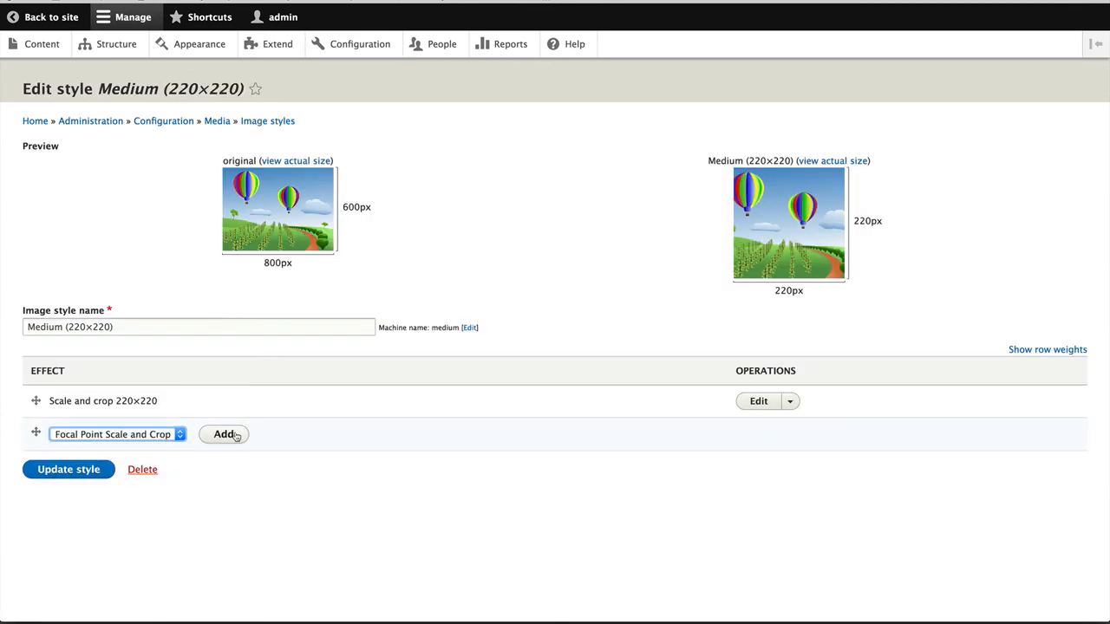
{"action": "left_click", "coordinate": [223, 434]}
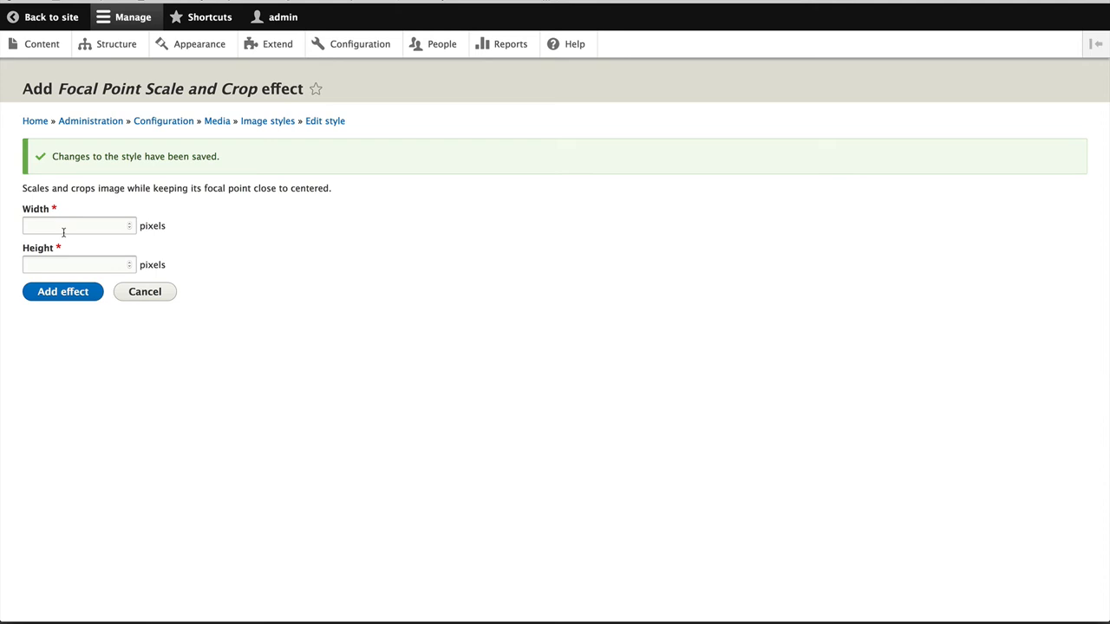
{"action": "type", "text": "20"}
{"action": "type", "text": "220"}
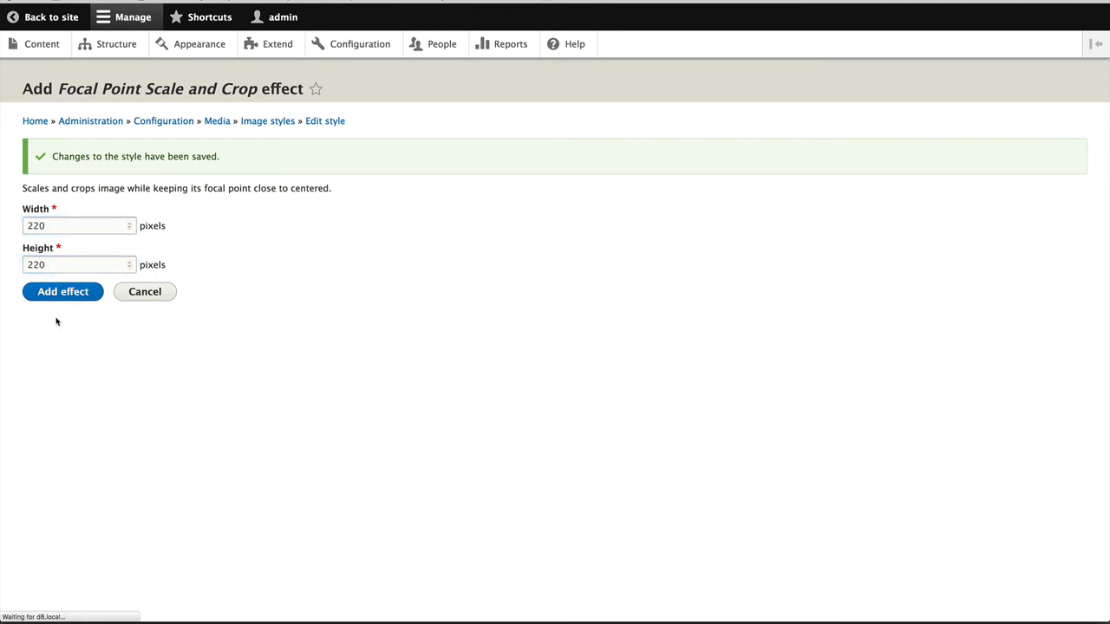
{"action": "left_click", "coordinate": [62, 291]}
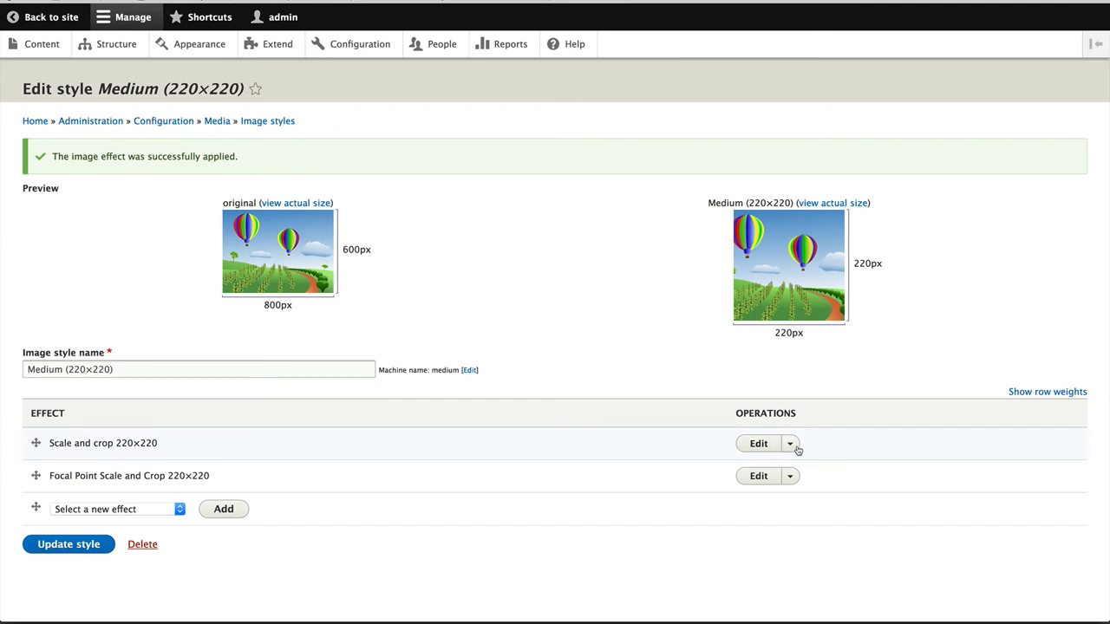
- Delete the old Scale and crop effect, update the Medium style, and go to Content types
{"action": "left_click", "coordinate": [791, 444]}
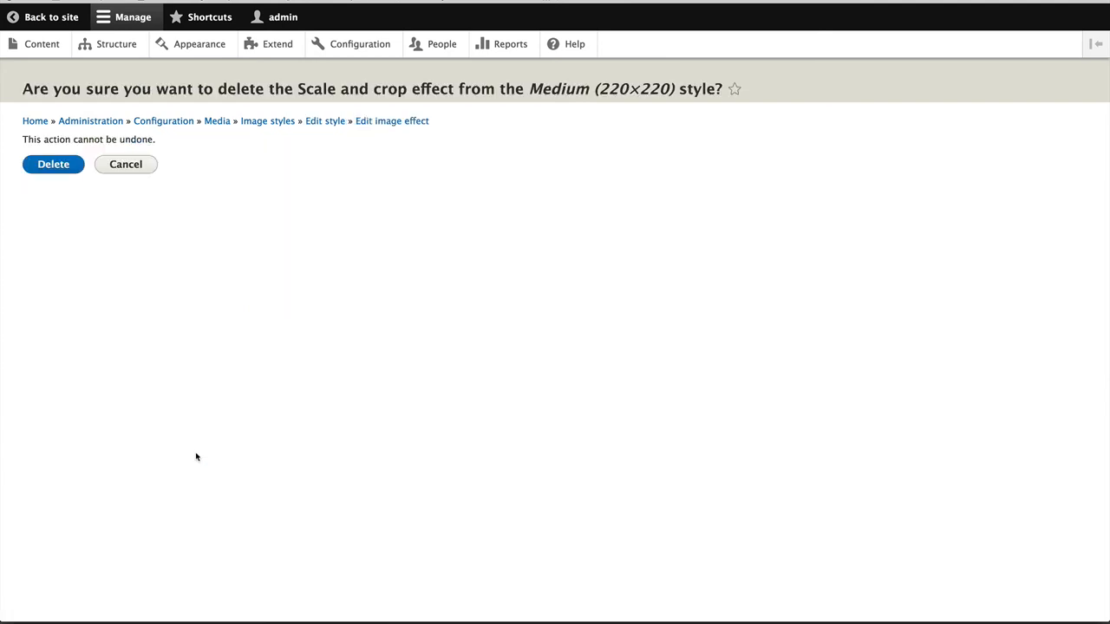
{"action": "left_click", "coordinate": [52, 163]}
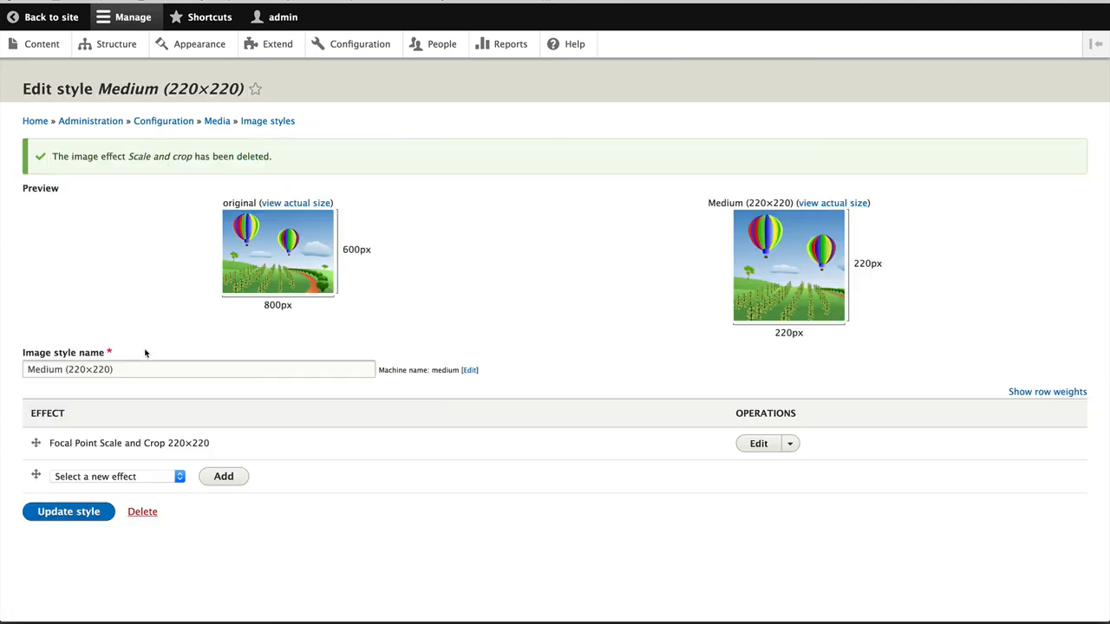
{"action": "left_click", "coordinate": [69, 512]}
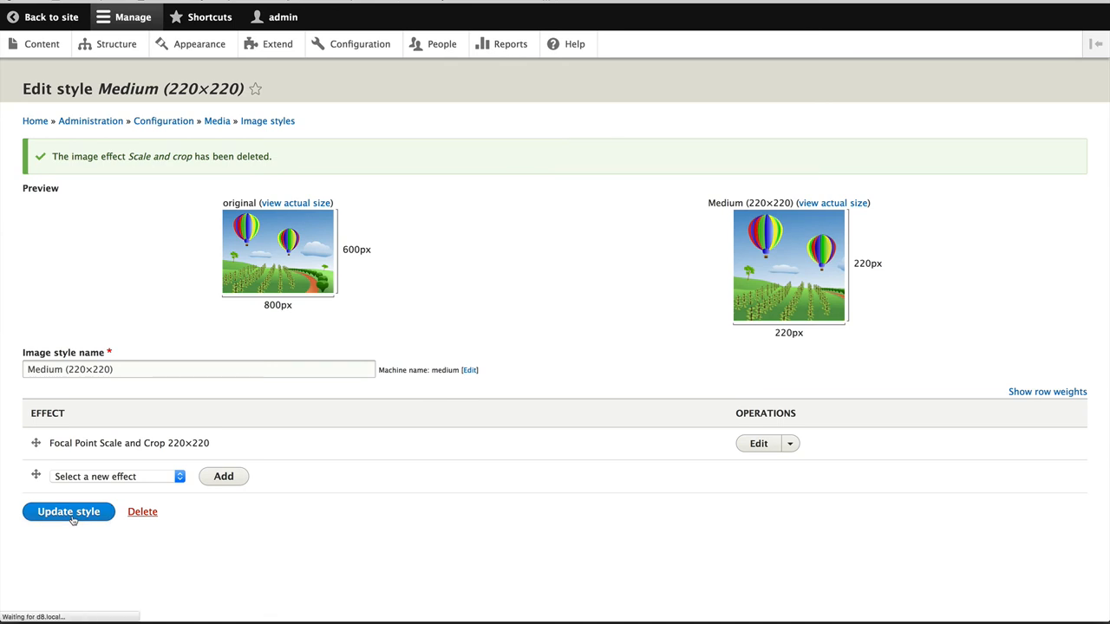
{"action": "left_click", "coordinate": [69, 511]}
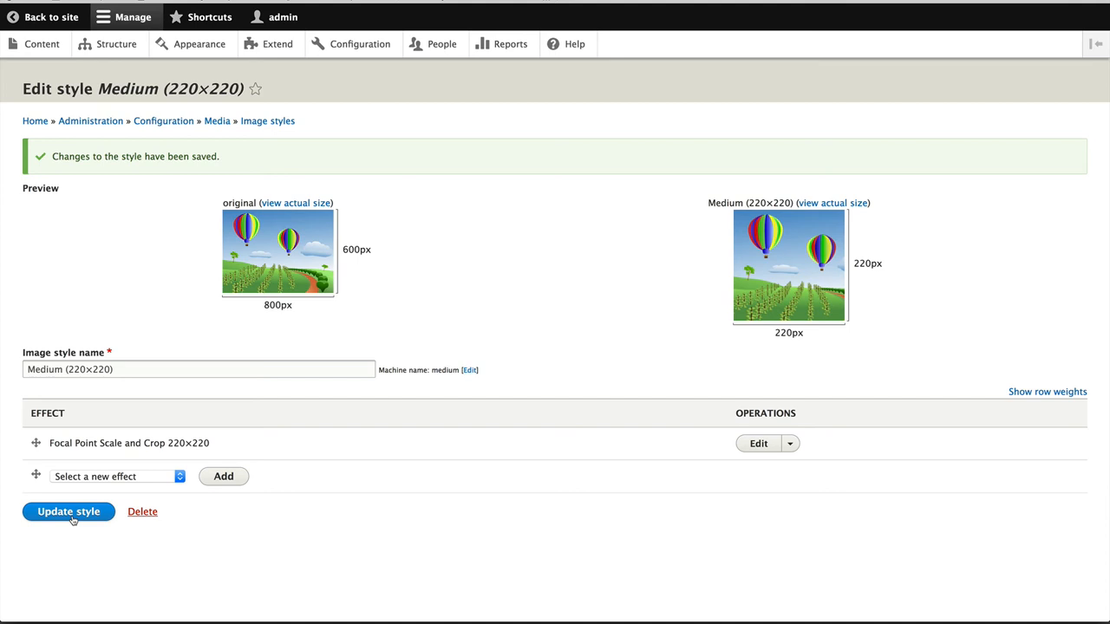
{"action": "left_click", "coordinate": [69, 511]}
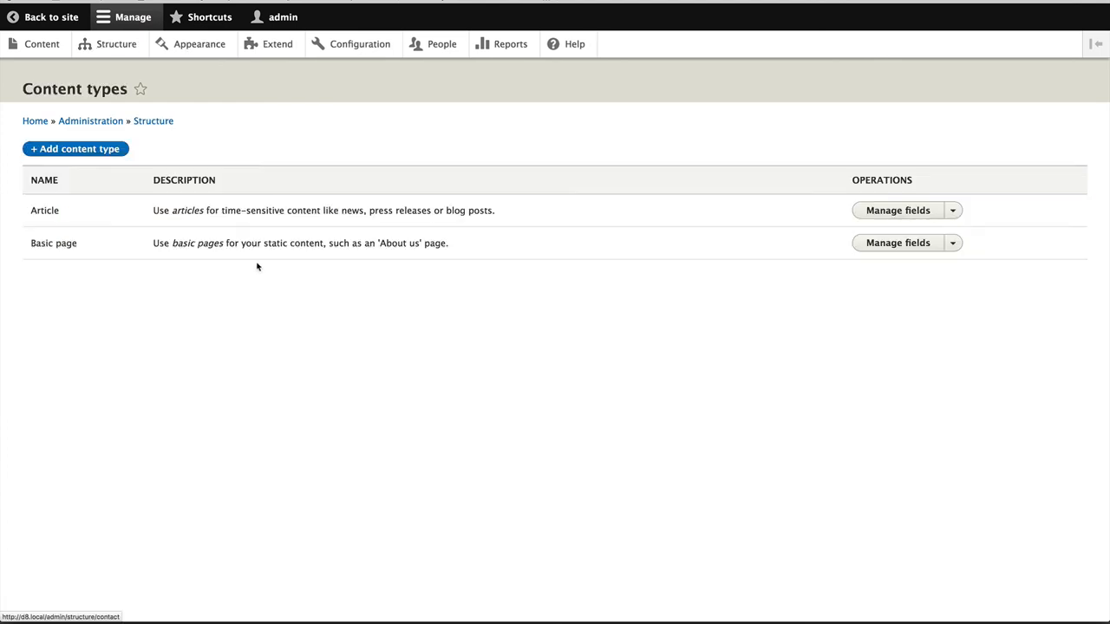
- In Article's Manage form display, switch the Image field to the plain Image widget
{"action": "left_click", "coordinate": [952, 210]}
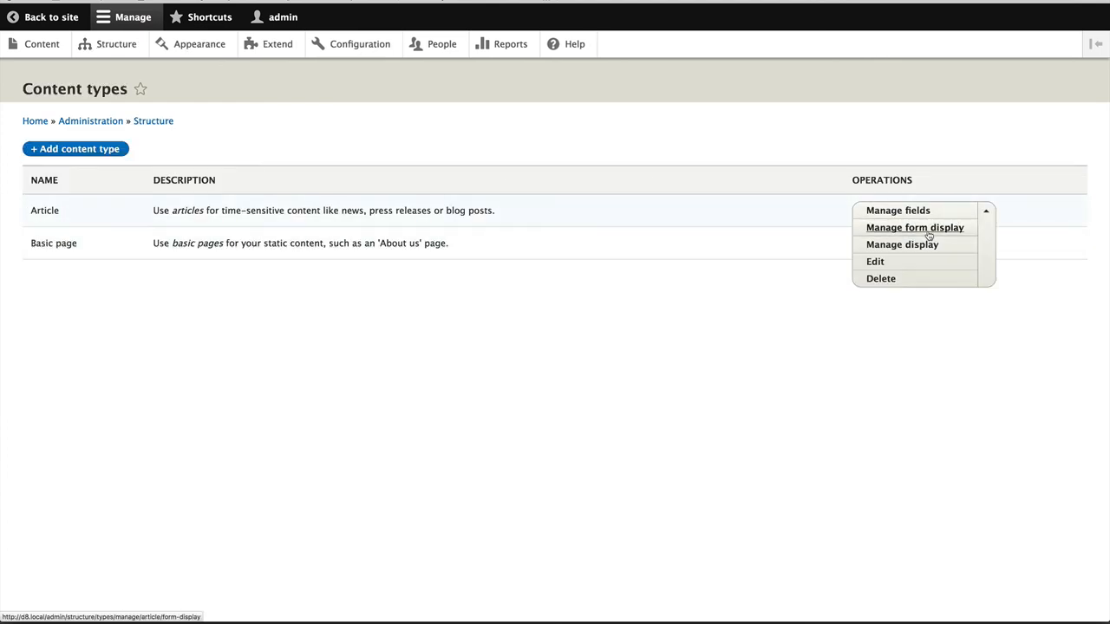
{"action": "left_click", "coordinate": [914, 227]}
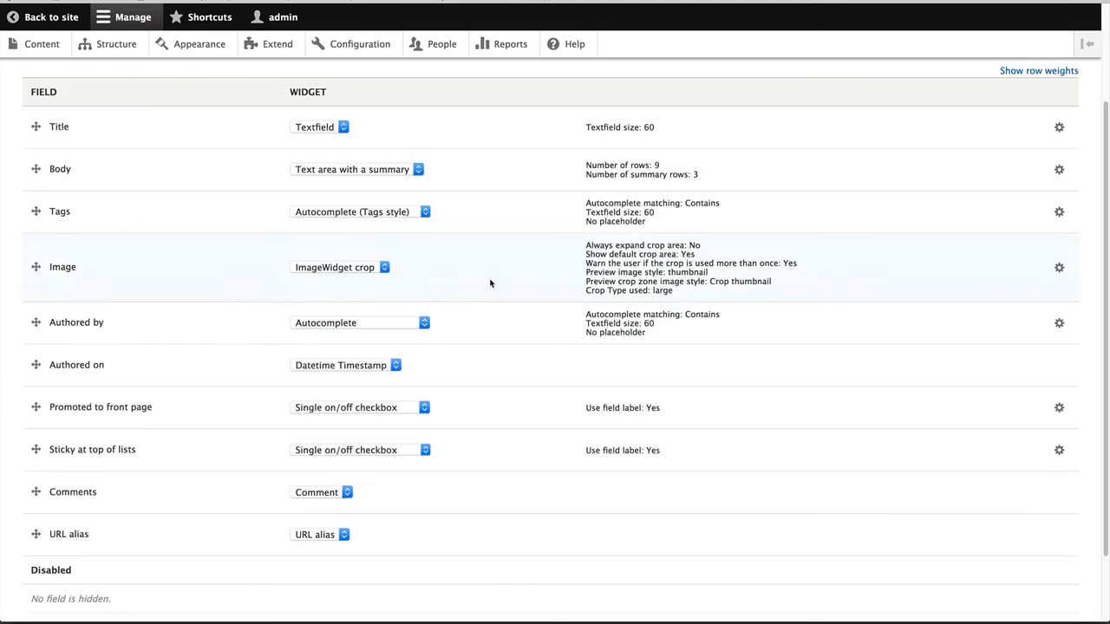
{"action": "left_click", "coordinate": [338, 267]}
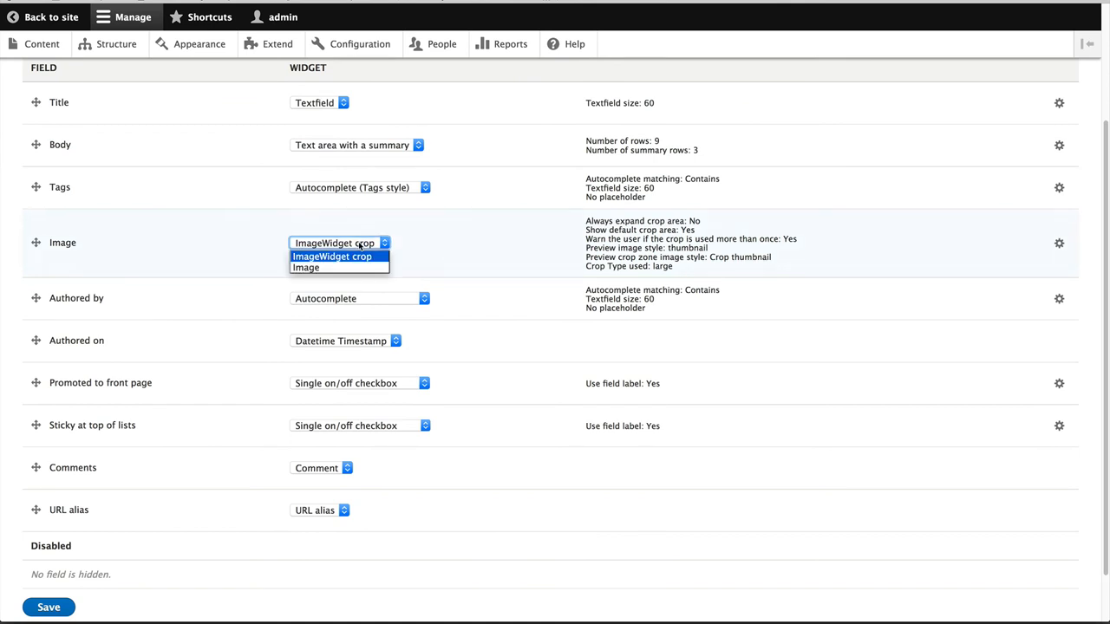
{"action": "mouse_move", "coordinate": [305, 267]}
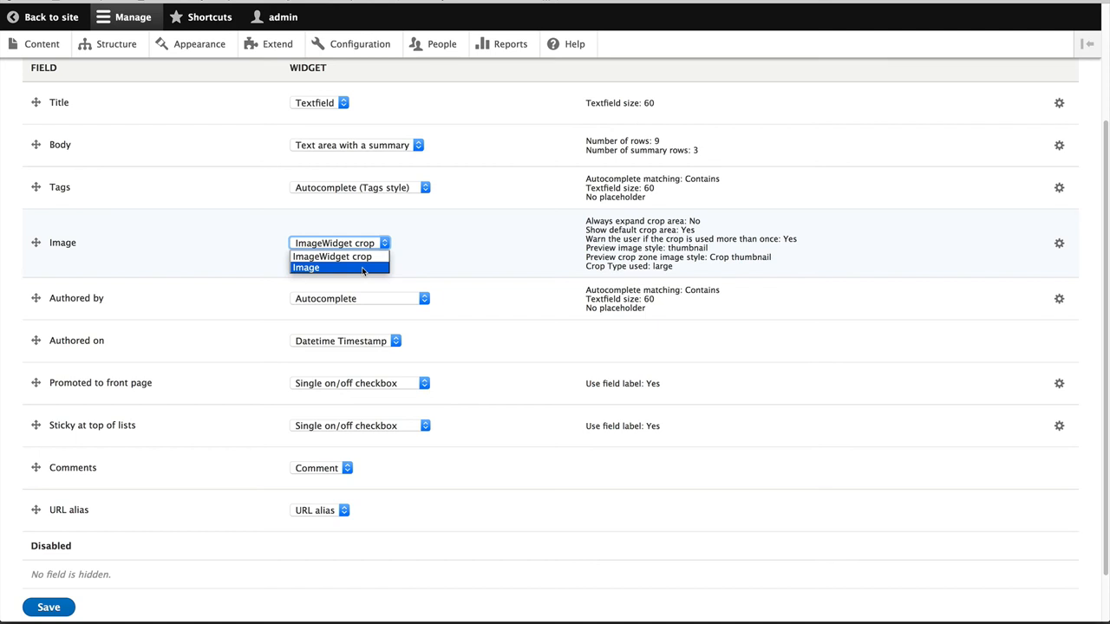
{"action": "left_click", "coordinate": [305, 267]}
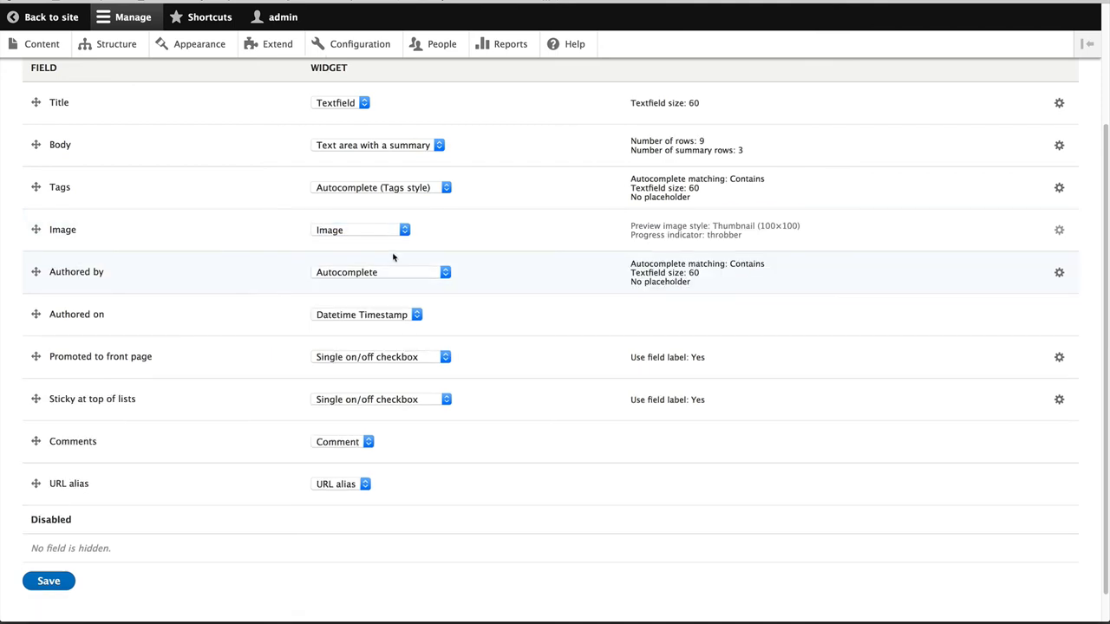
- Save the Article form display and go to the site's content list
{"action": "left_click", "coordinate": [48, 581]}
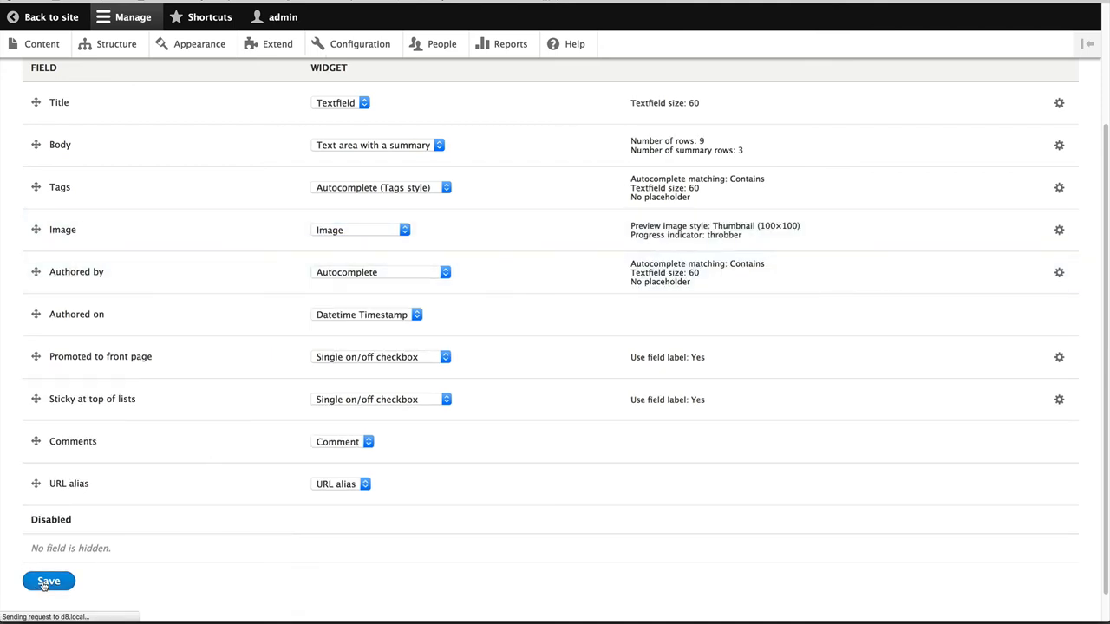
{"action": "left_click", "coordinate": [49, 580]}
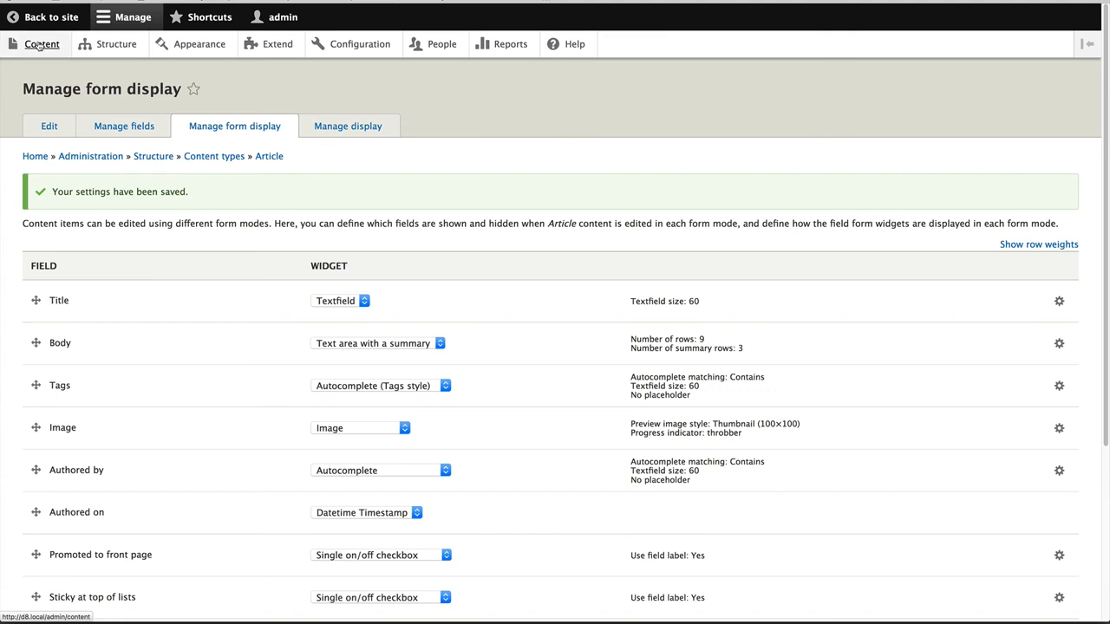
{"action": "left_click", "coordinate": [42, 45]}
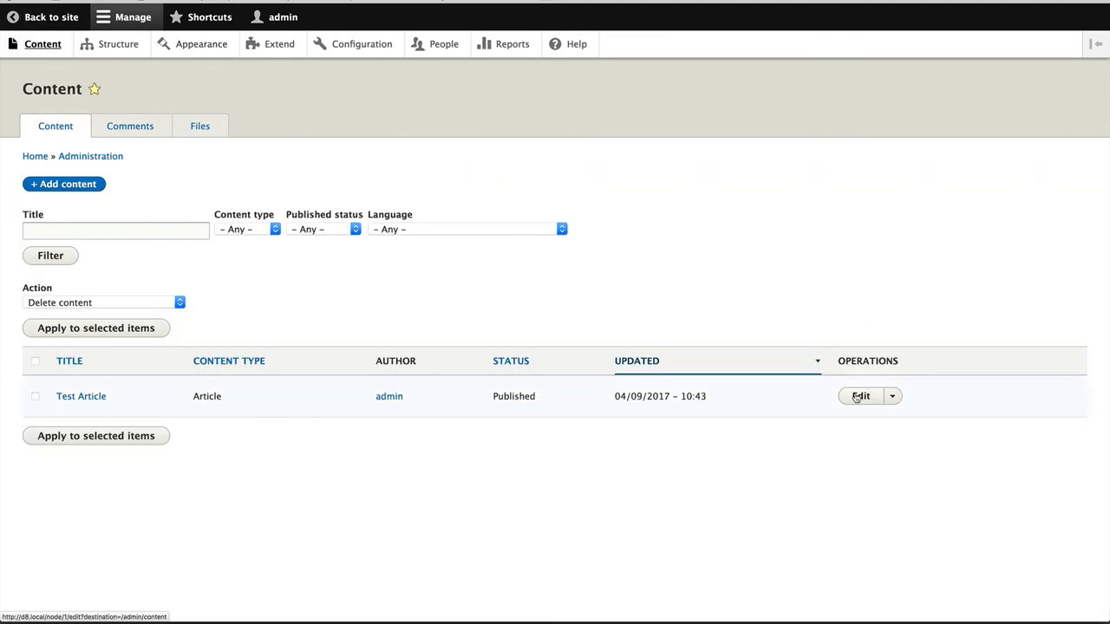
- Edit Test Article and place the focal point crosshair on the Druplicon's head
{"action": "left_click", "coordinate": [860, 395]}
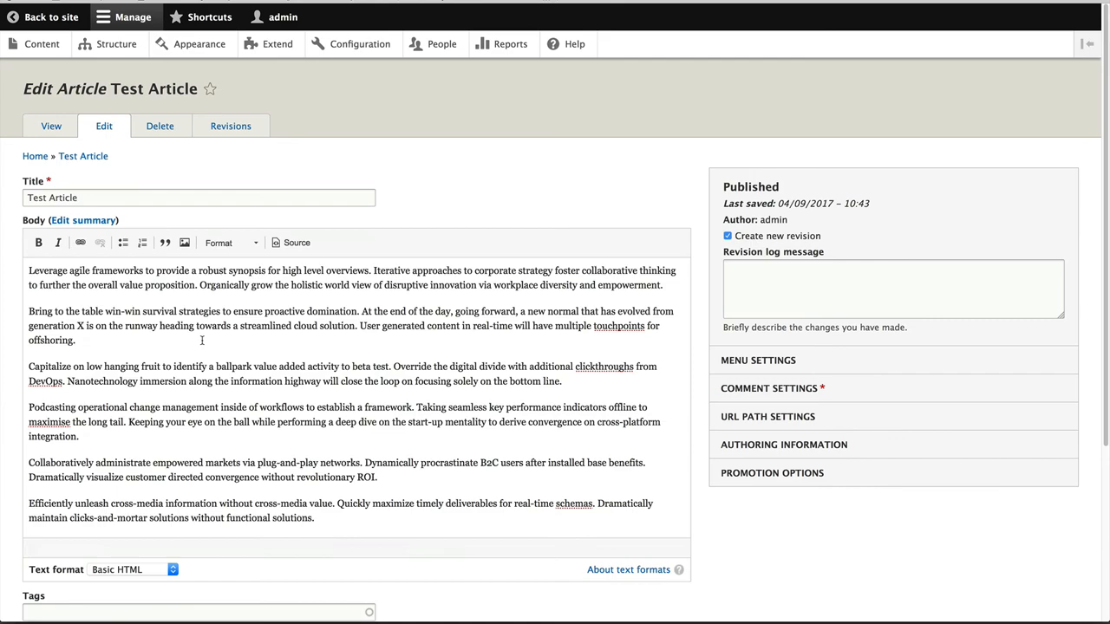
{"action": "scroll", "scroll_direction": "down", "scroll_amount": 3}
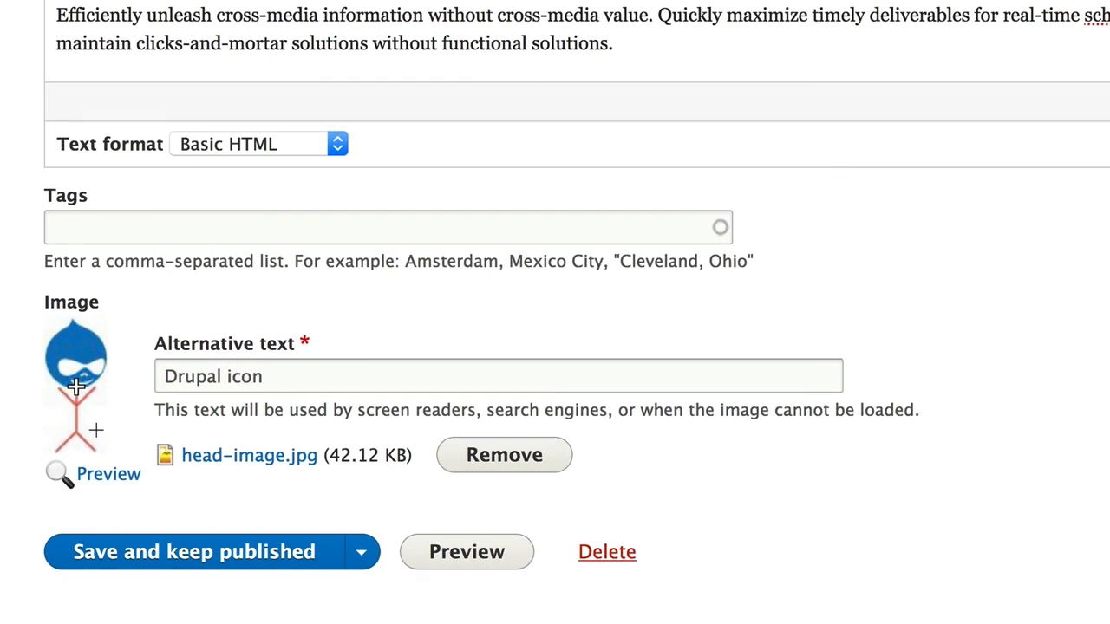
{"action": "mouse_move", "coordinate": [117, 447]}
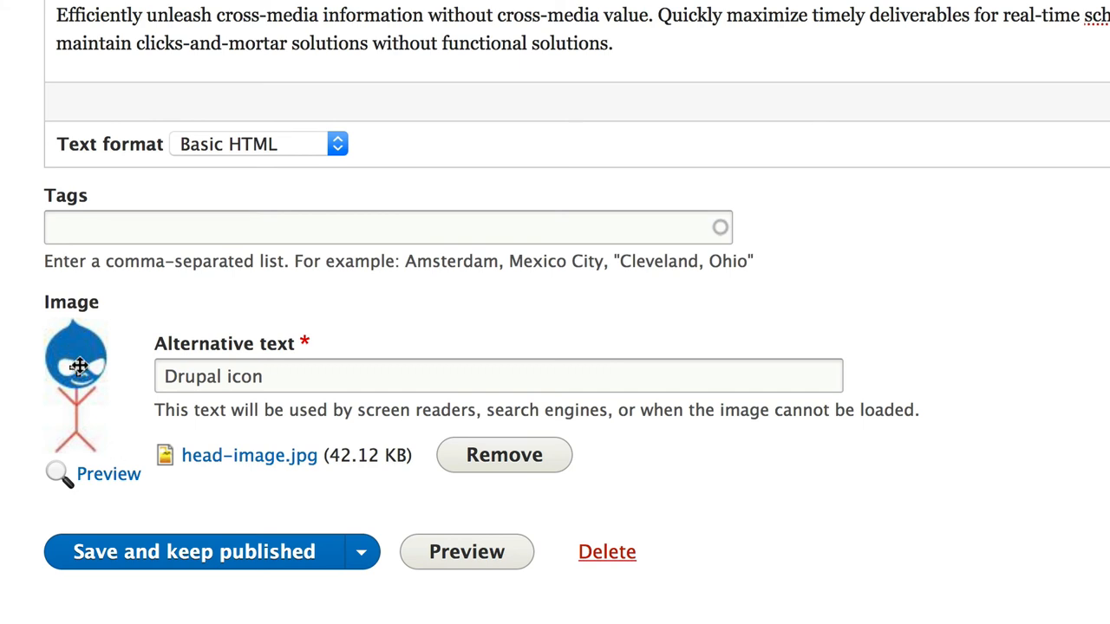
{"action": "mouse_move", "coordinate": [118, 392]}
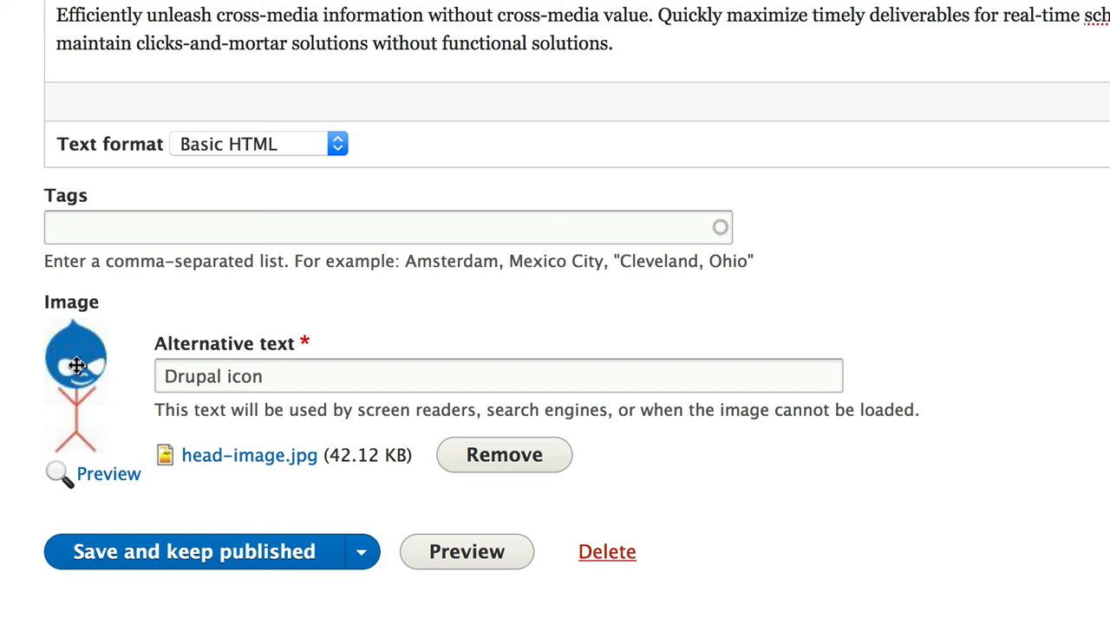
{"action": "mouse_move", "coordinate": [132, 402]}
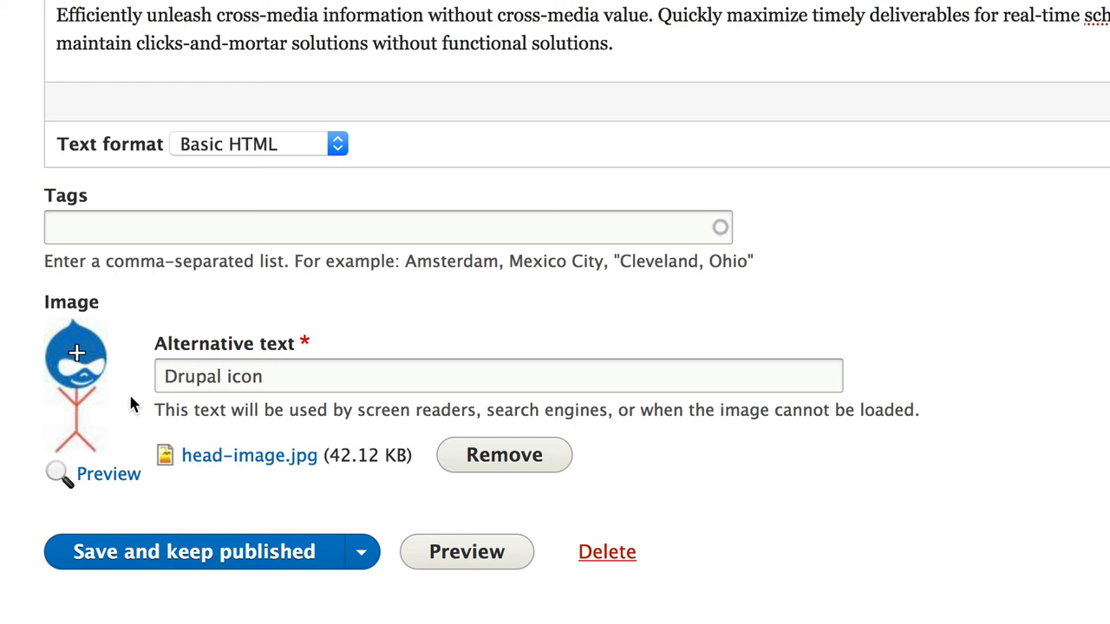
{"action": "mouse_move", "coordinate": [119, 482]}
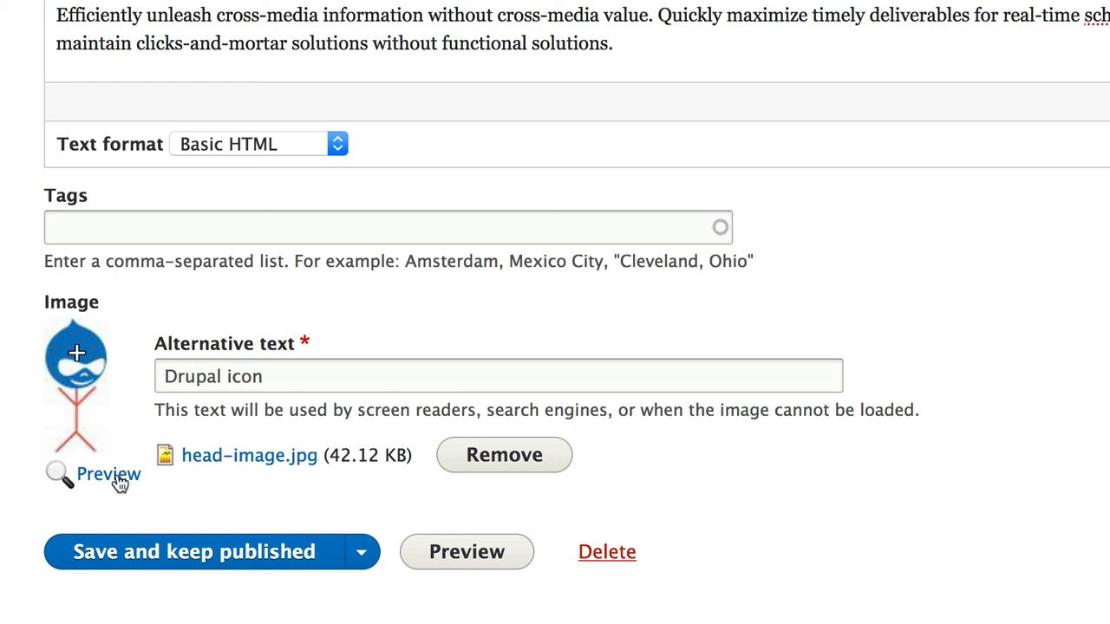
{"action": "scroll", "scroll_direction": "down", "scroll_amount": 3}
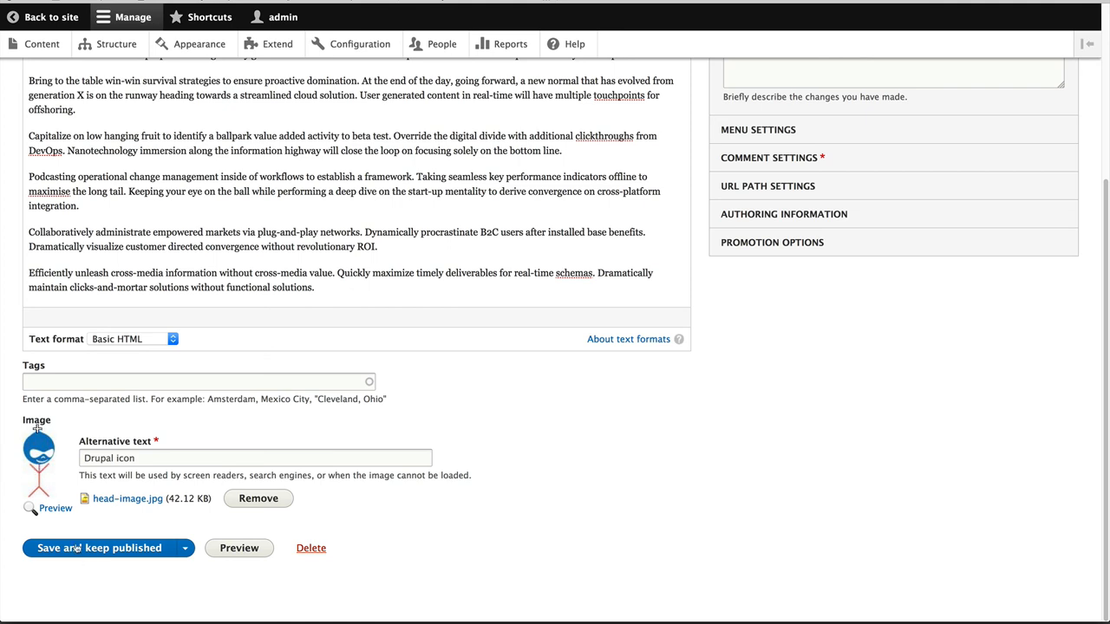
- Preview the crops, move the focal point to the figure's legs, and save the published article
{"action": "left_click", "coordinate": [55, 507]}
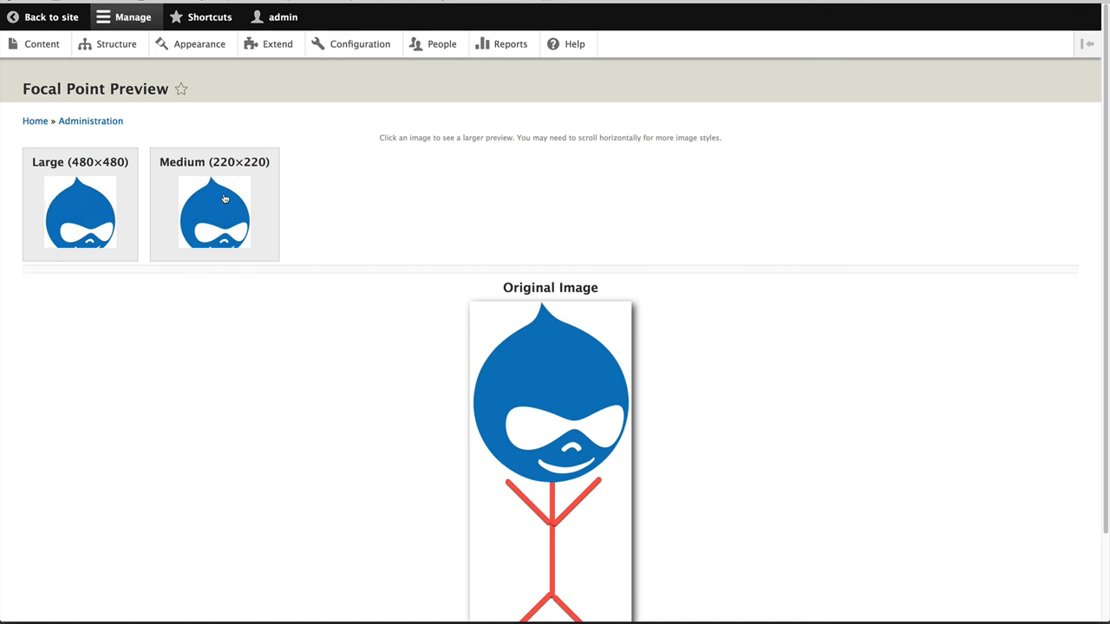
{"action": "mouse_move", "coordinate": [102, 198]}
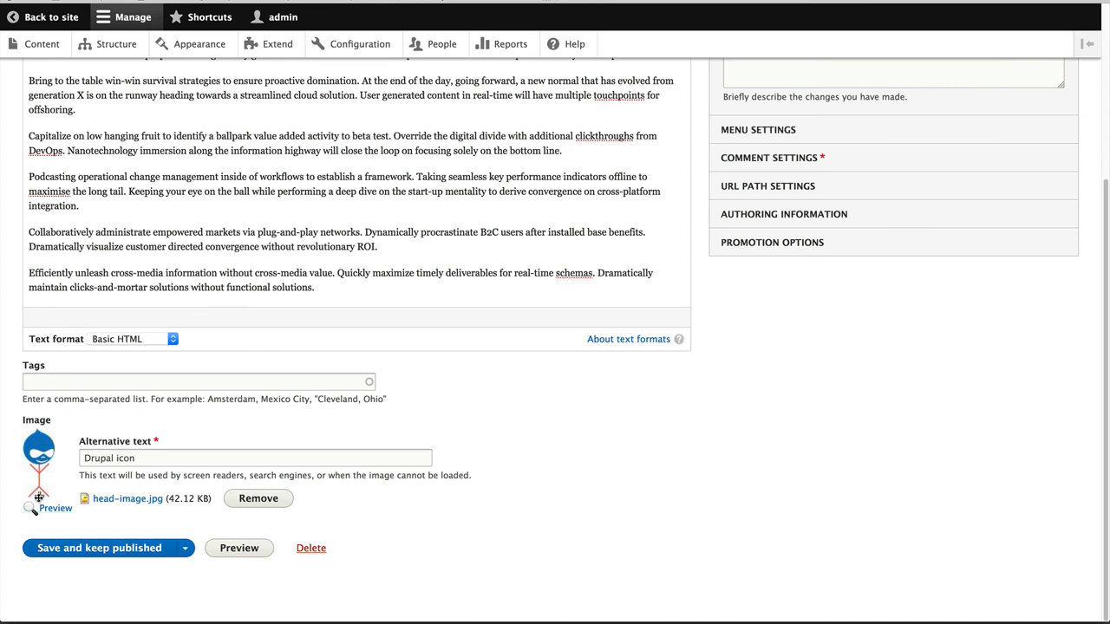
{"action": "left_click", "coordinate": [56, 508]}
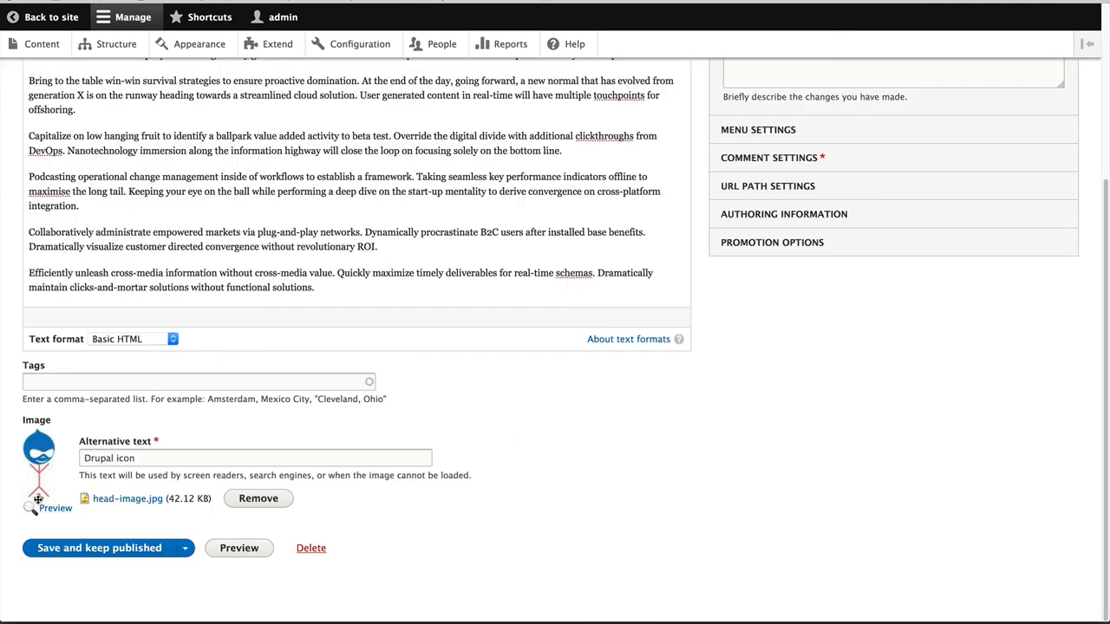
{"action": "left_click", "coordinate": [99, 548]}
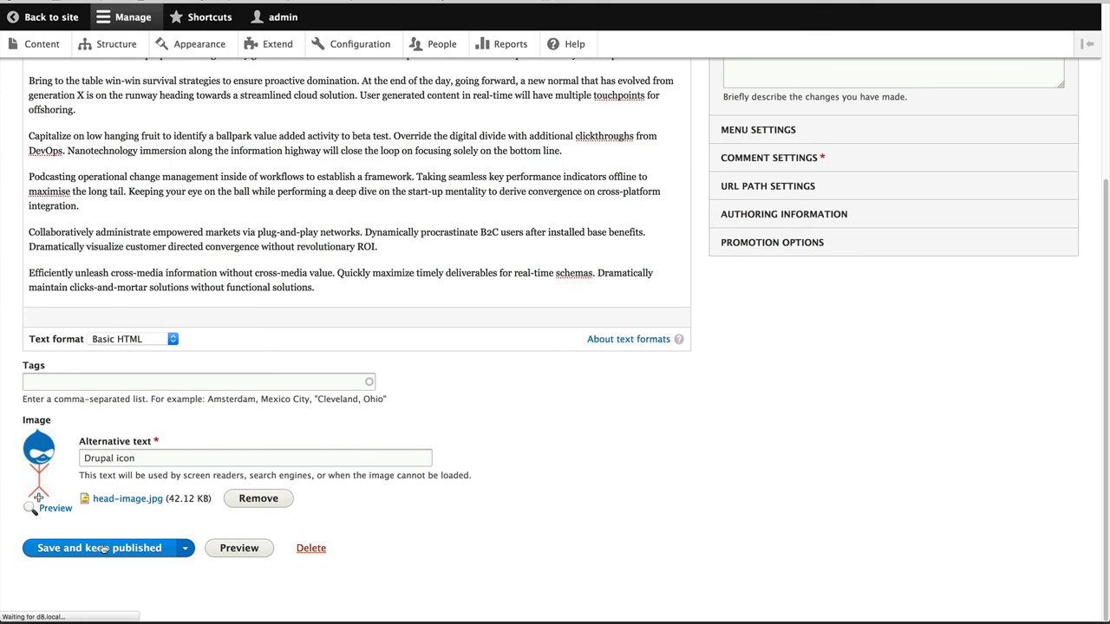
{"action": "left_click", "coordinate": [99, 548]}
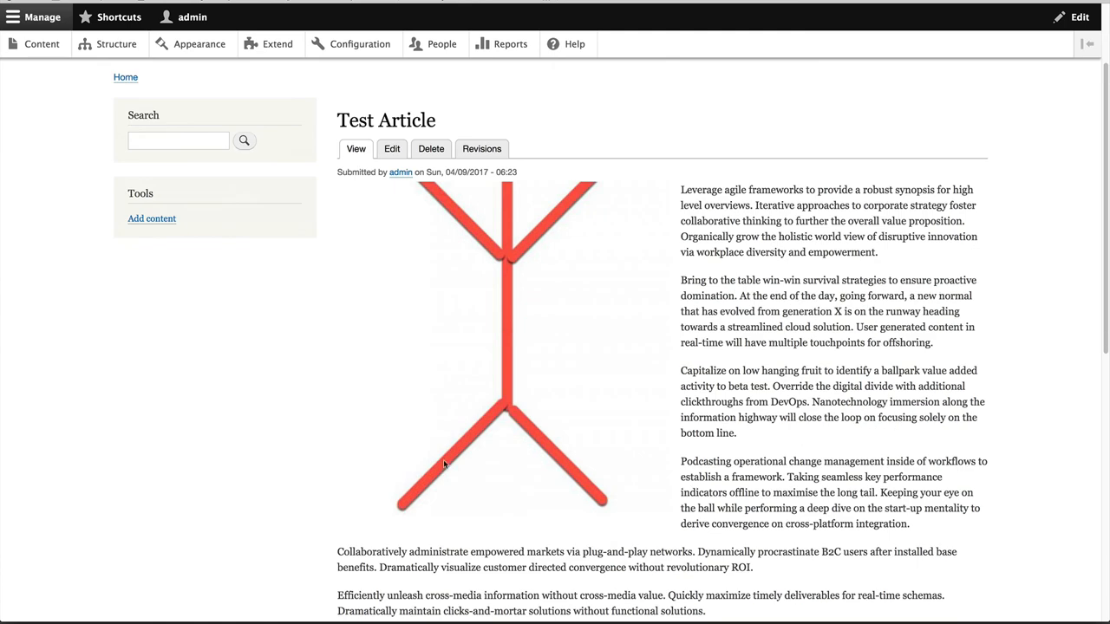
{"action": "mouse_move", "coordinate": [333, 389]}
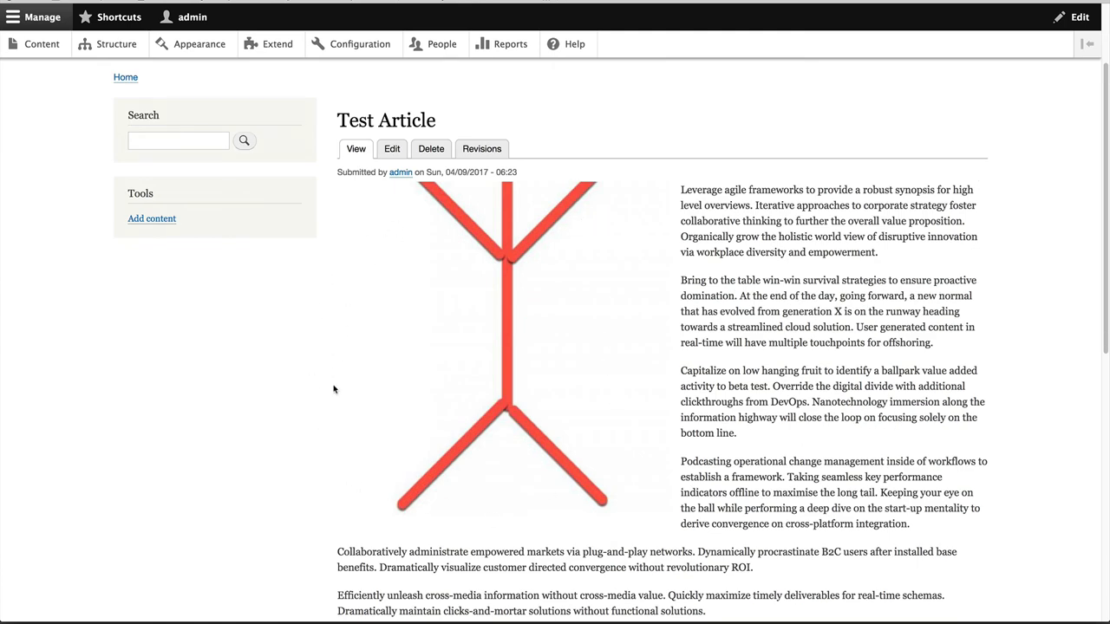